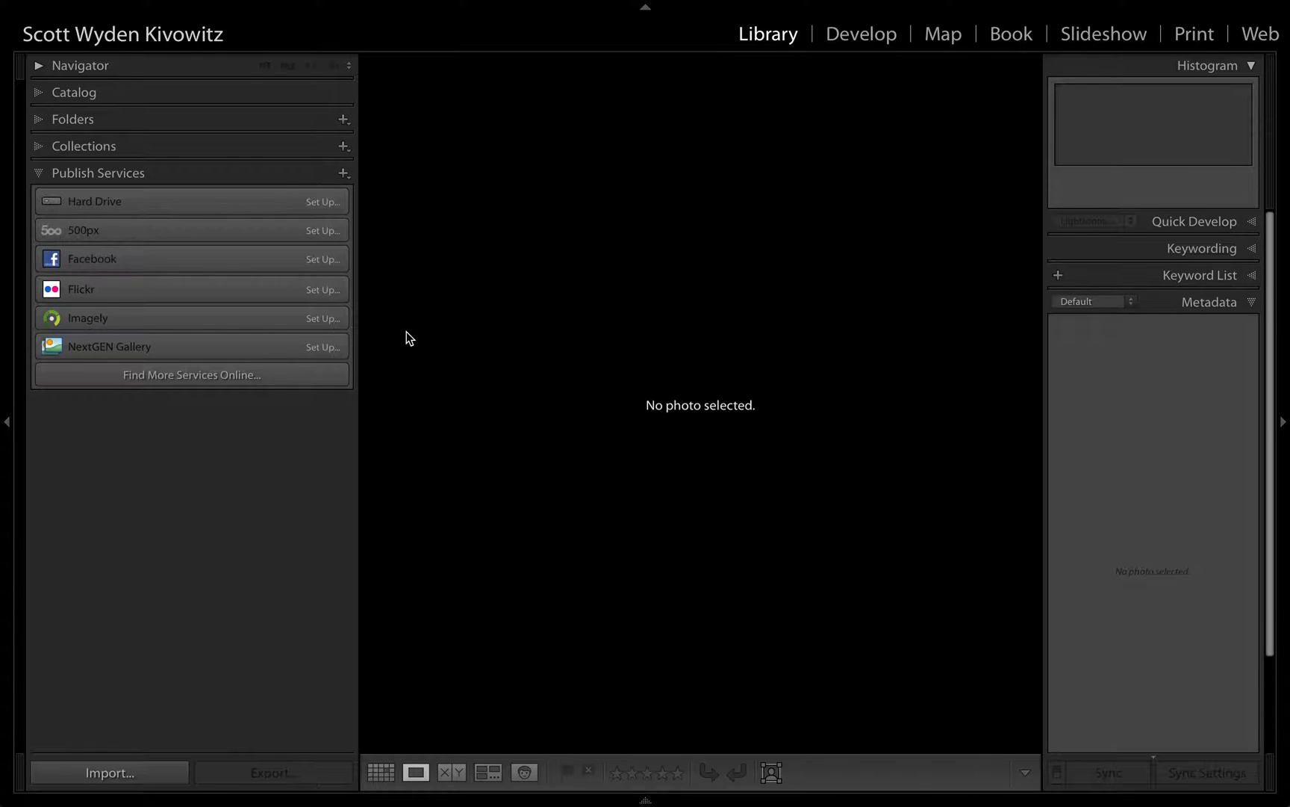
pyautogui.moveTo(421, 341)
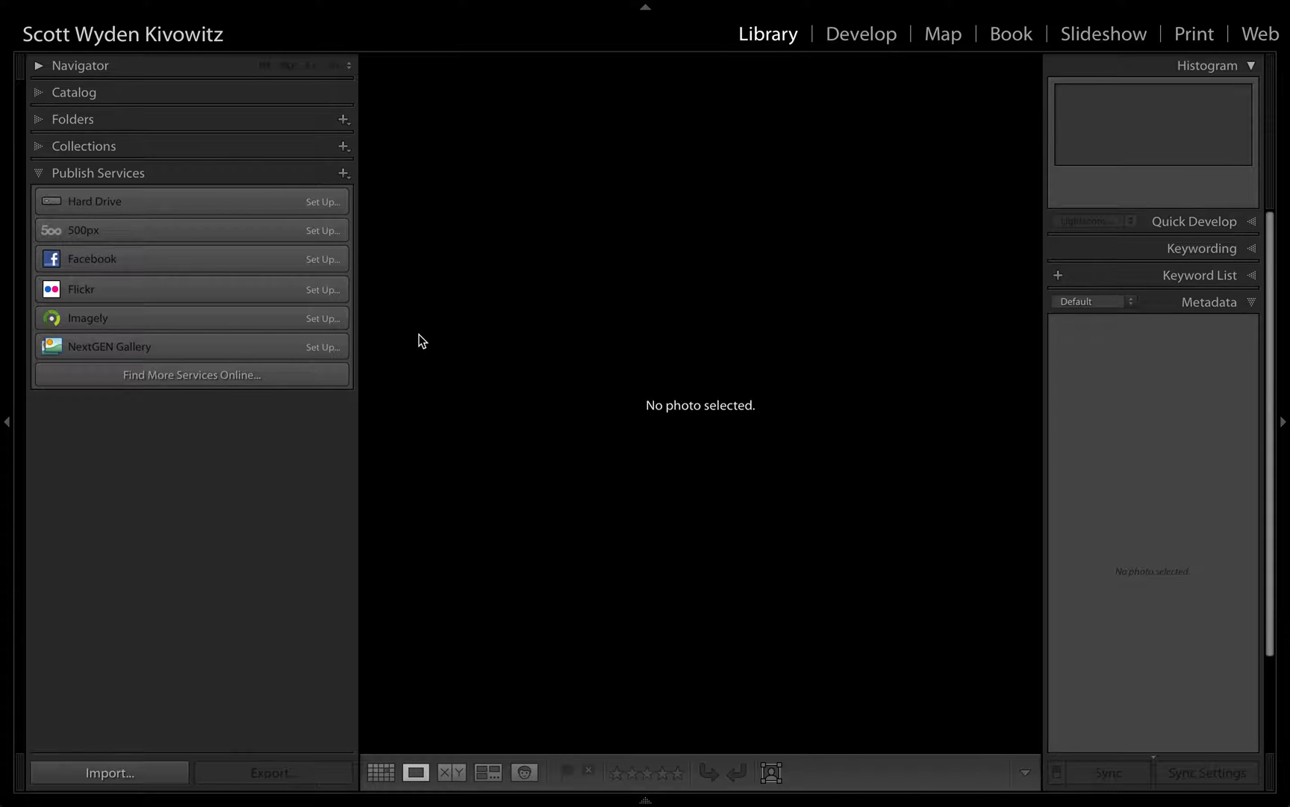
pyautogui.moveTo(426, 339)
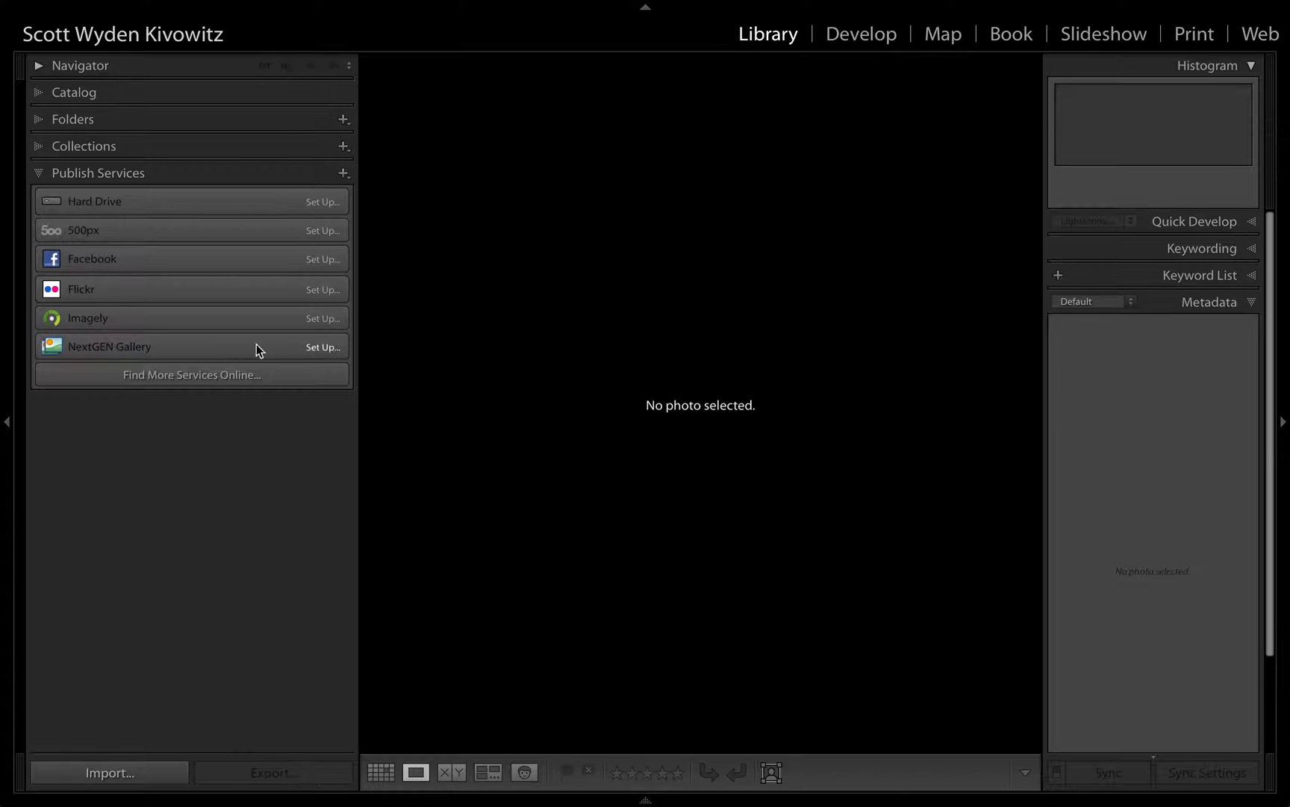
pyautogui.moveTo(172, 318)
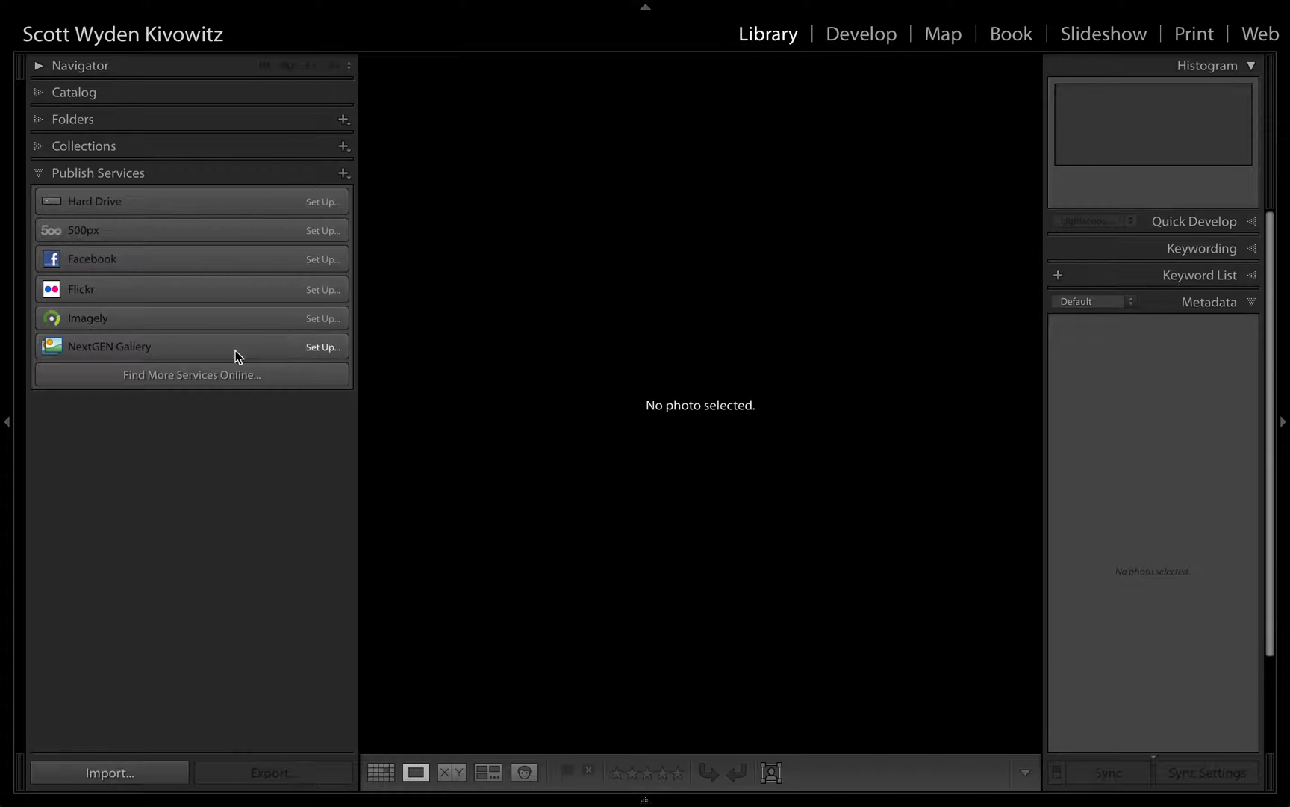
pyautogui.moveTo(392, 398)
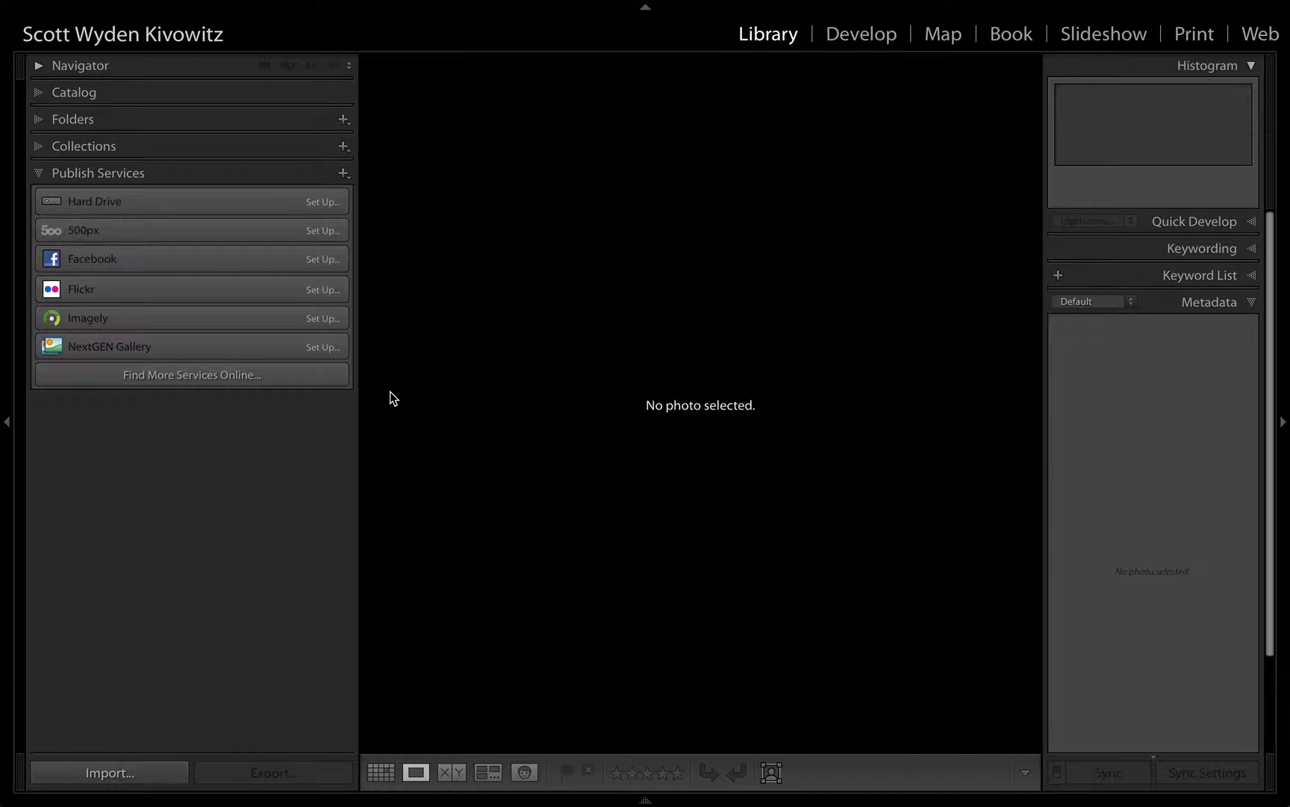
# Start an Imagely publish service and enter 'My Website' as its description.
pyautogui.click(322, 318)
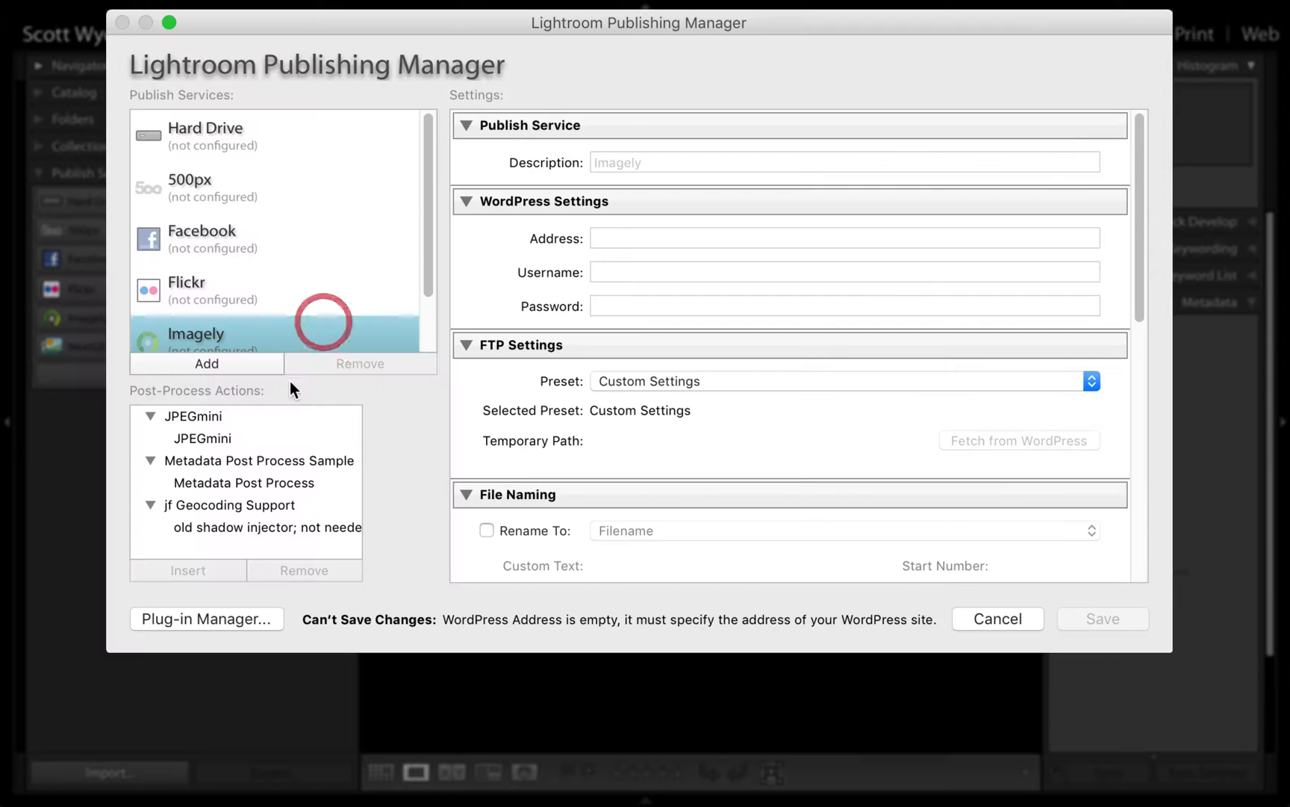
pyautogui.scroll(-3)
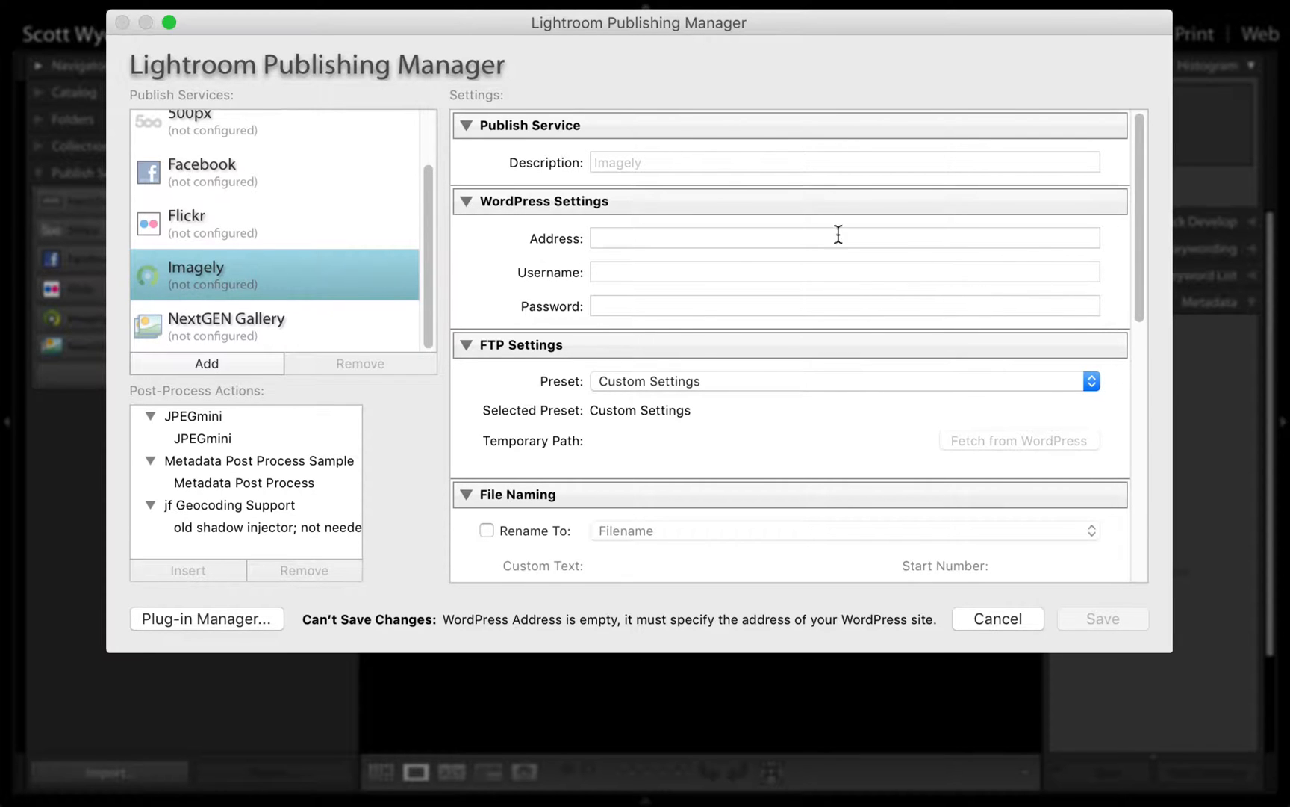
pyautogui.click(844, 162)
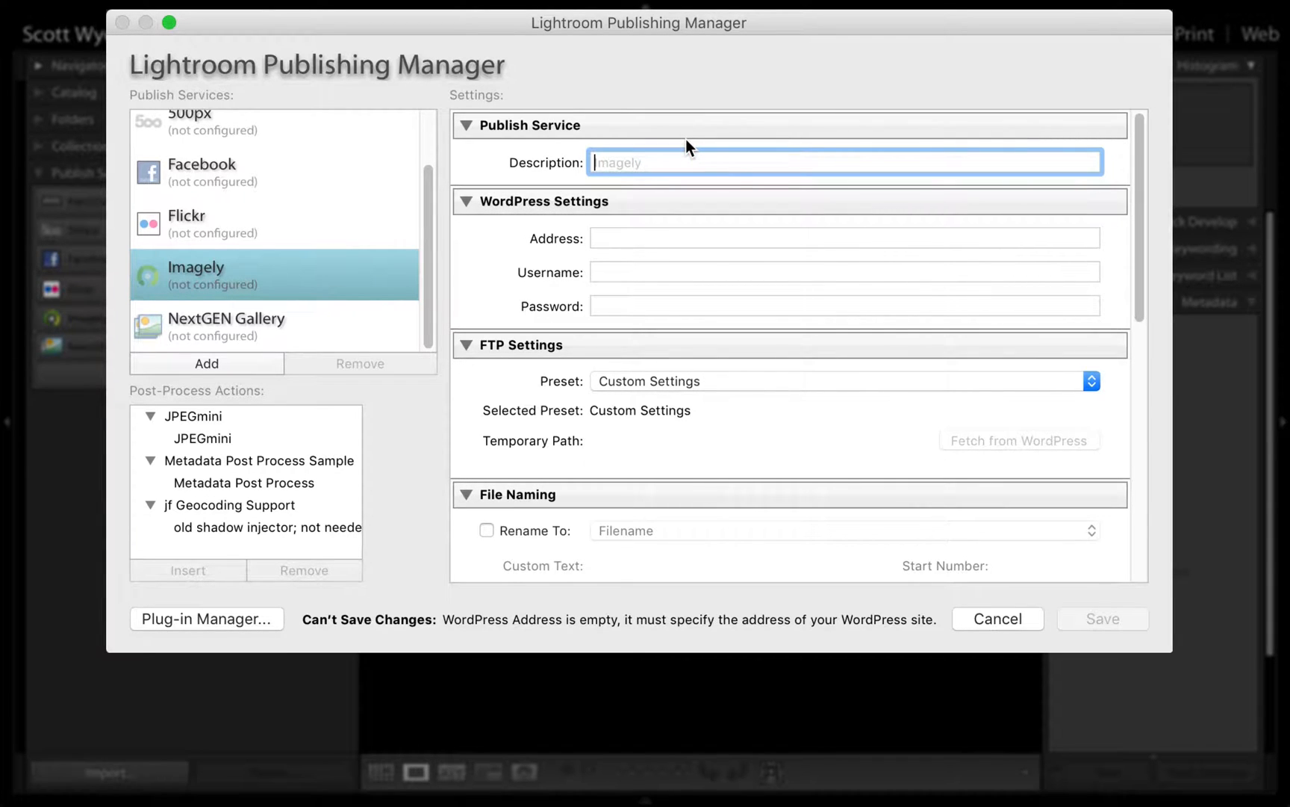
pyautogui.write('My WE')
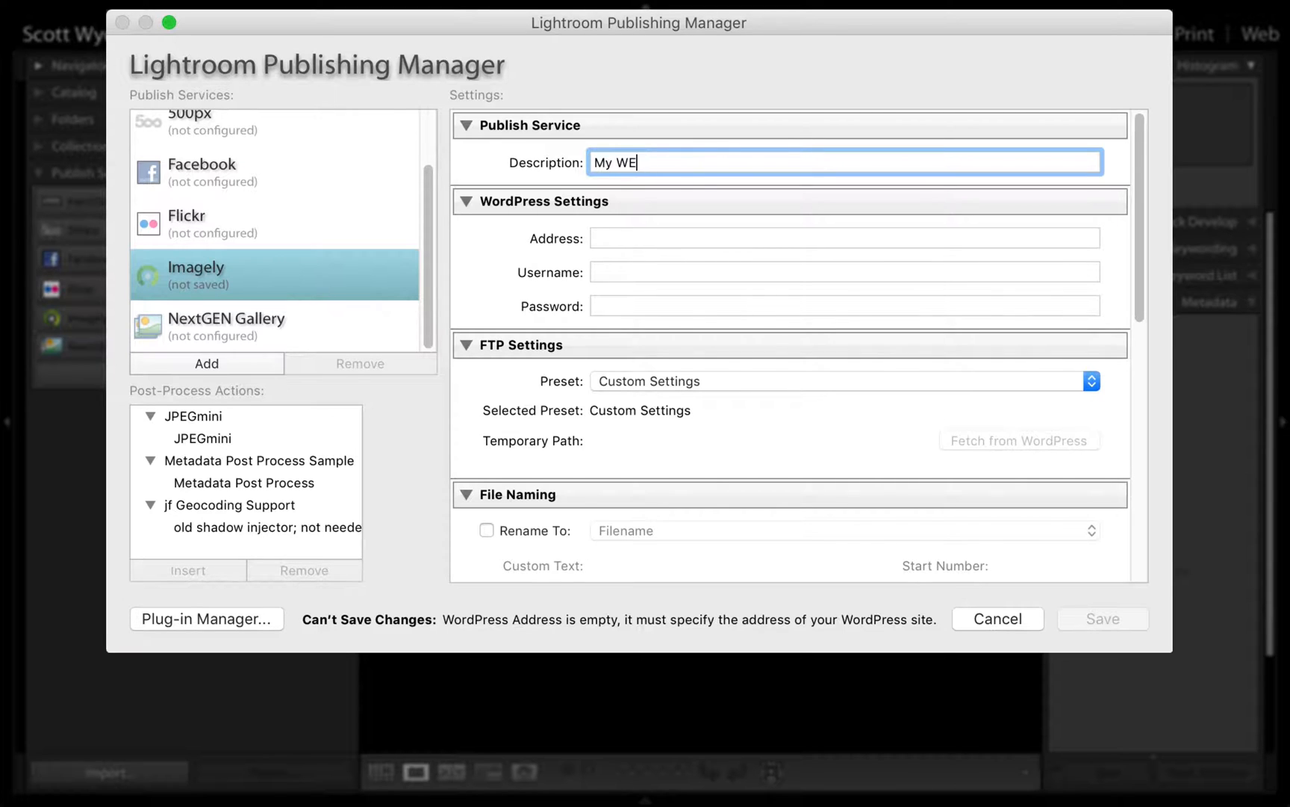
# Fill in the WordPress address, username 'scott', and move to the password field.
pyautogui.write('https://scottwyde')
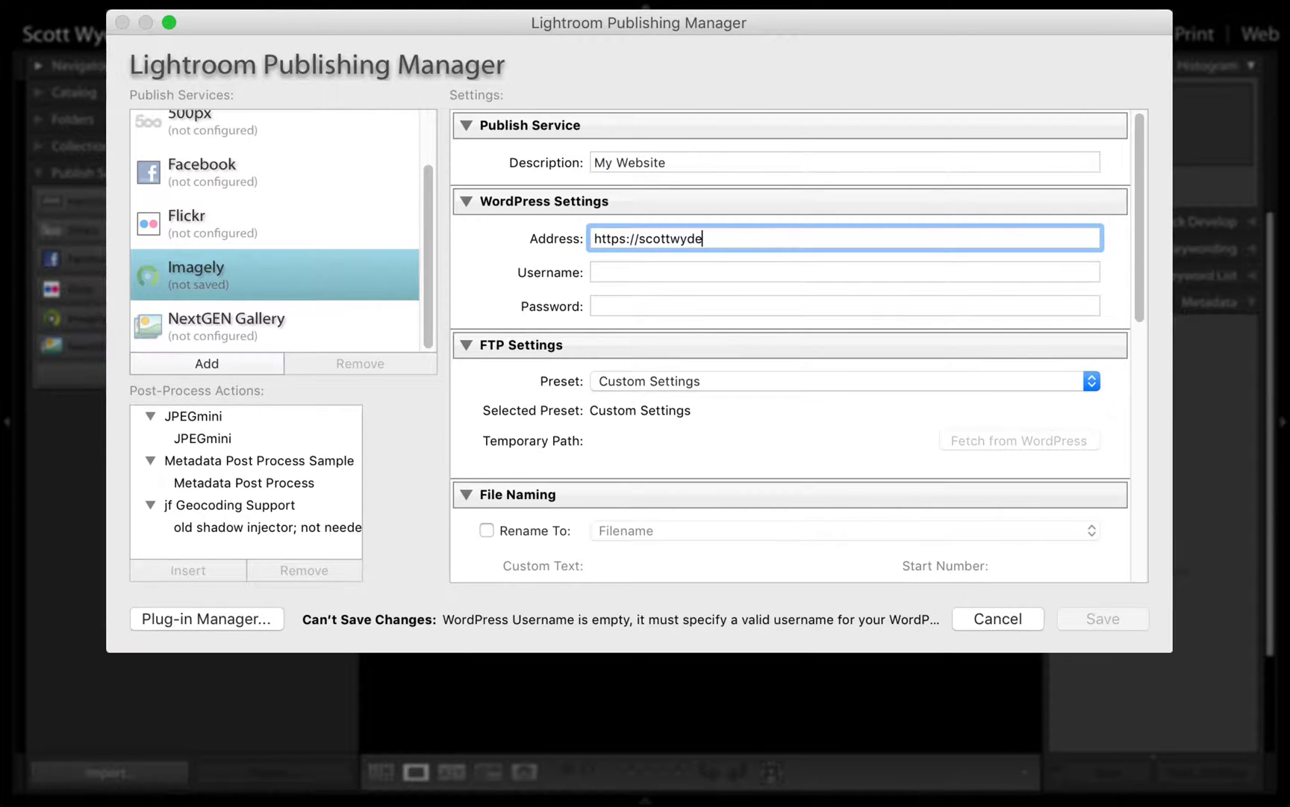
pyautogui.write('n.com')
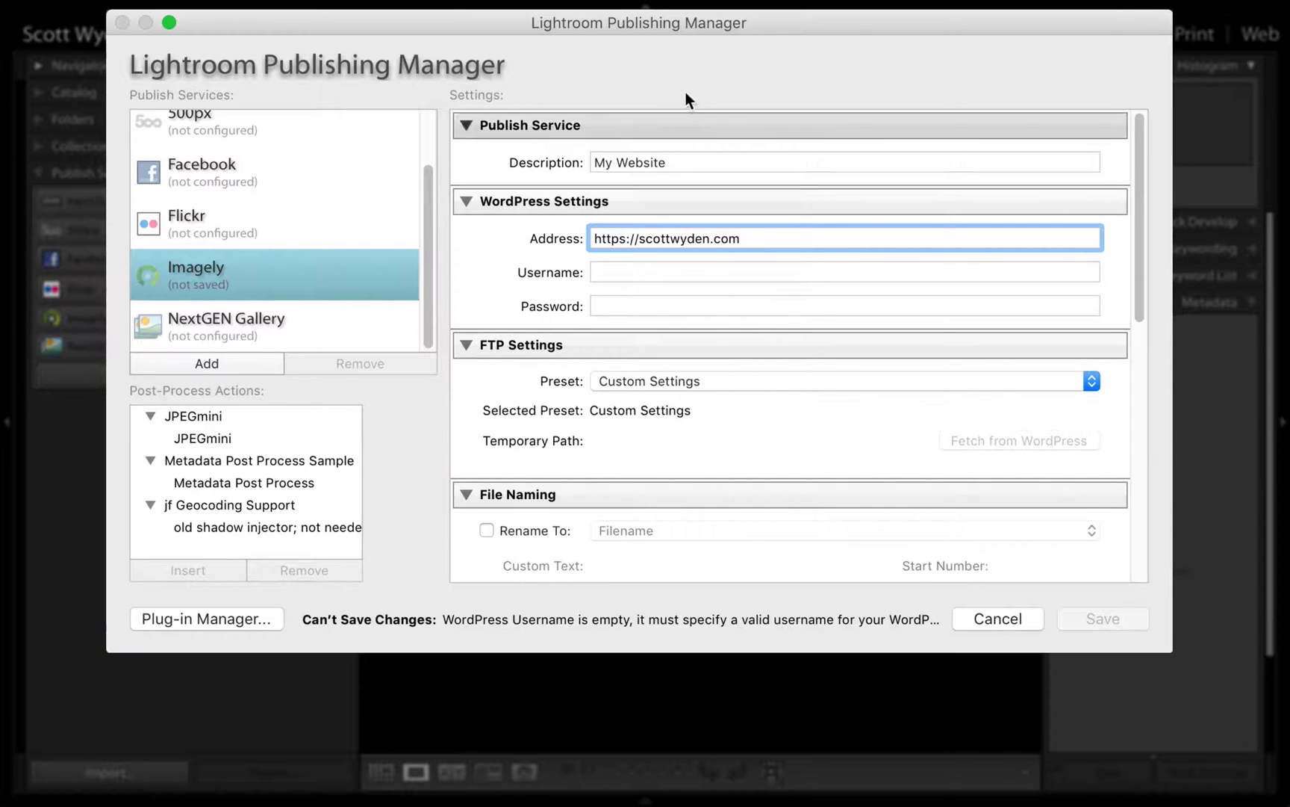
pyautogui.write('scott')
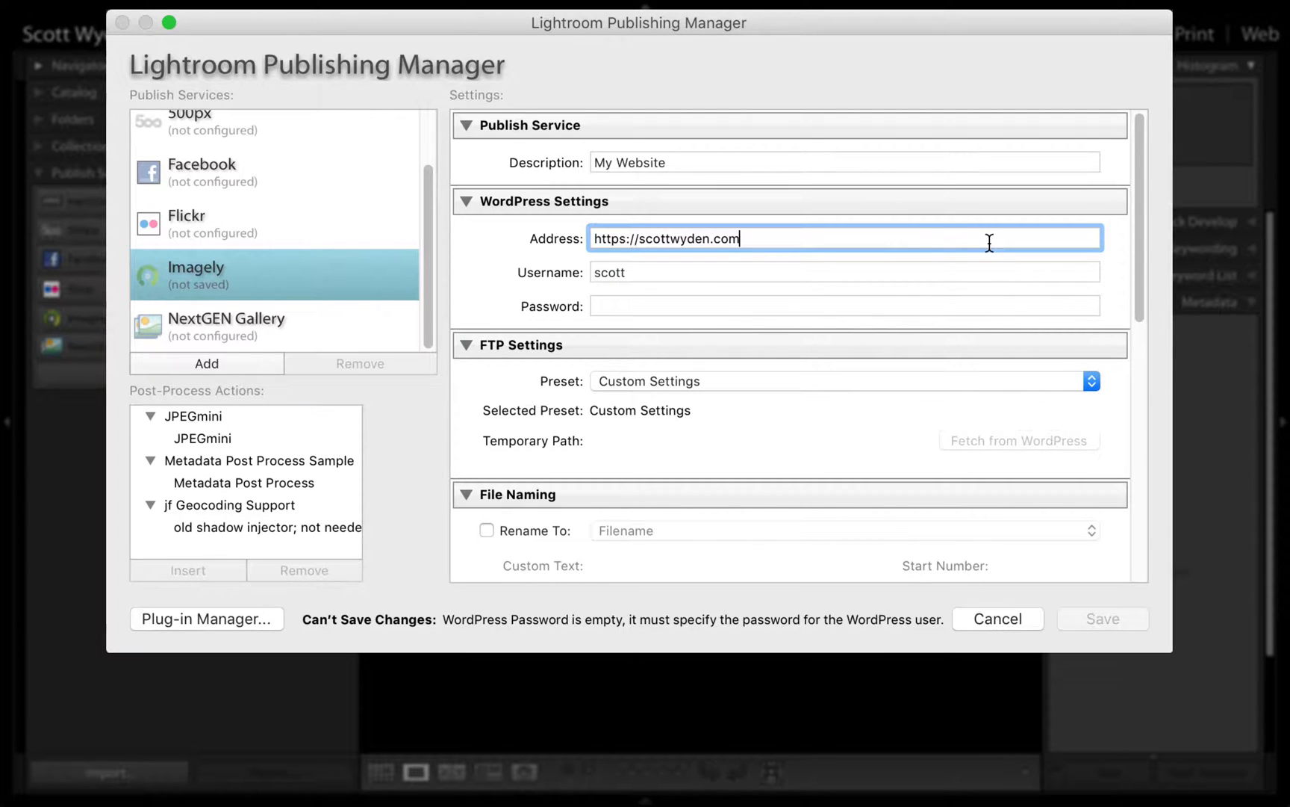
pyautogui.click(844, 271)
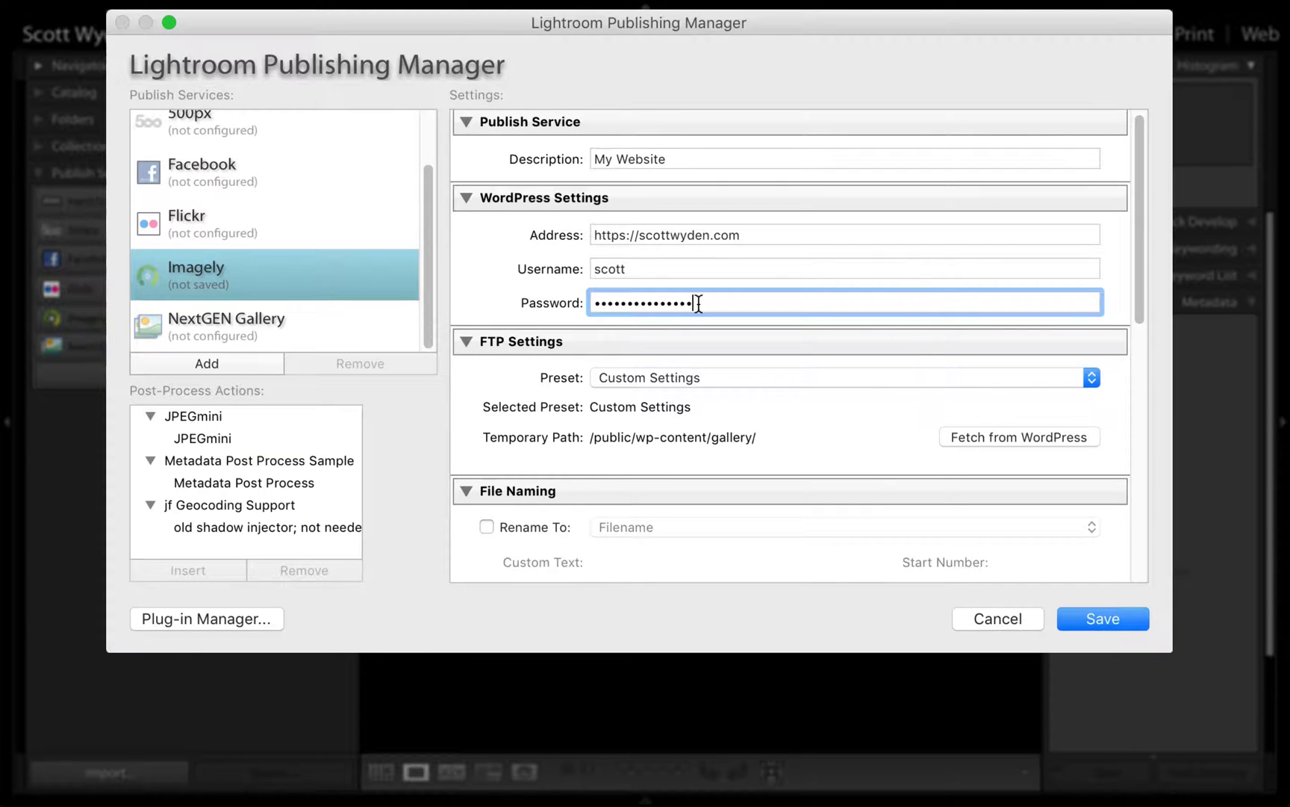
# Choose Edit from the FTP Settings preset list to reach Configure FTP File Transfer.
pyautogui.scroll(-3)
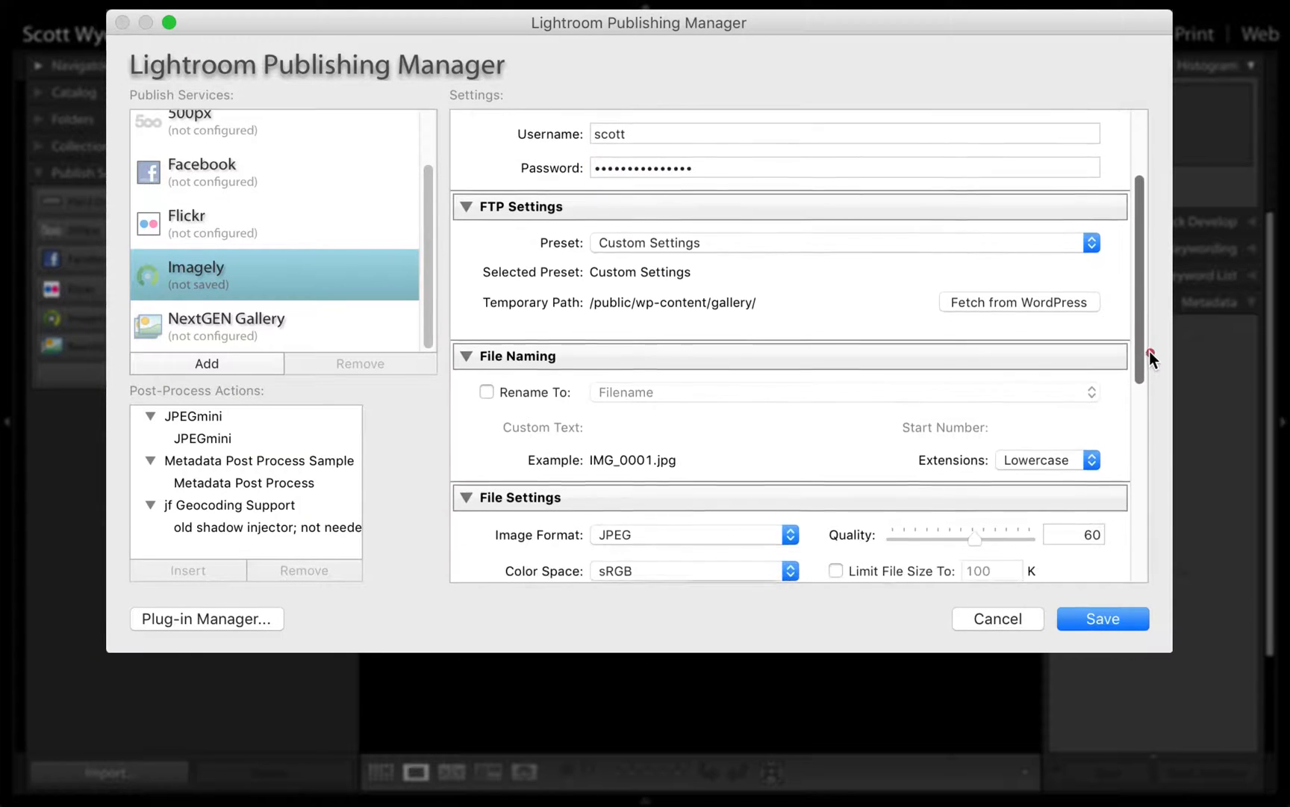
pyautogui.scroll(-3)
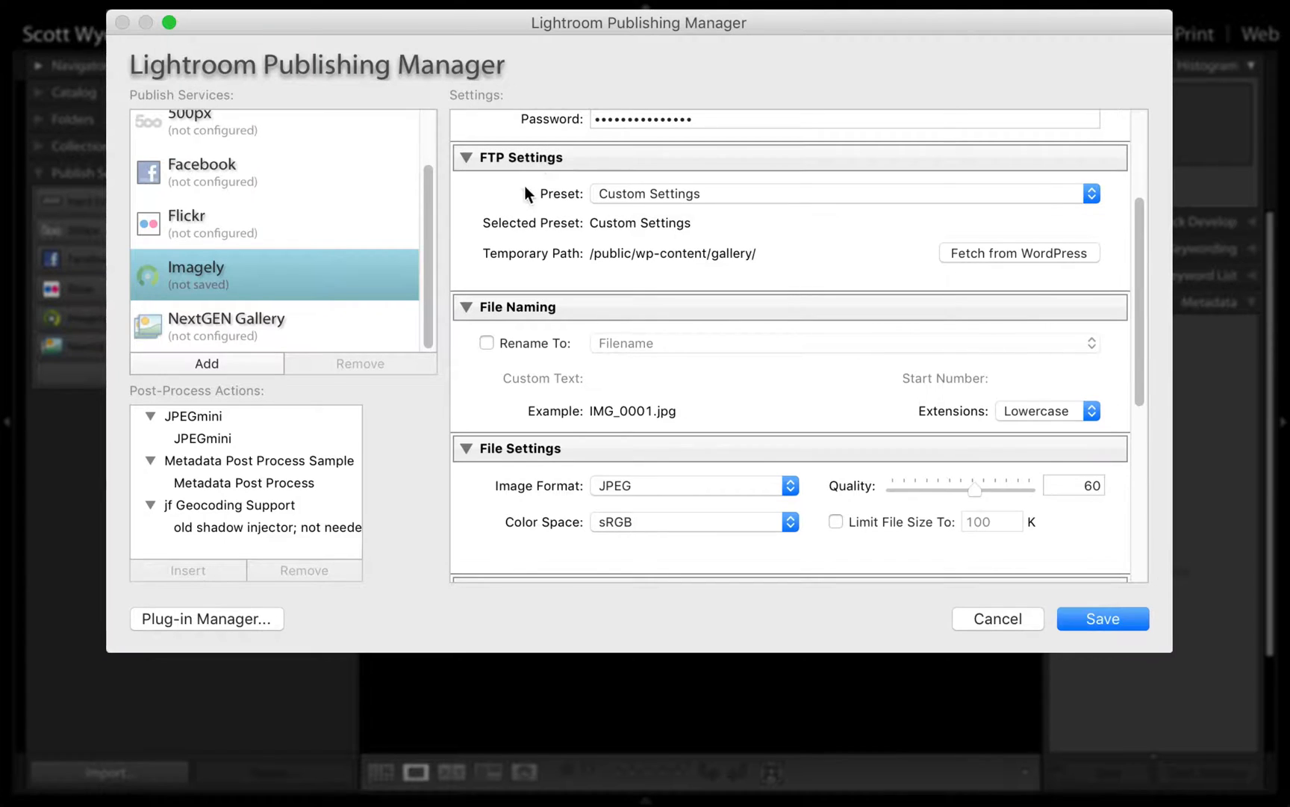
pyautogui.moveTo(655, 239)
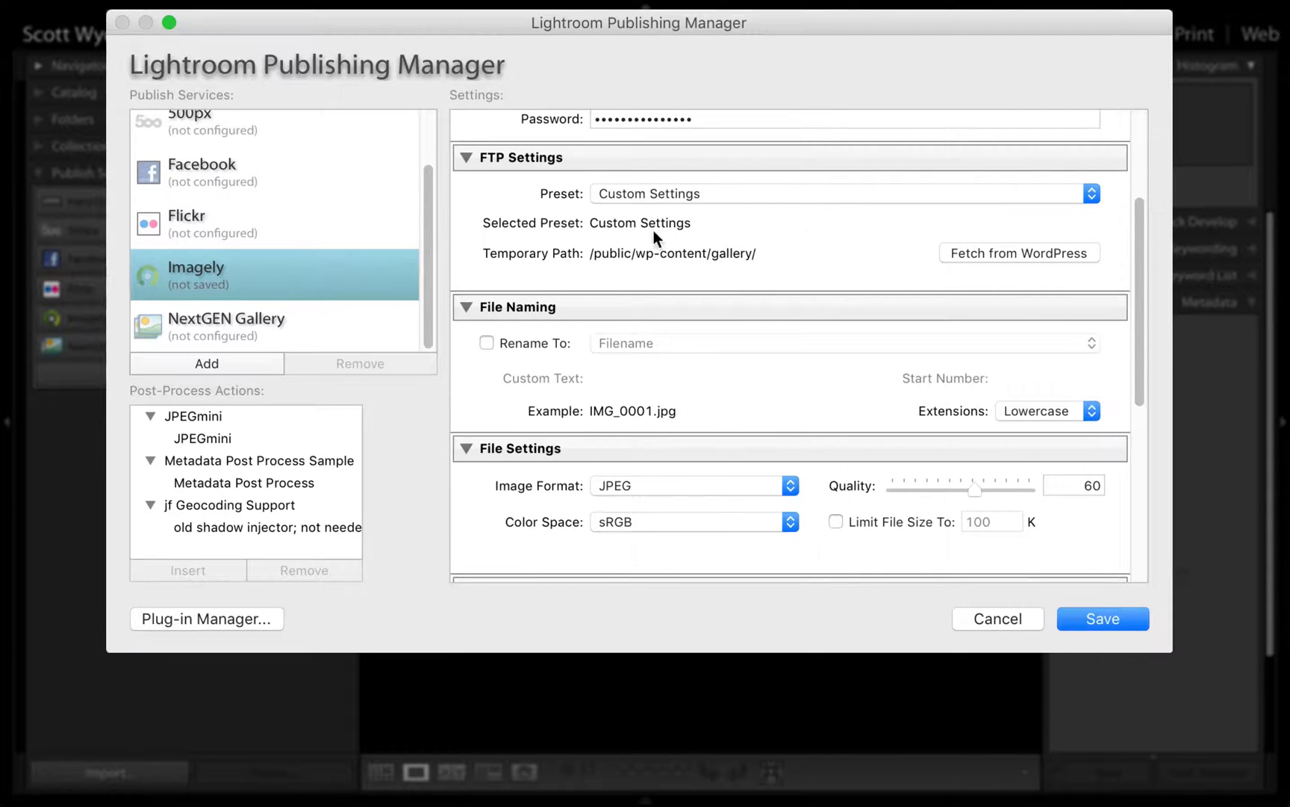
pyautogui.moveTo(788, 228)
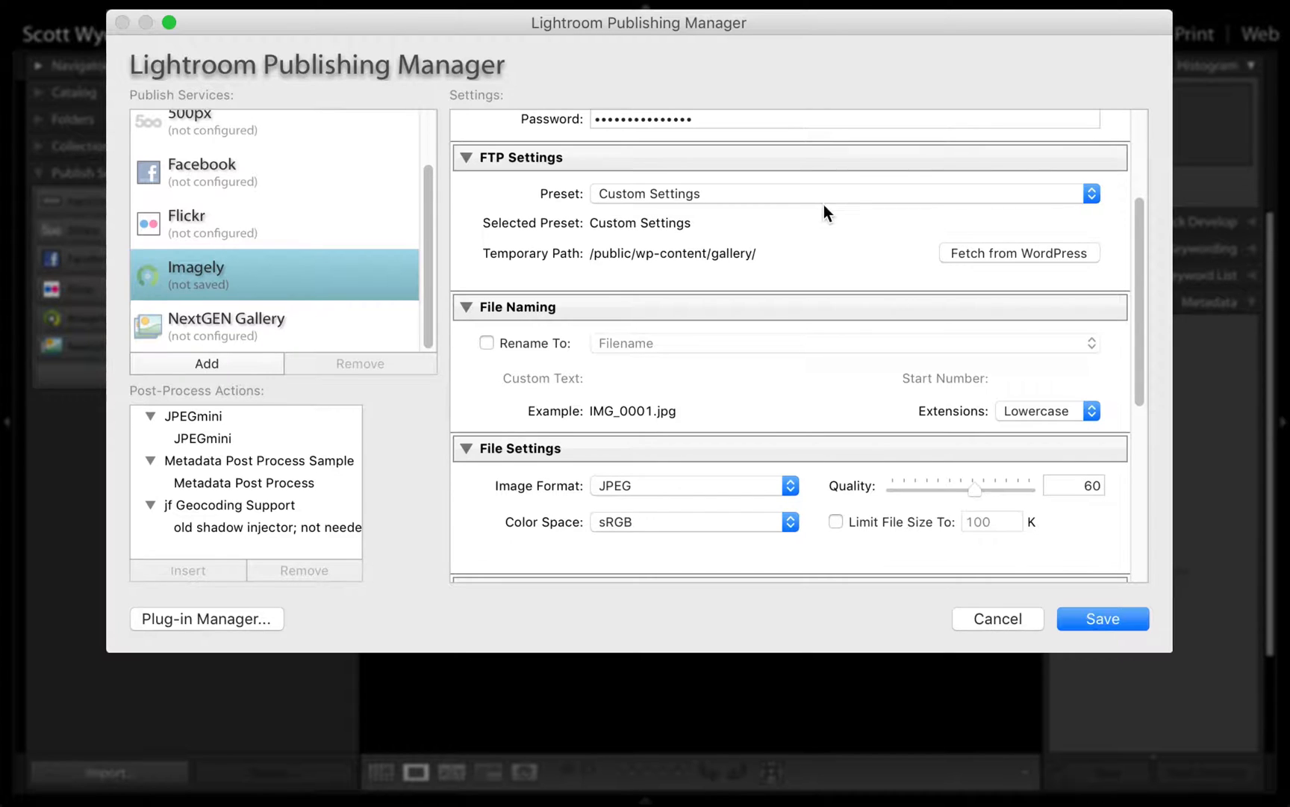
pyautogui.moveTo(686, 203)
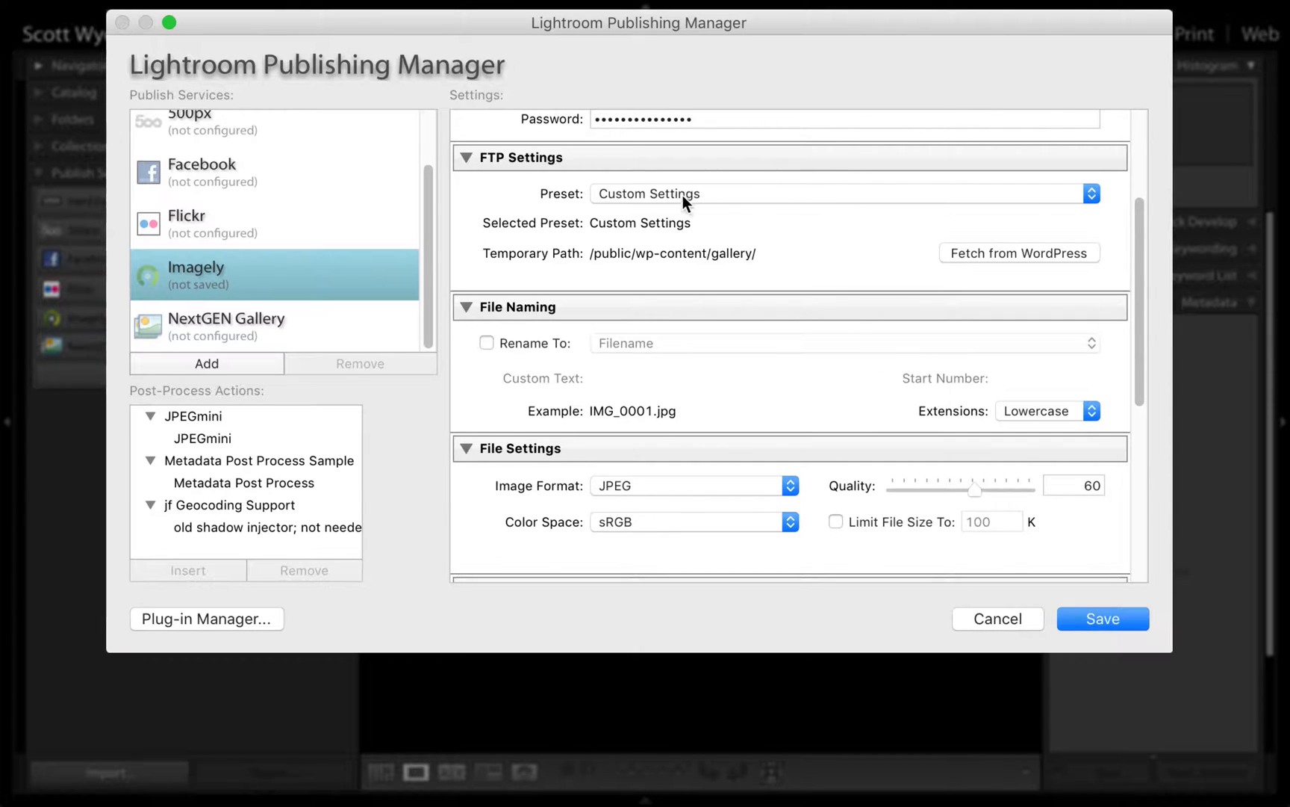
pyautogui.click(843, 194)
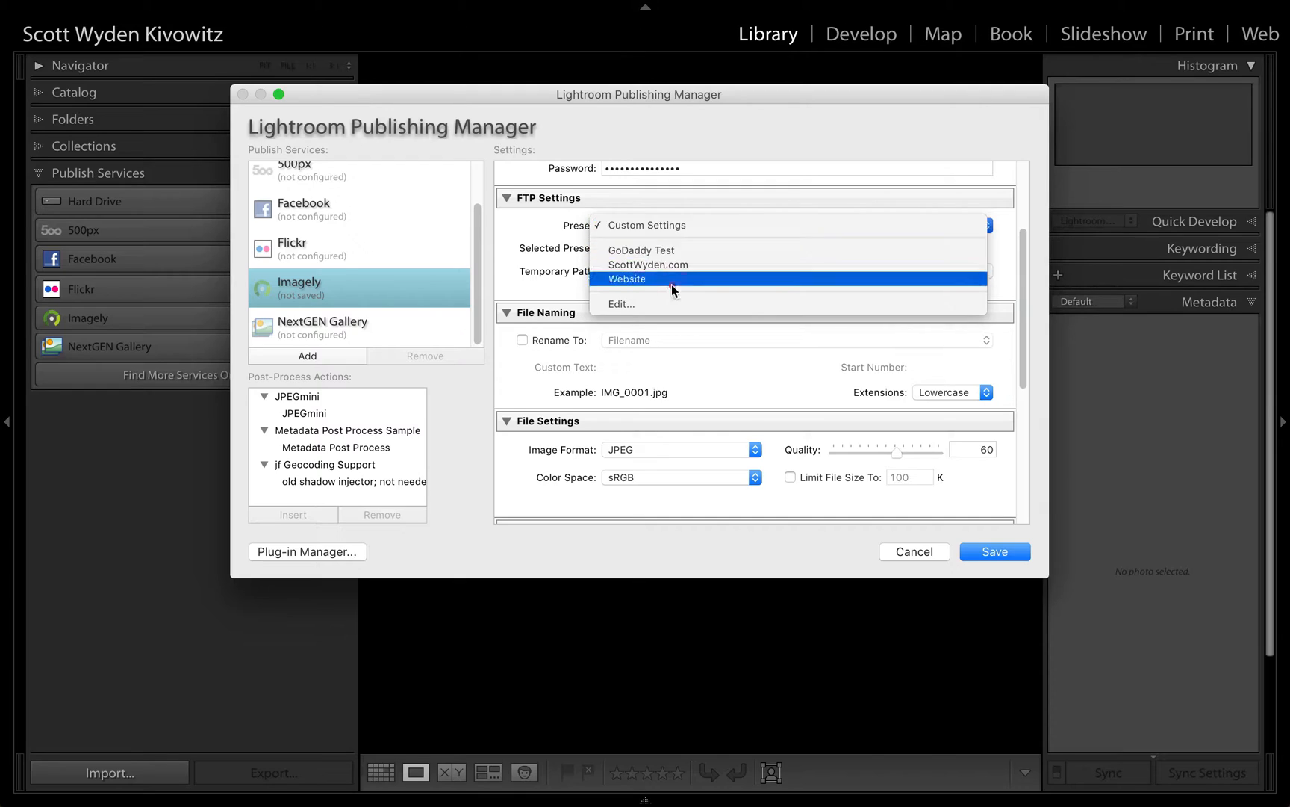
pyautogui.moveTo(634, 308)
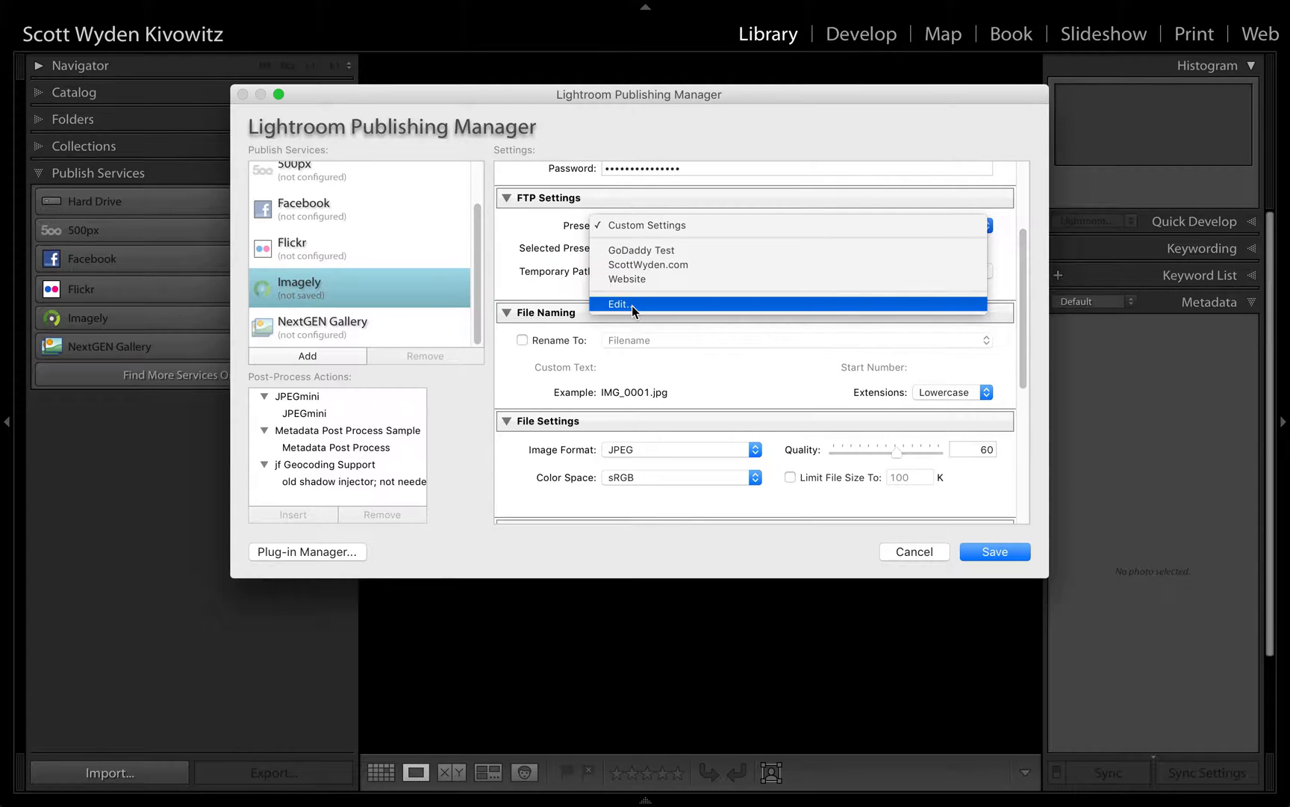
pyautogui.click(619, 304)
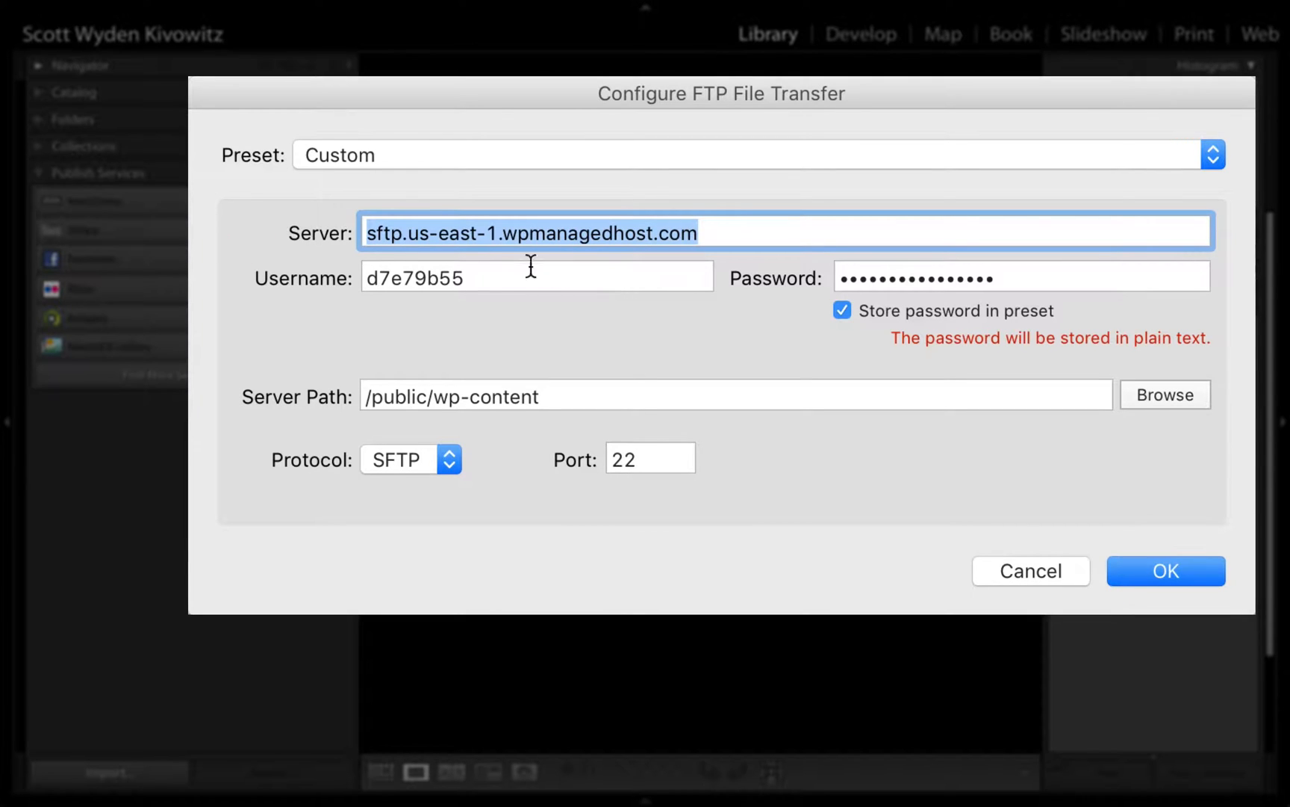
pyautogui.click(535, 276)
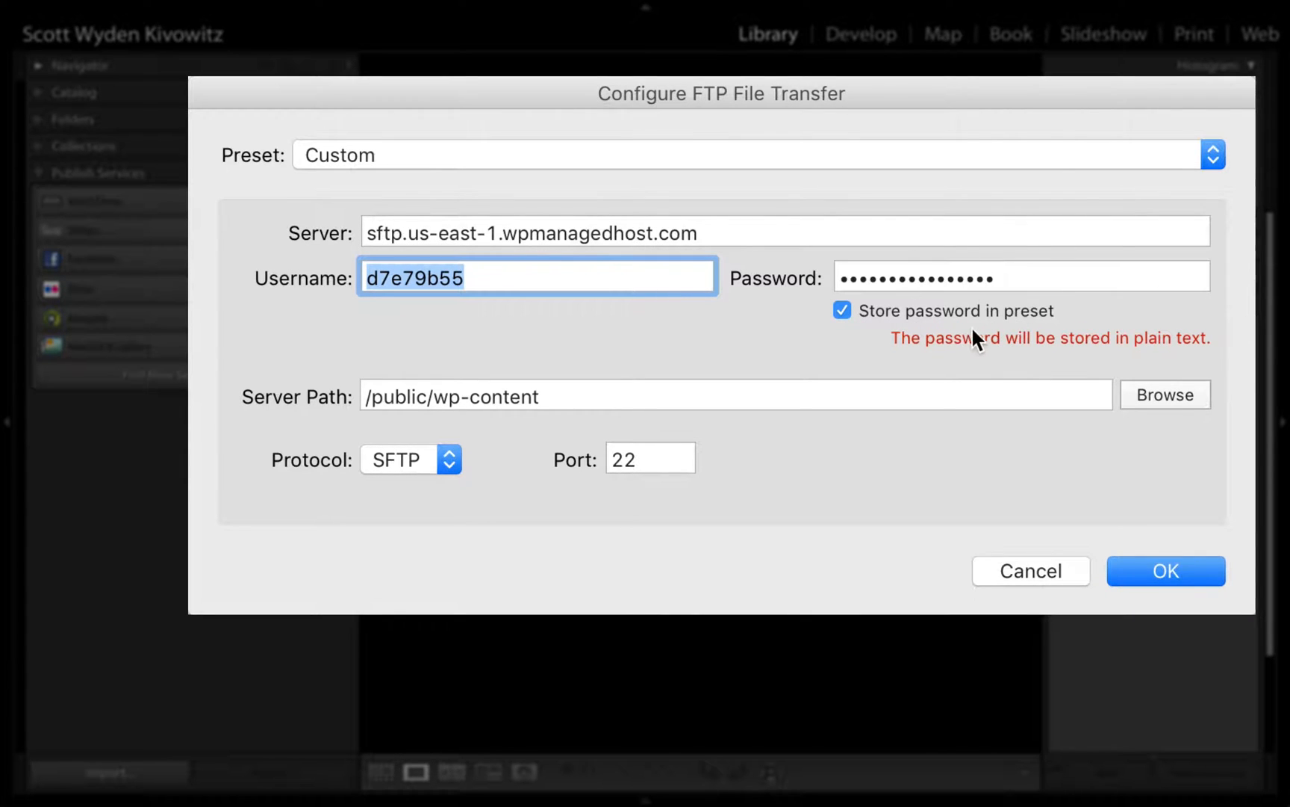
pyautogui.moveTo(1055, 387)
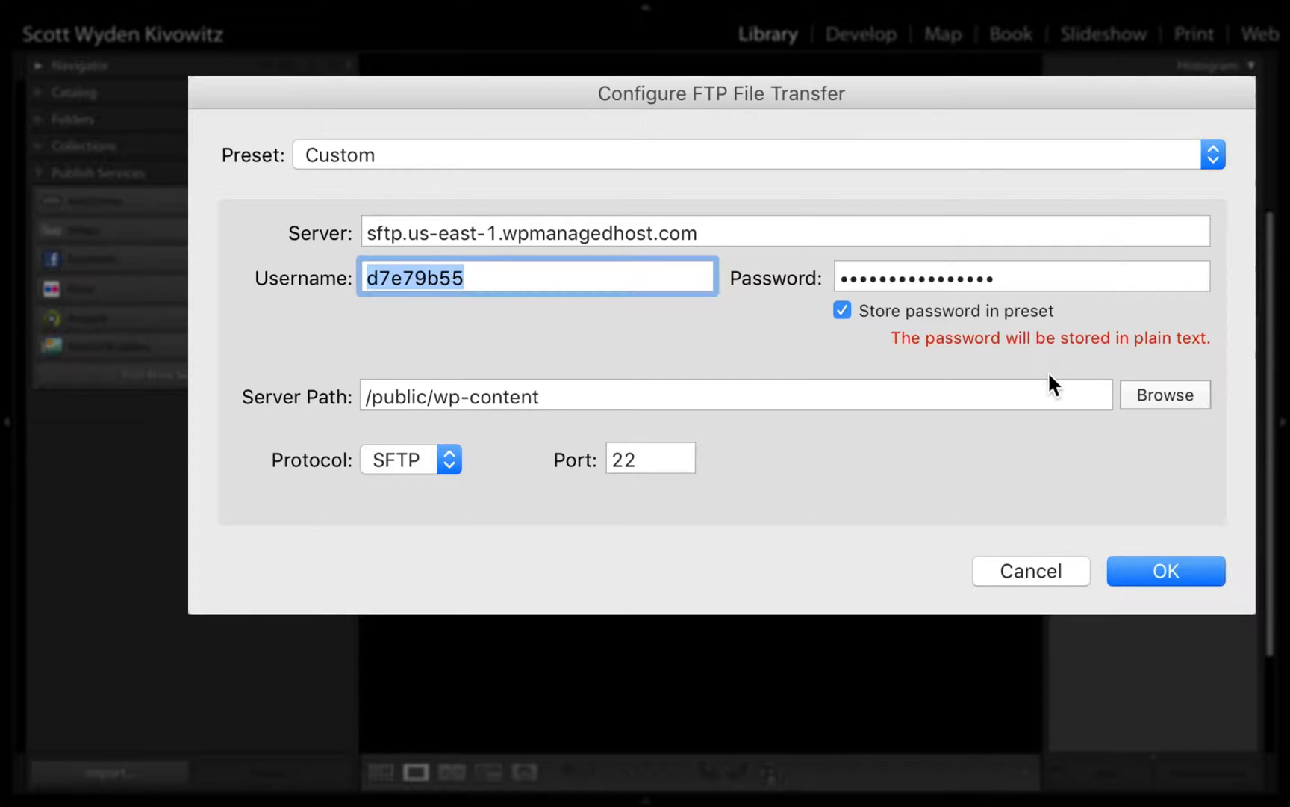
pyautogui.moveTo(811, 233)
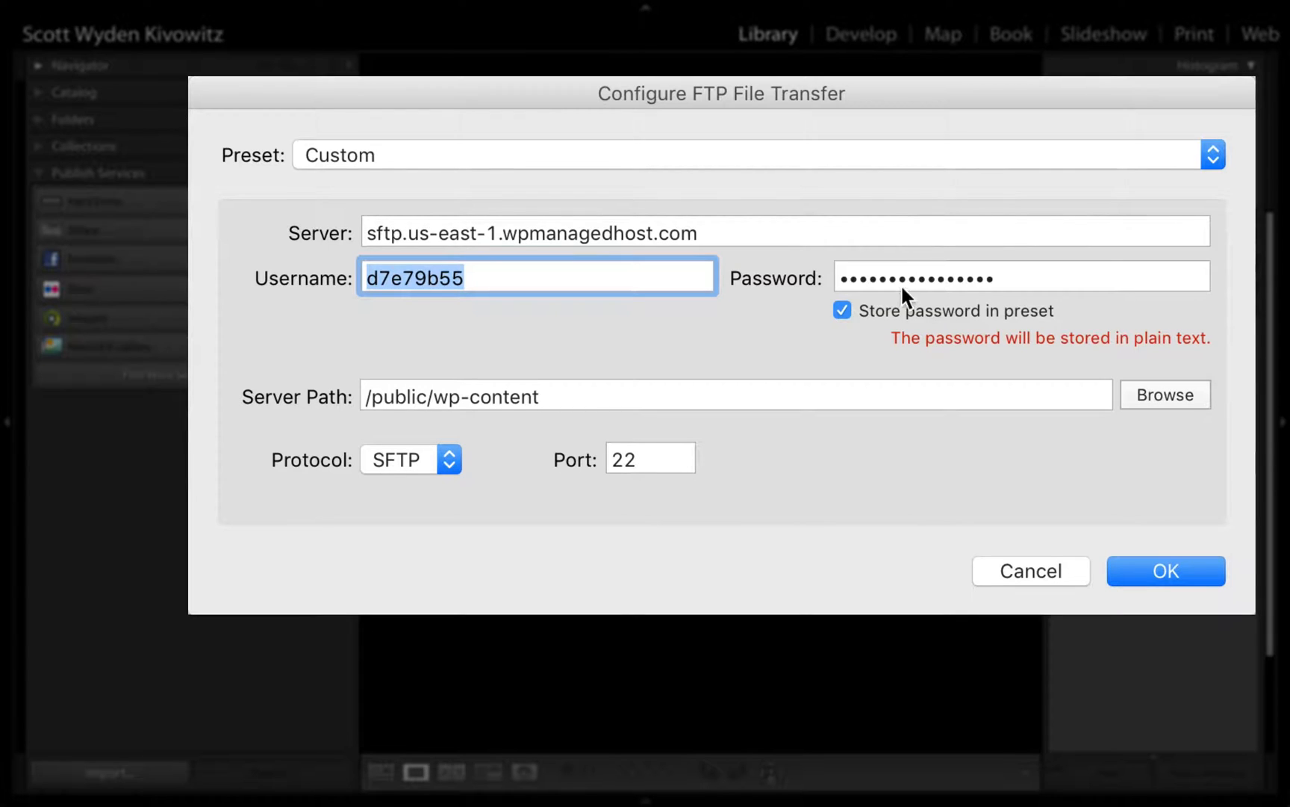
pyautogui.moveTo(1025, 350)
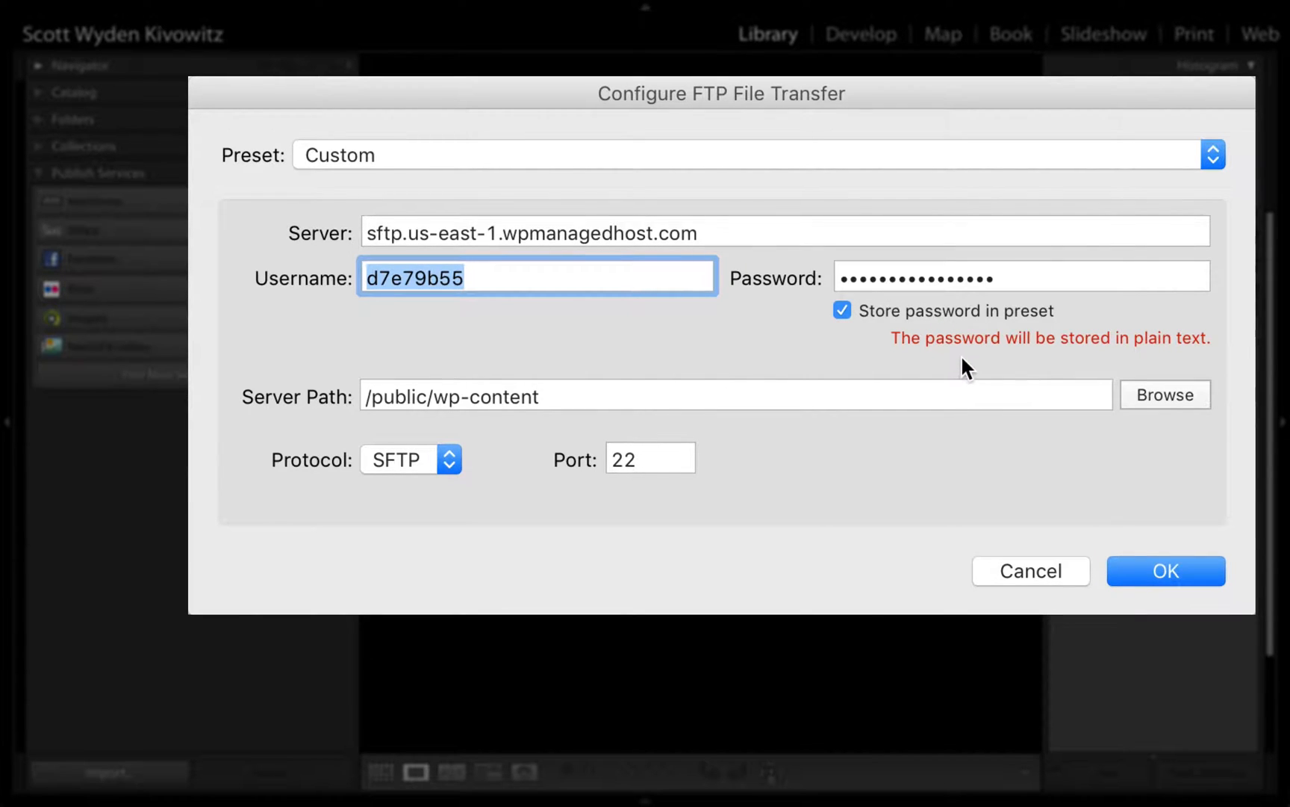
pyautogui.moveTo(992, 369)
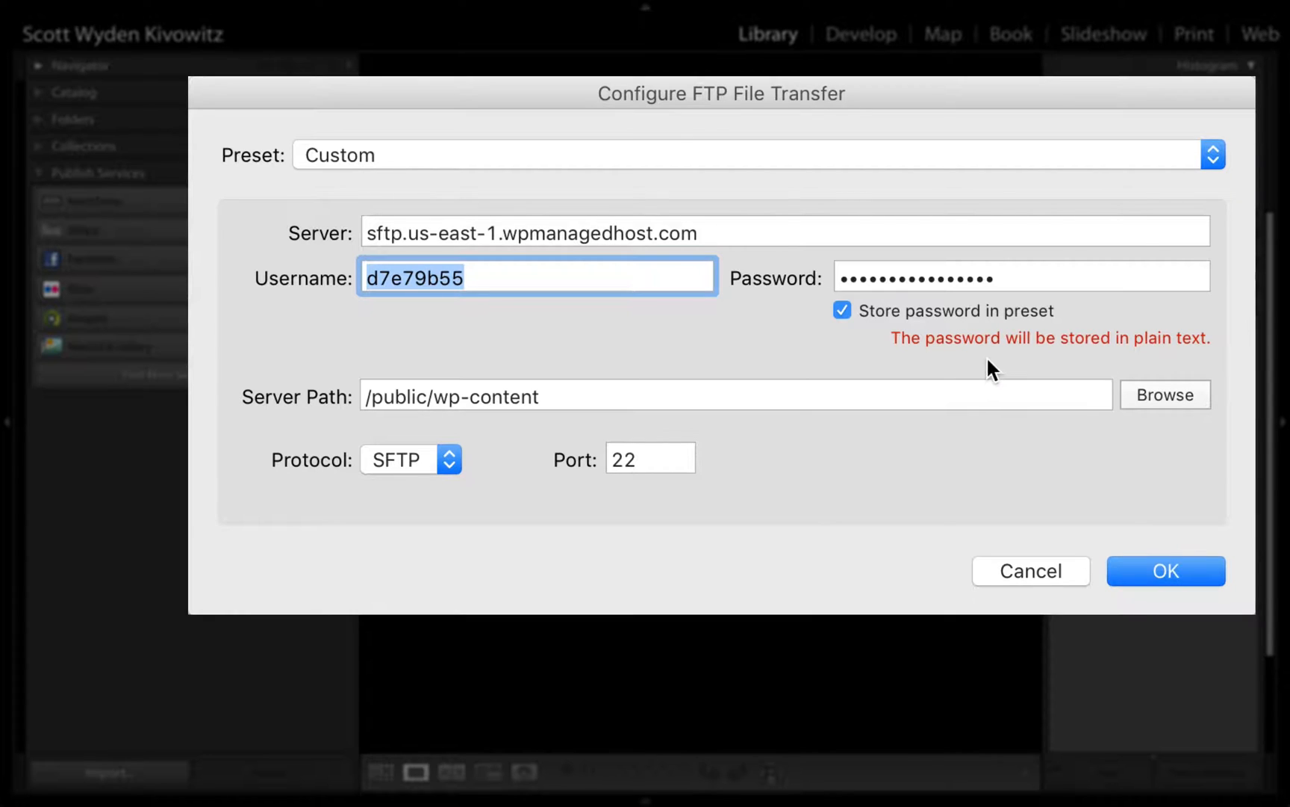
pyautogui.moveTo(899, 368)
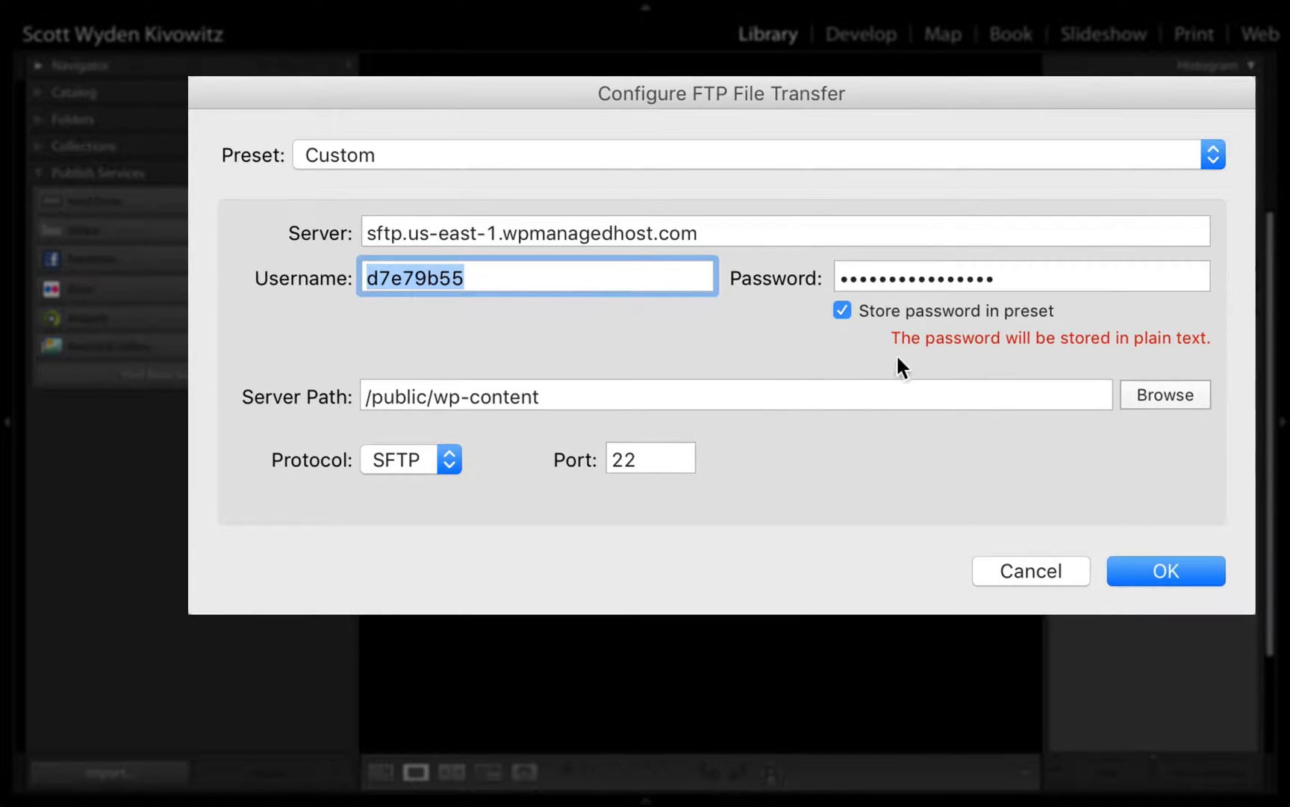
pyautogui.moveTo(954, 368)
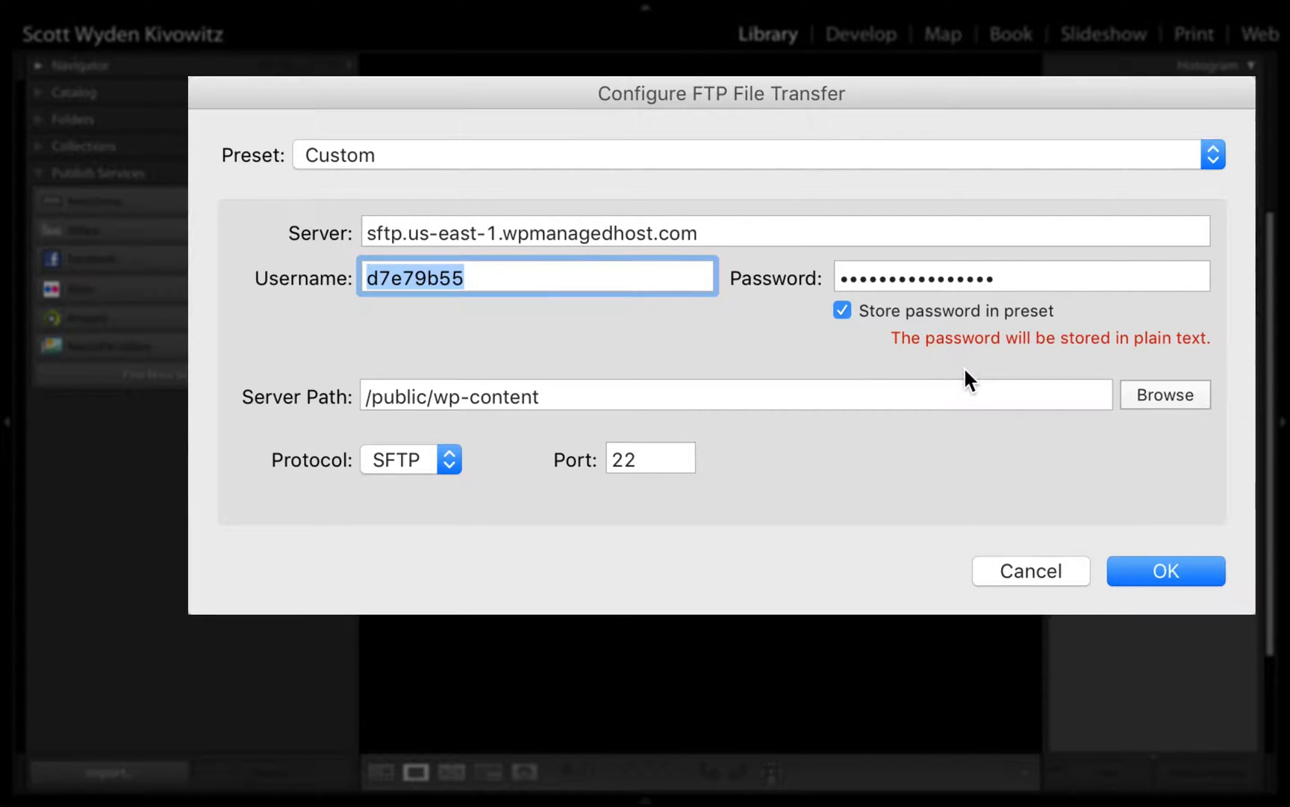
pyautogui.moveTo(897, 371)
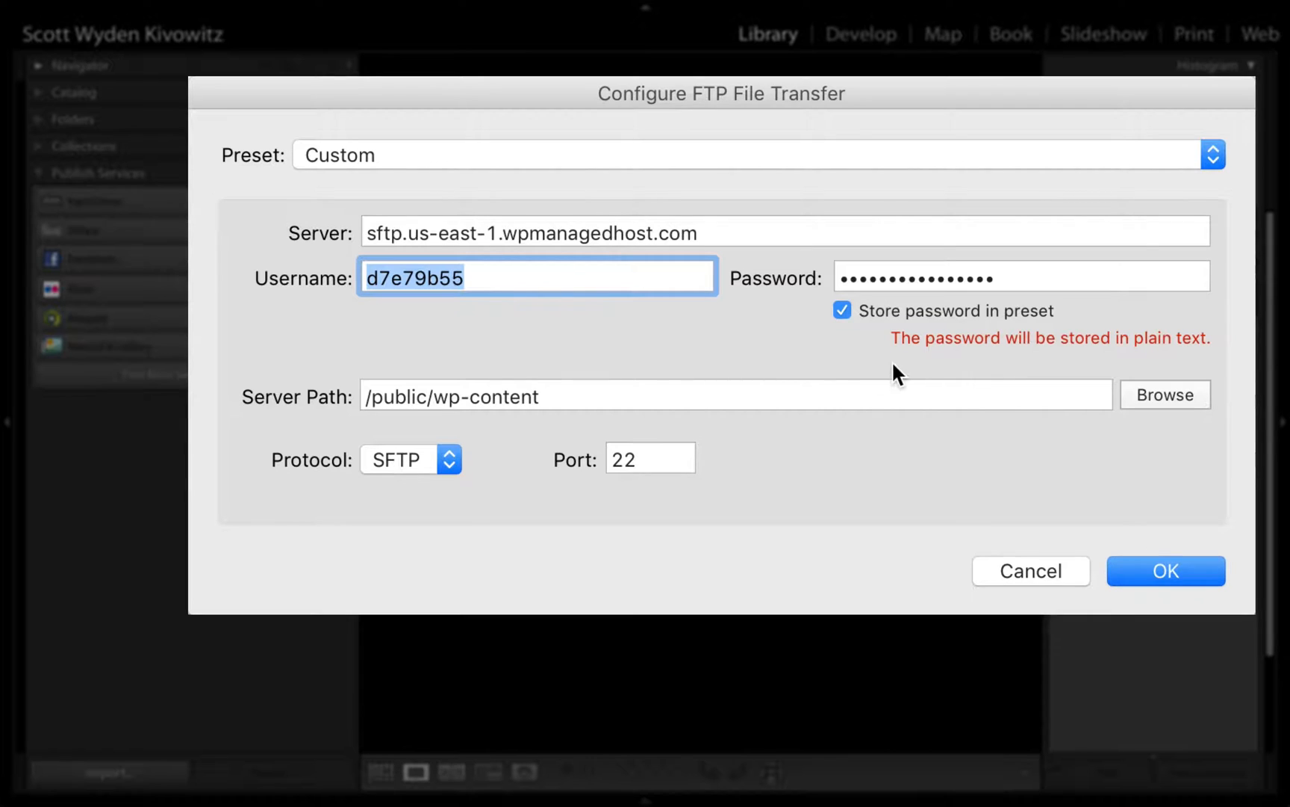
pyautogui.moveTo(965, 358)
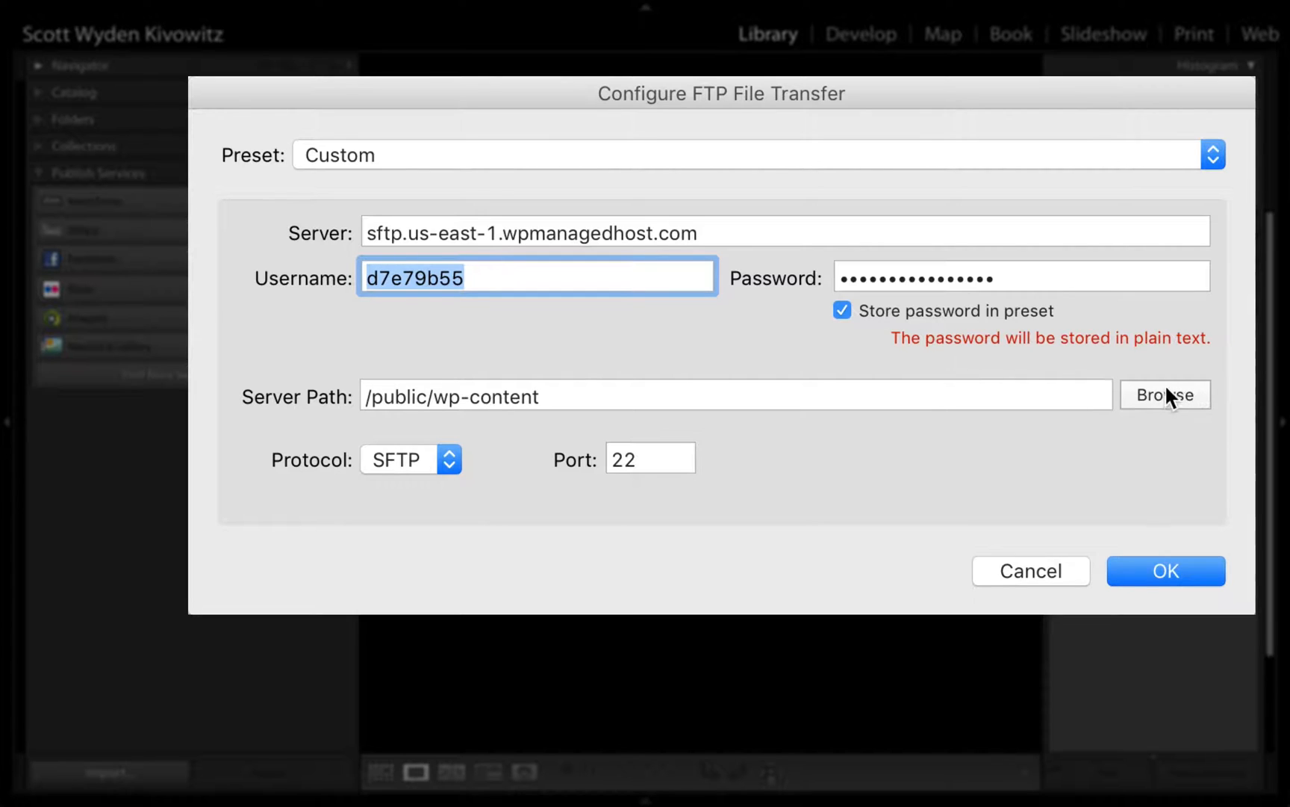
# Browse the server and select /public/wp-content as the server path.
pyautogui.click(1164, 394)
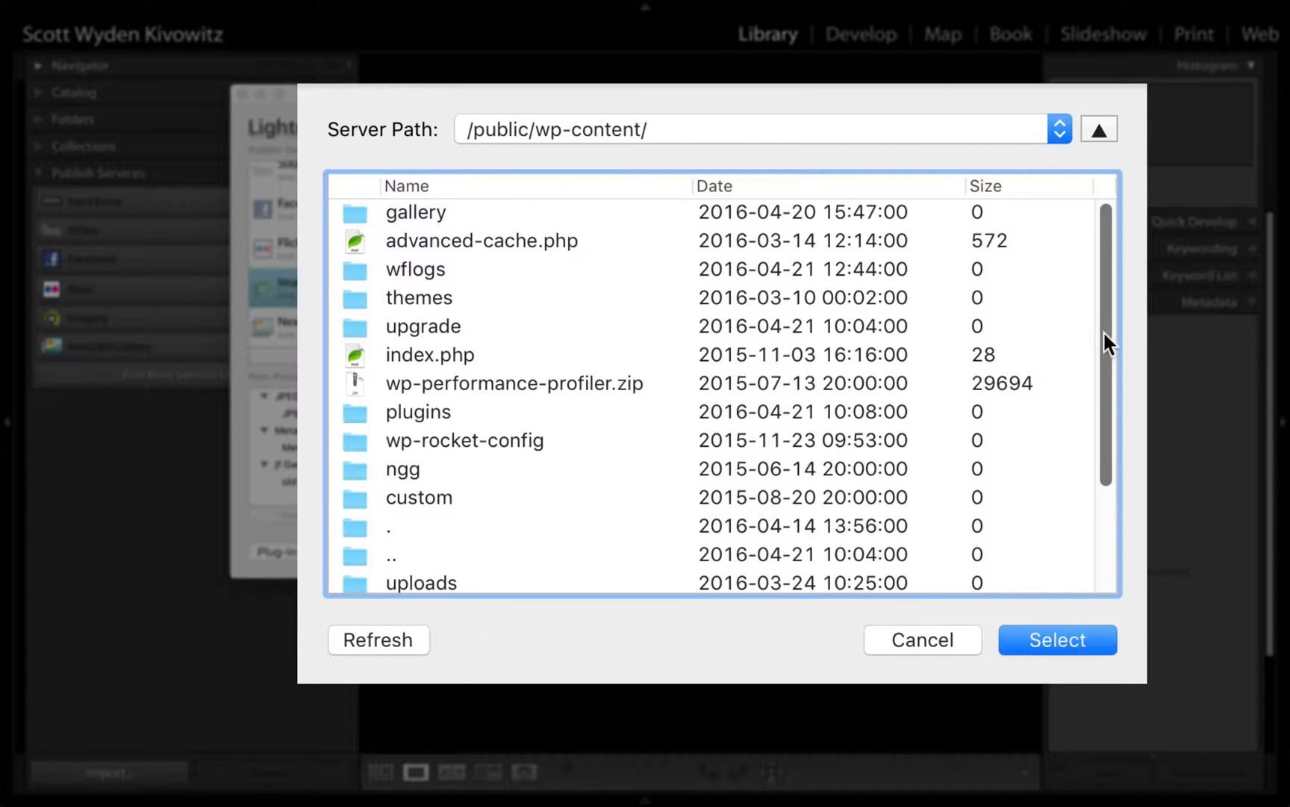
pyautogui.scroll(-3)
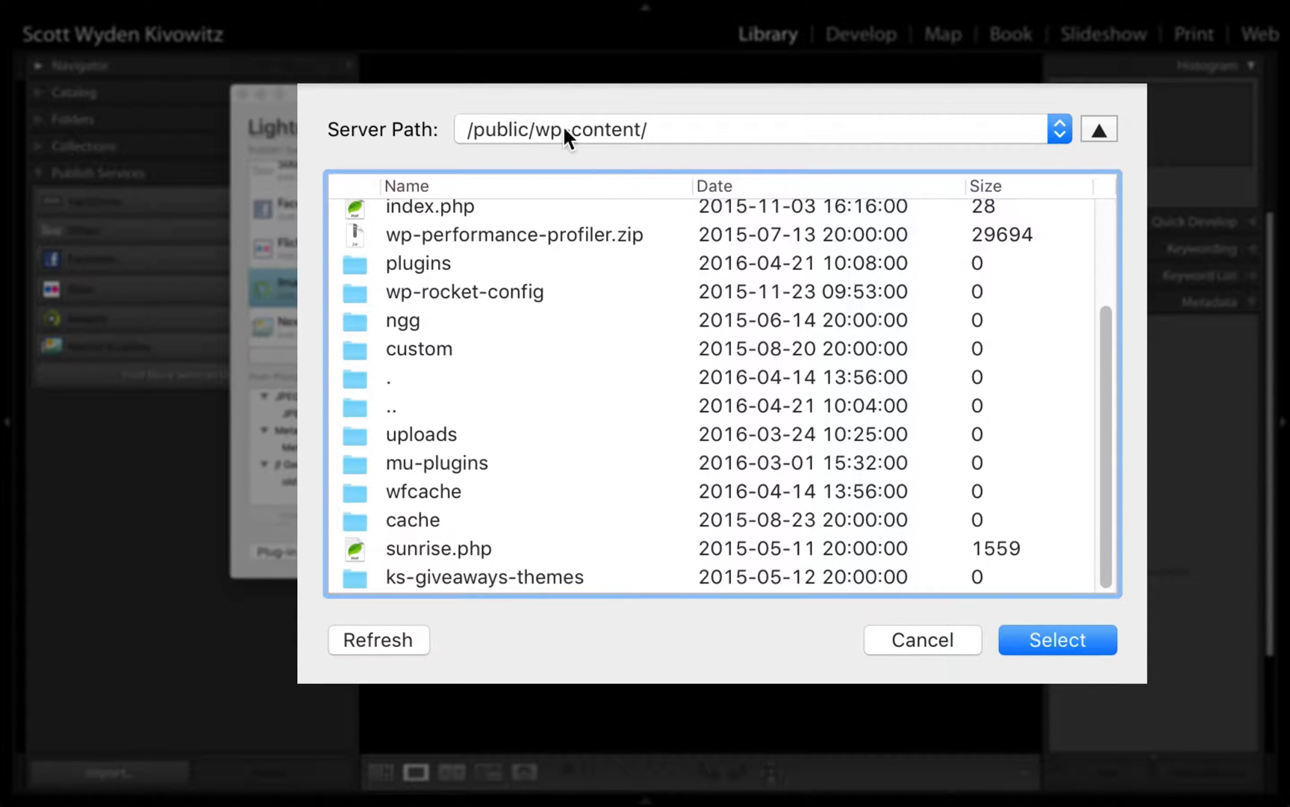
pyautogui.click(1059, 128)
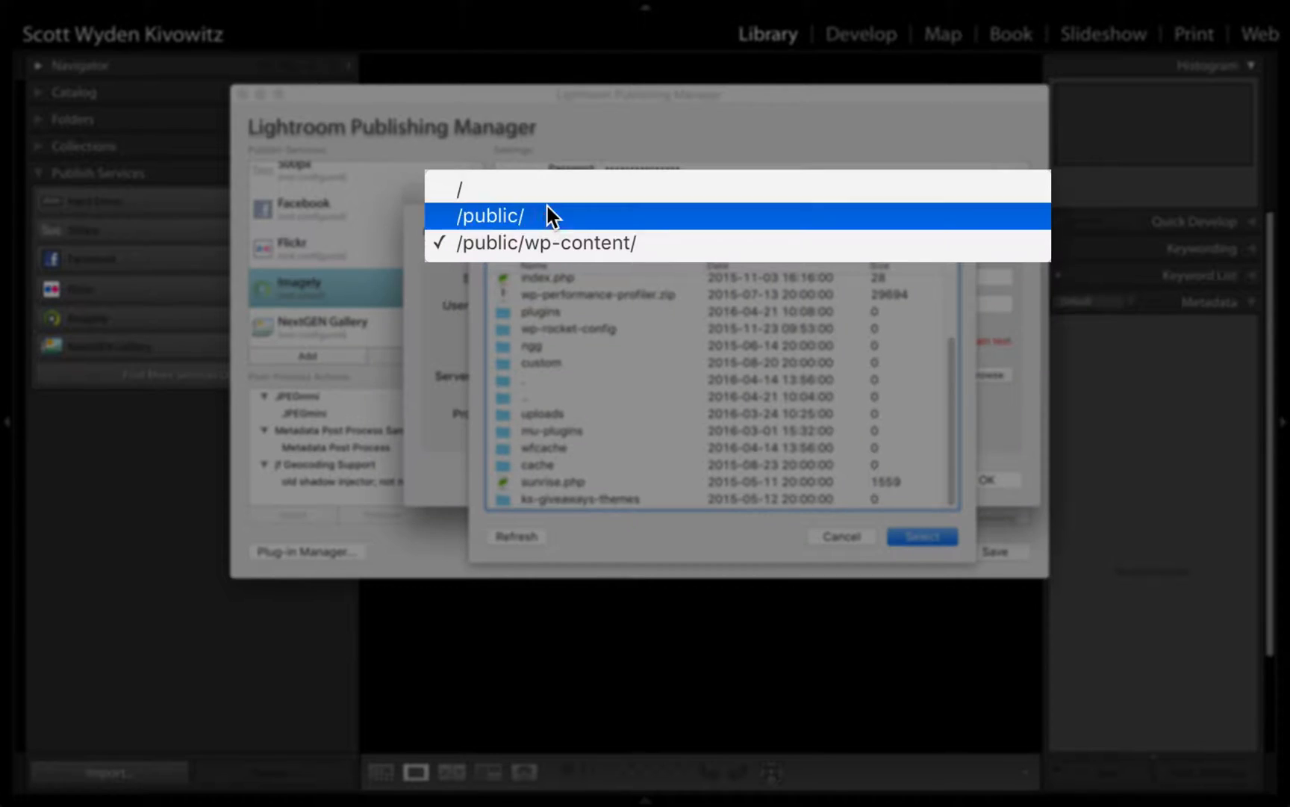
pyautogui.click(491, 216)
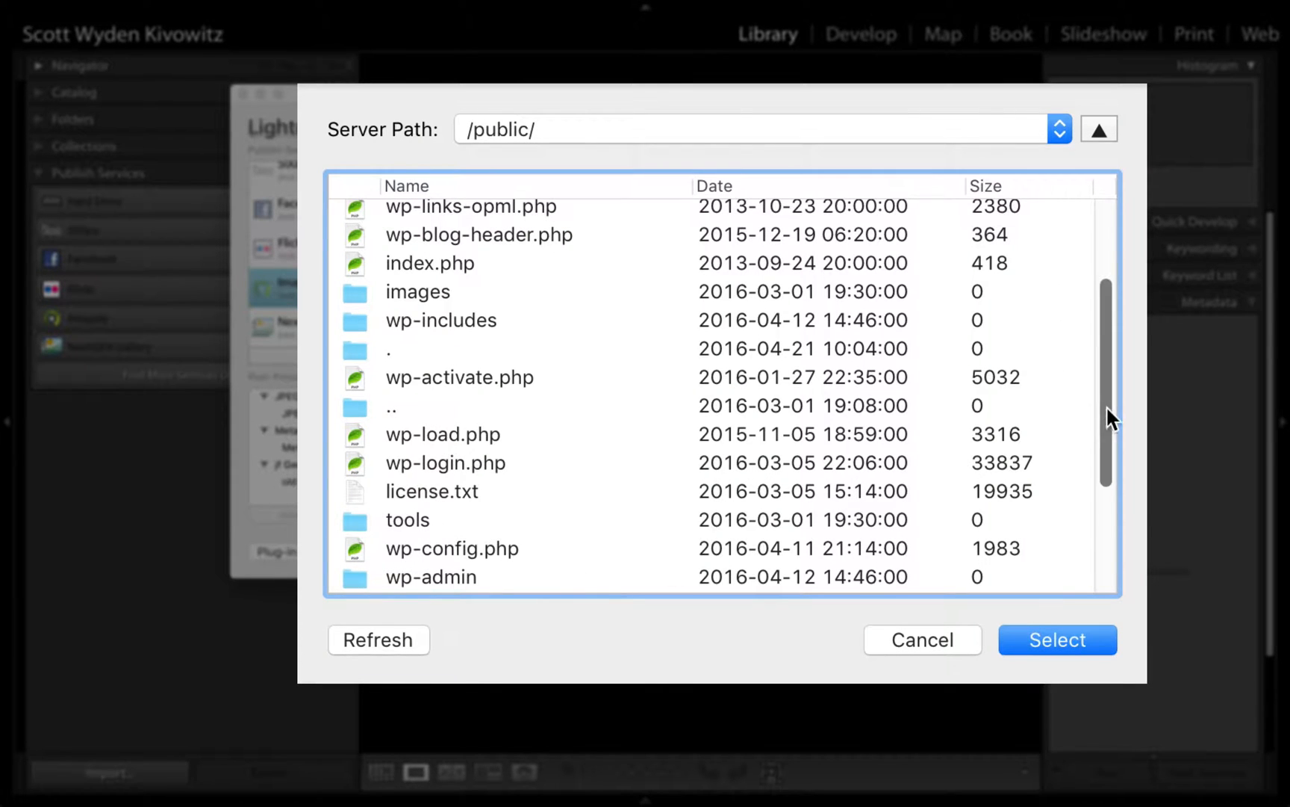
pyautogui.scroll(-3)
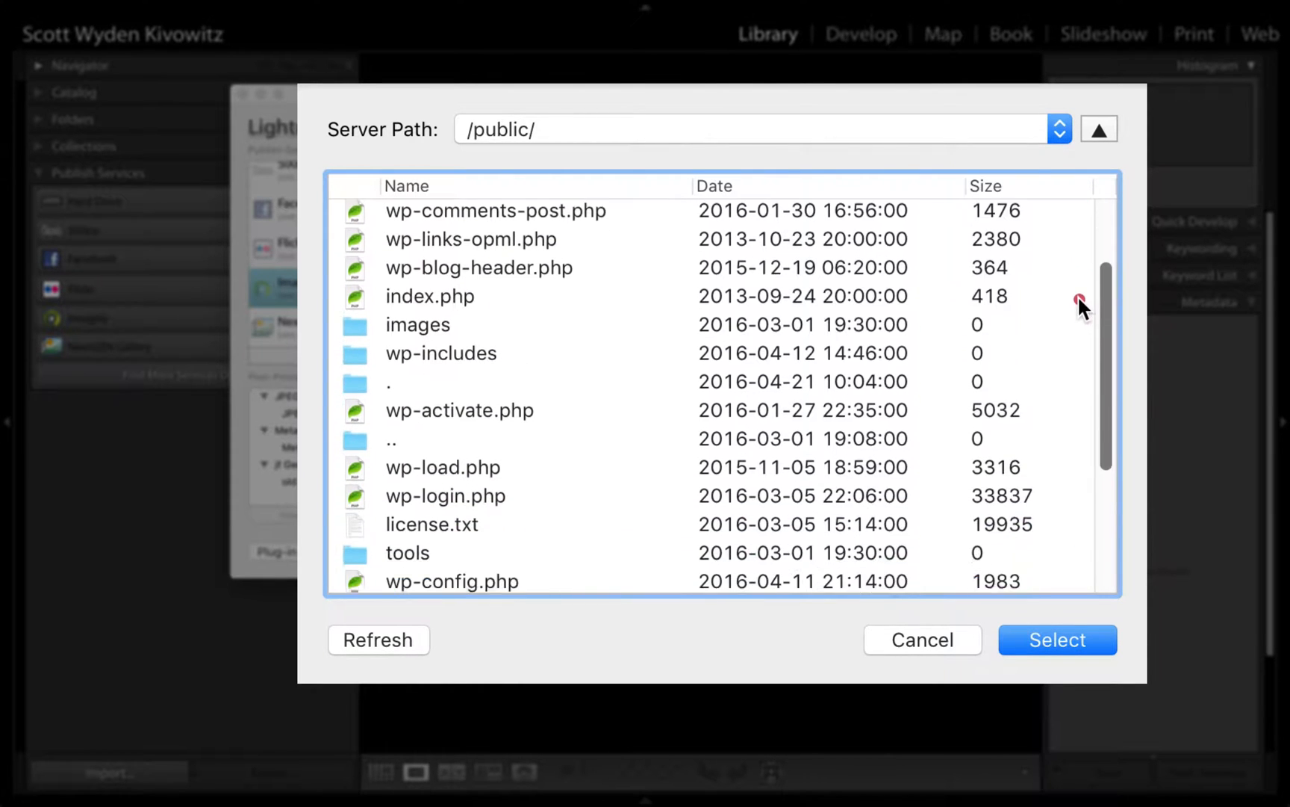
pyautogui.scroll(-3)
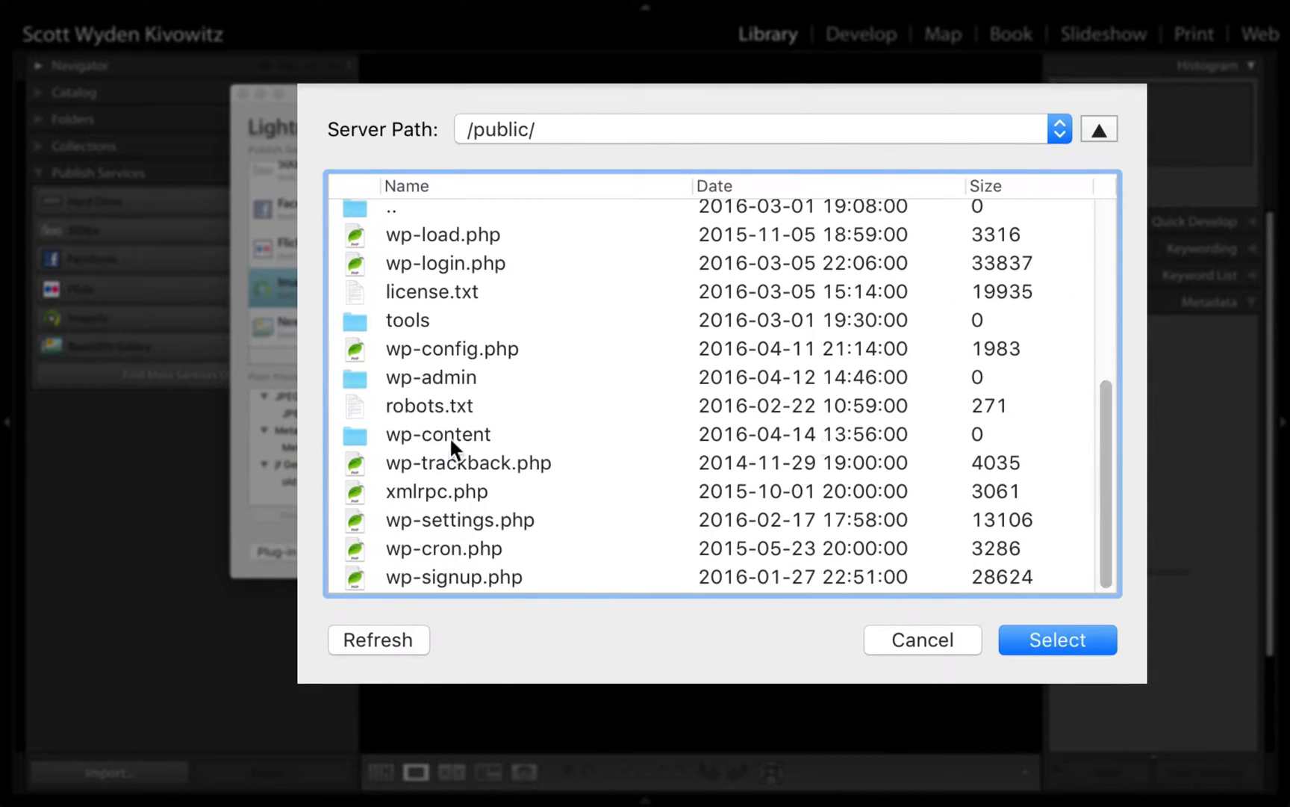
pyautogui.doubleClick(439, 433)
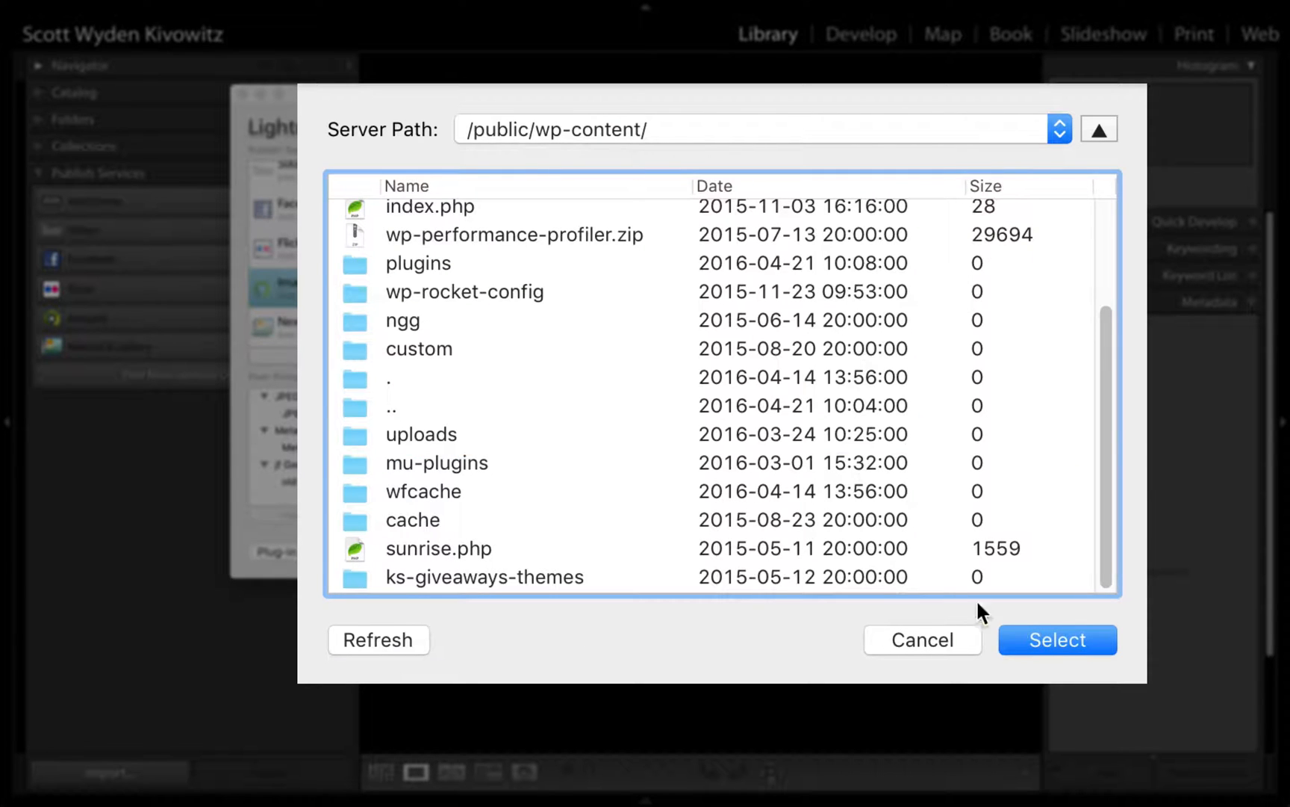
pyautogui.click(1058, 639)
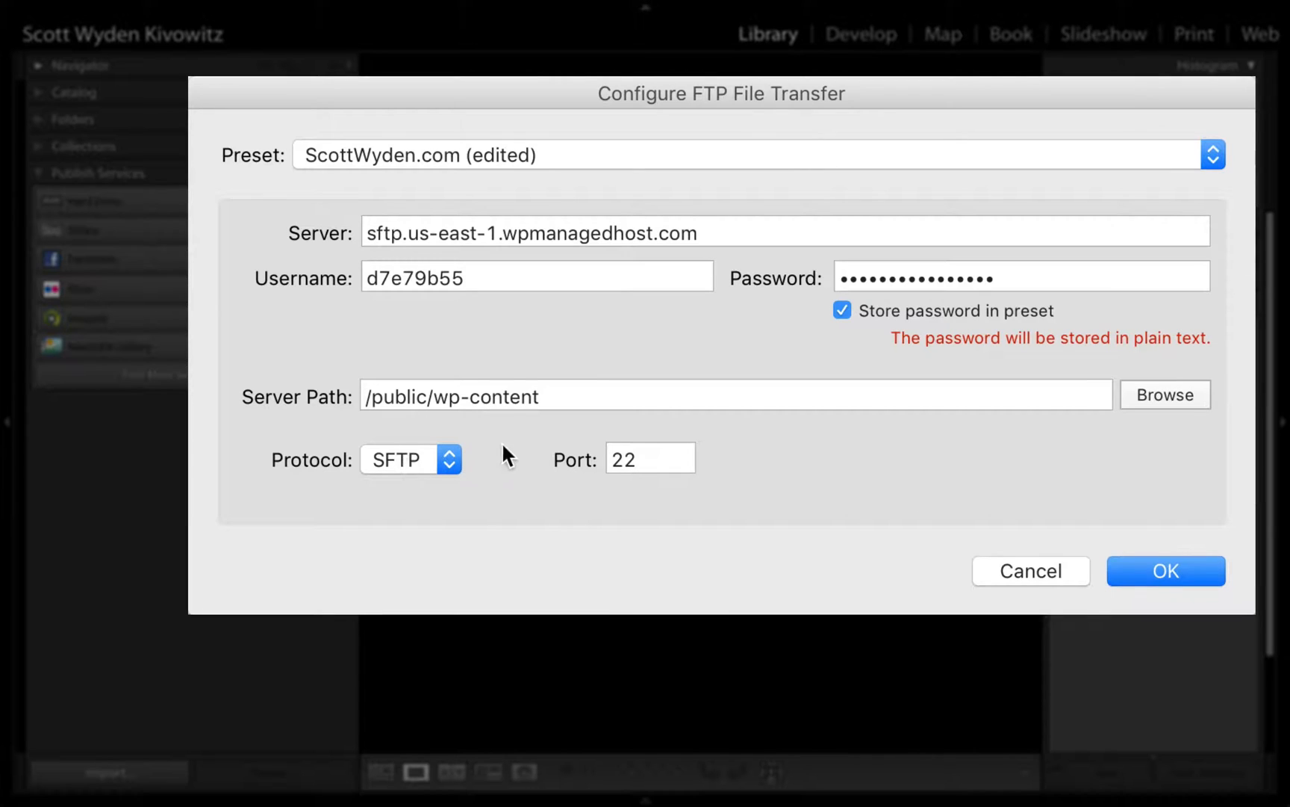
# Keep SFTP as the transfer protocol and confirm the FTP settings.
pyautogui.click(409, 458)
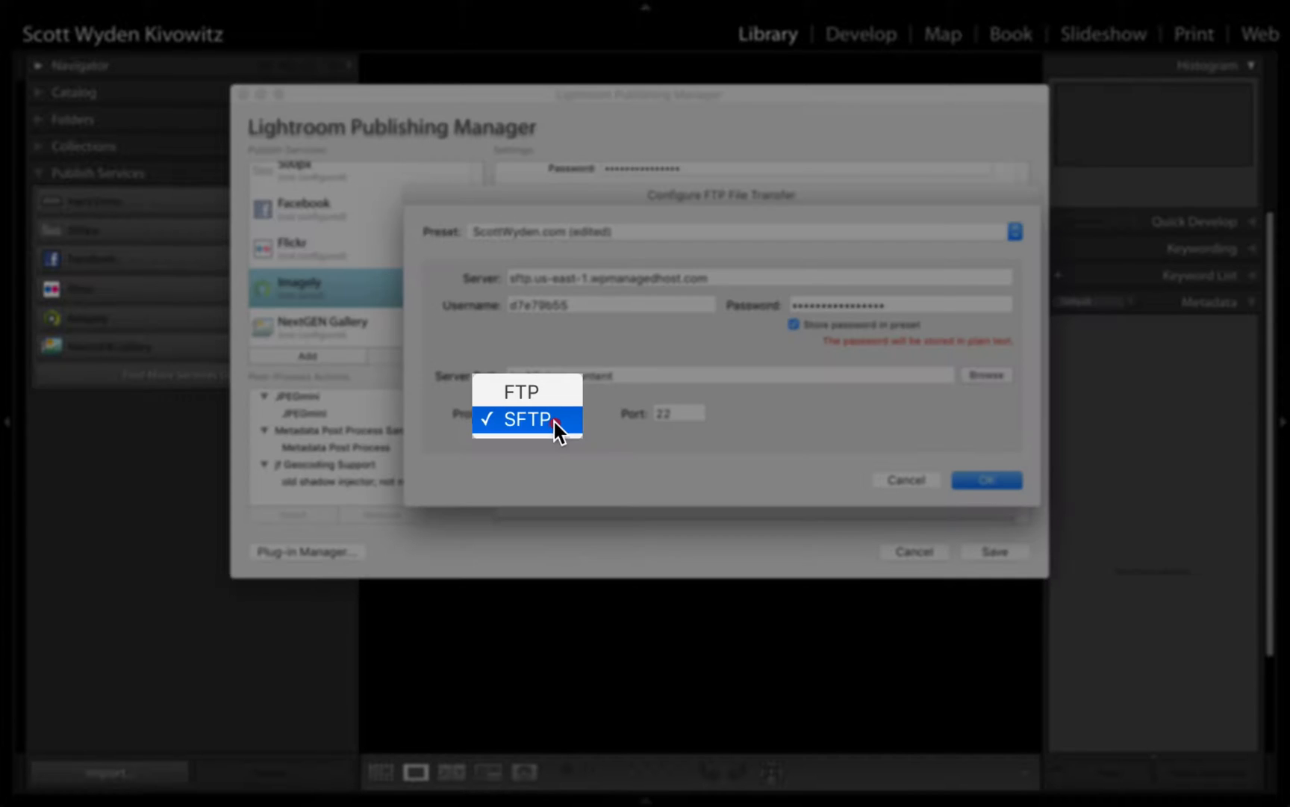
pyautogui.click(519, 419)
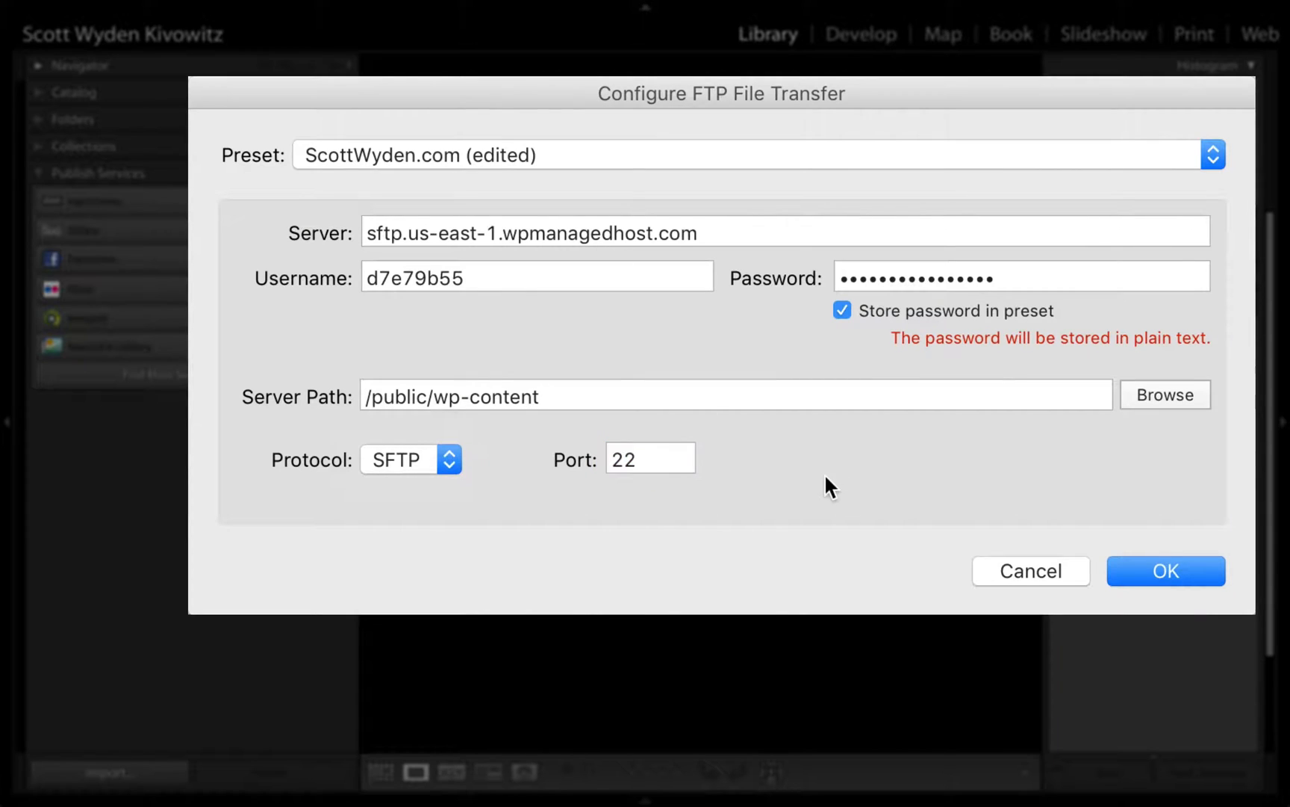
pyautogui.moveTo(1000, 469)
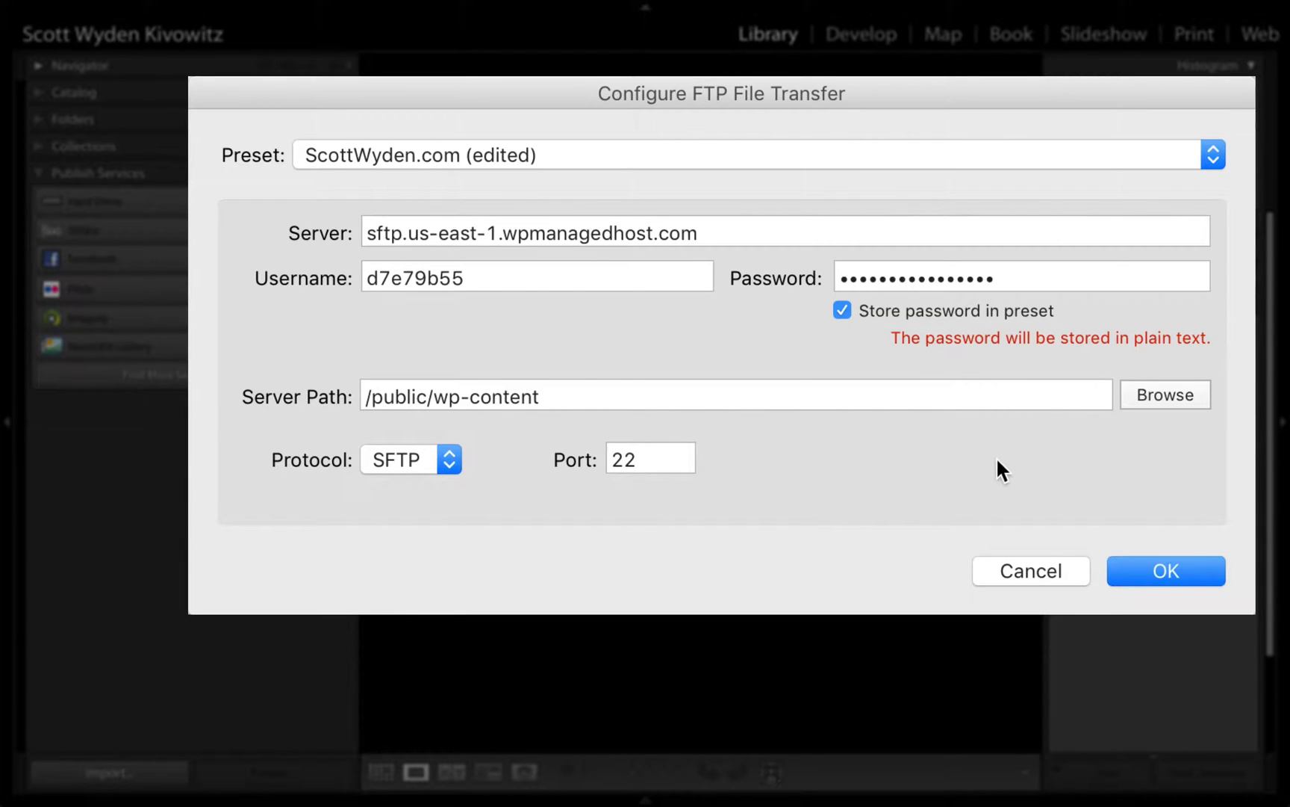
pyautogui.click(1165, 571)
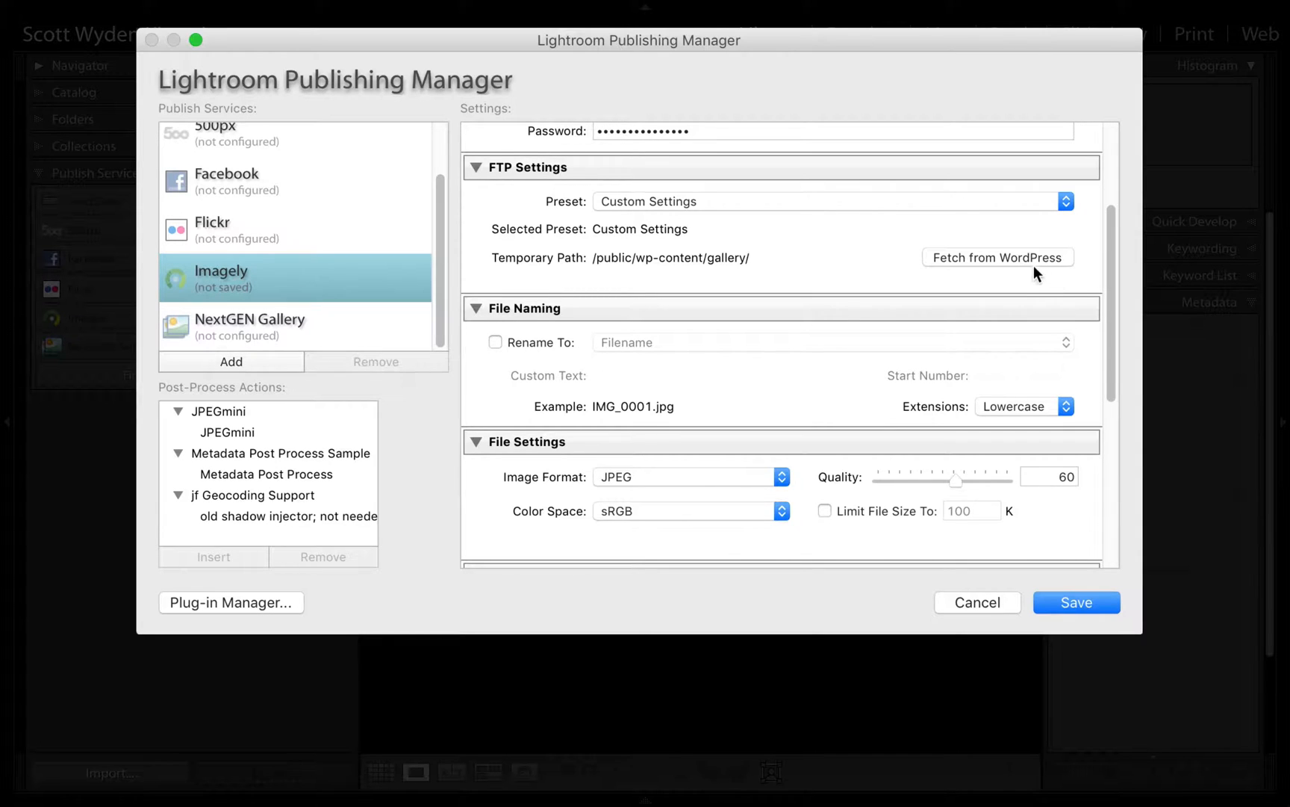
pyautogui.moveTo(783, 276)
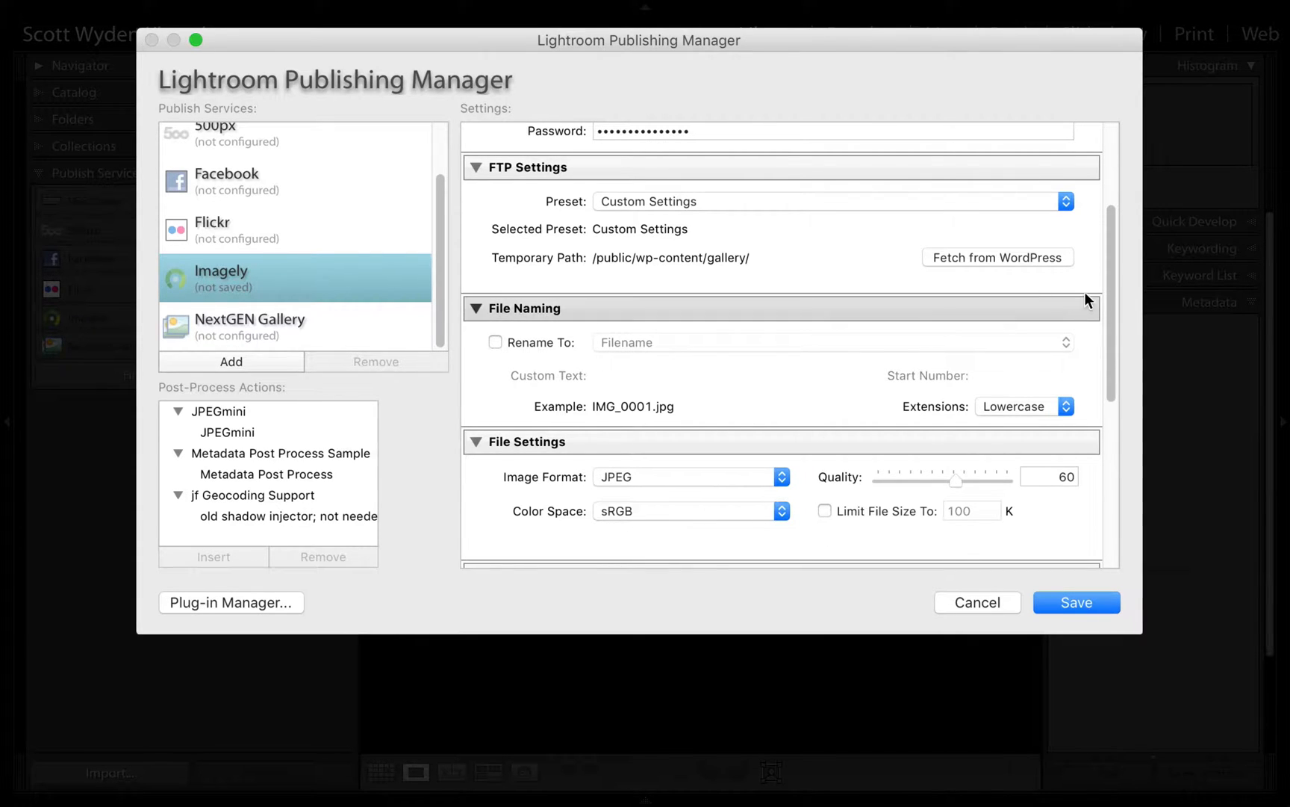
# Enable Rename To for published files using the Filename template.
pyautogui.scroll(-3)
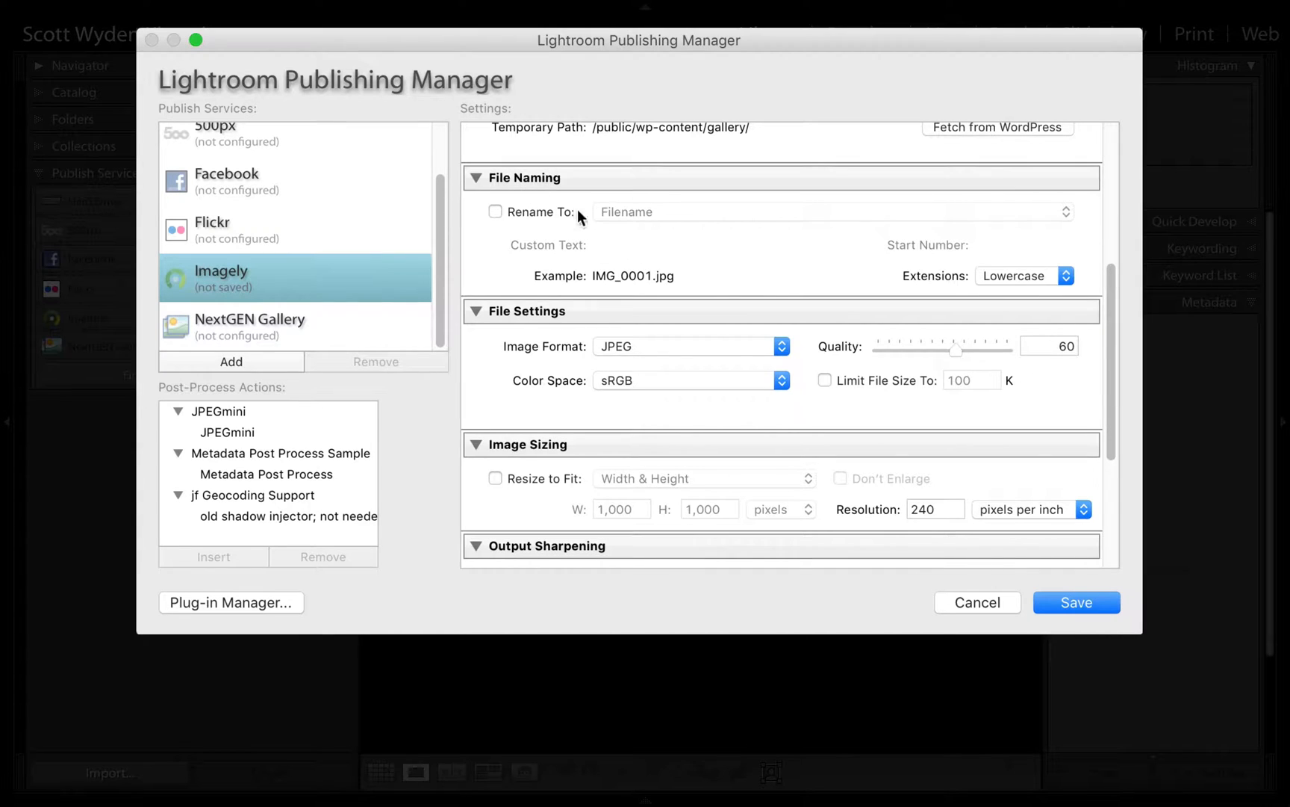
pyautogui.moveTo(542, 220)
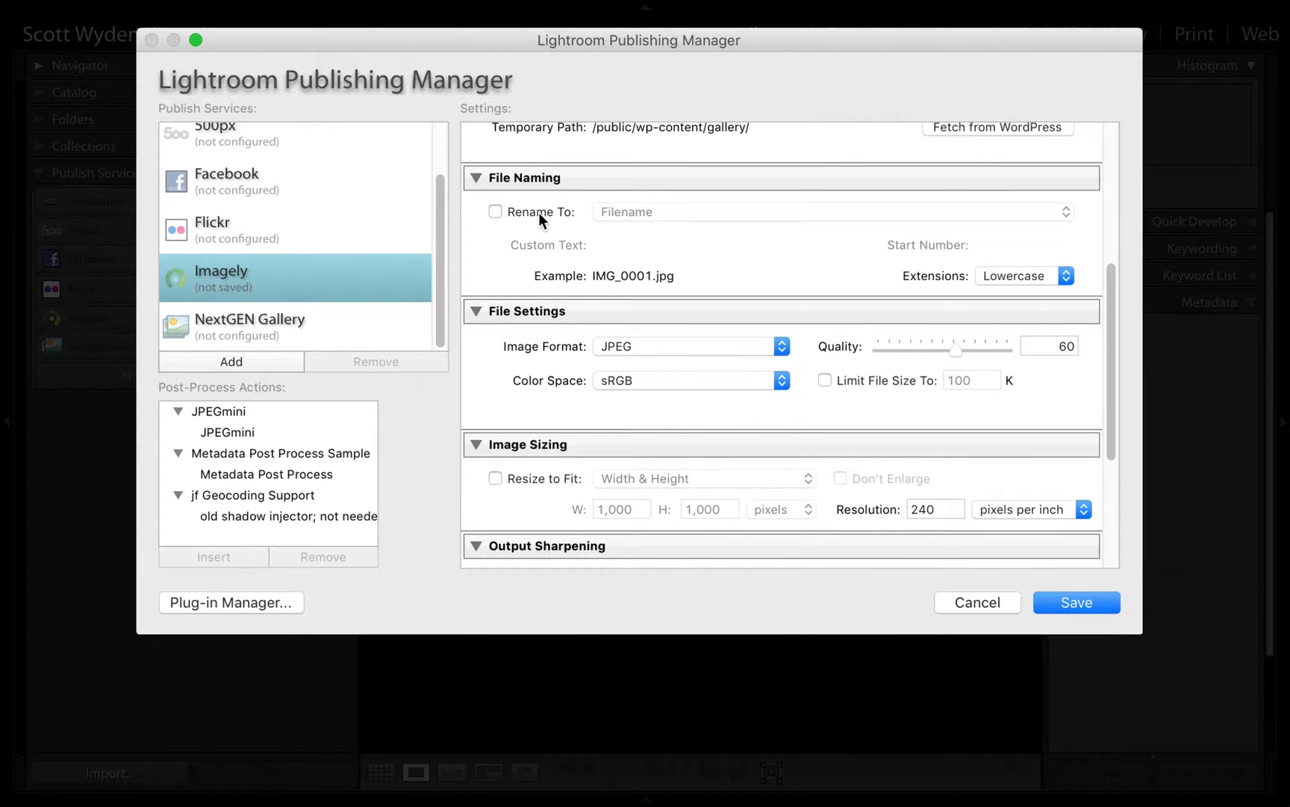
pyautogui.click(831, 211)
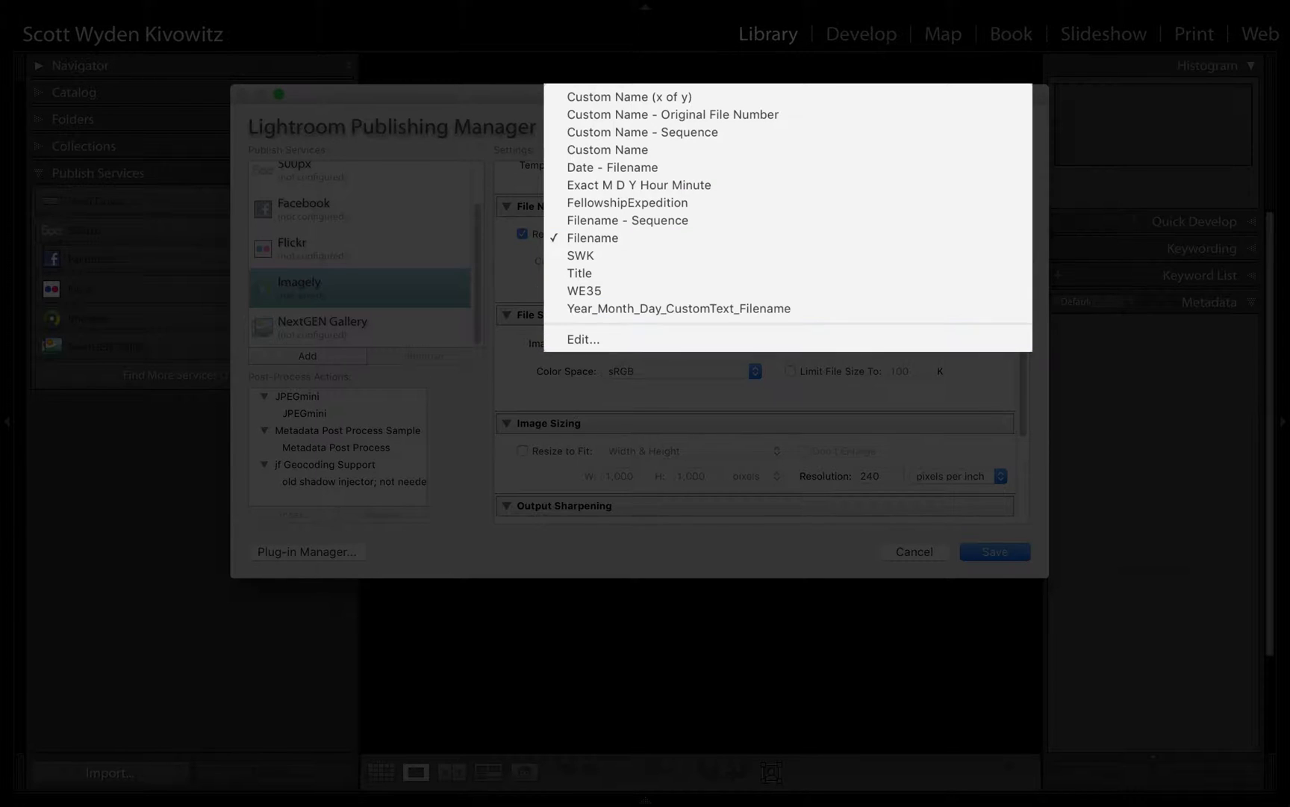
pyautogui.click(591, 238)
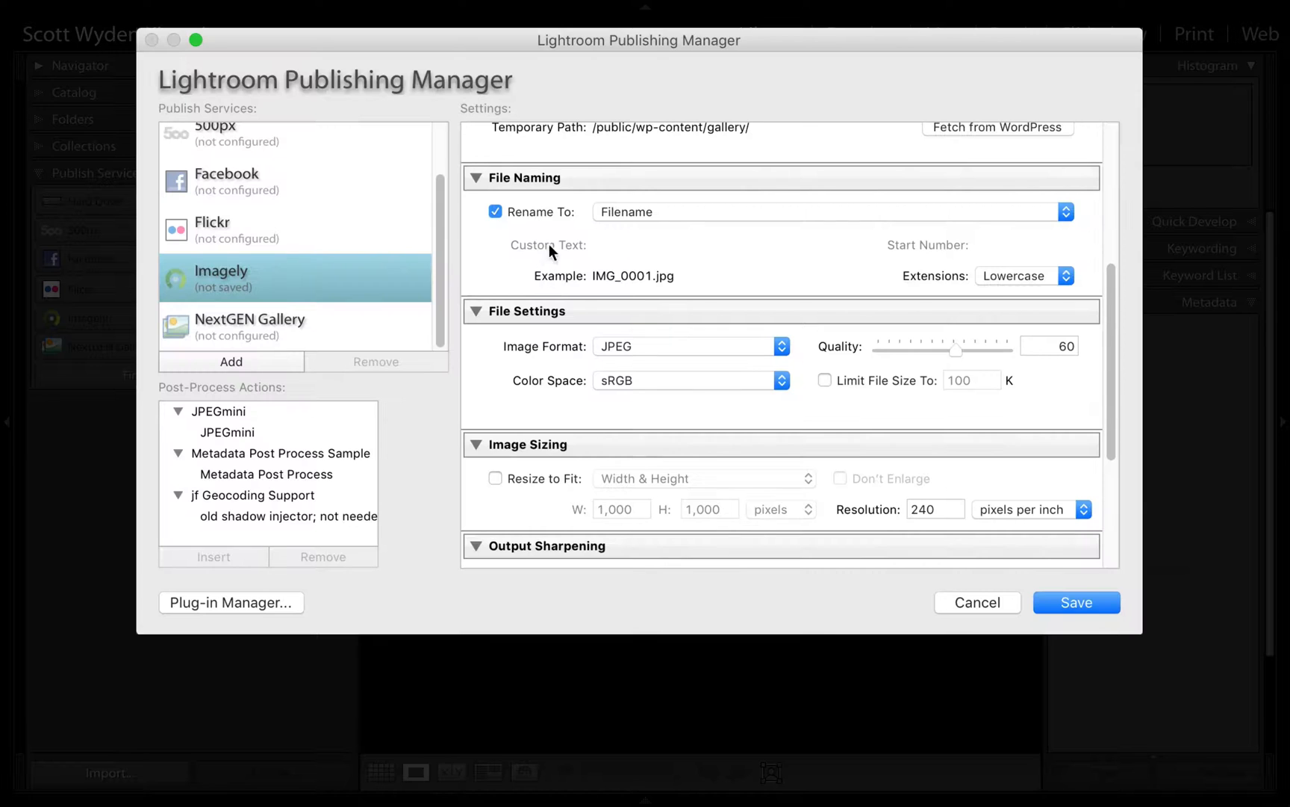
pyautogui.moveTo(605, 233)
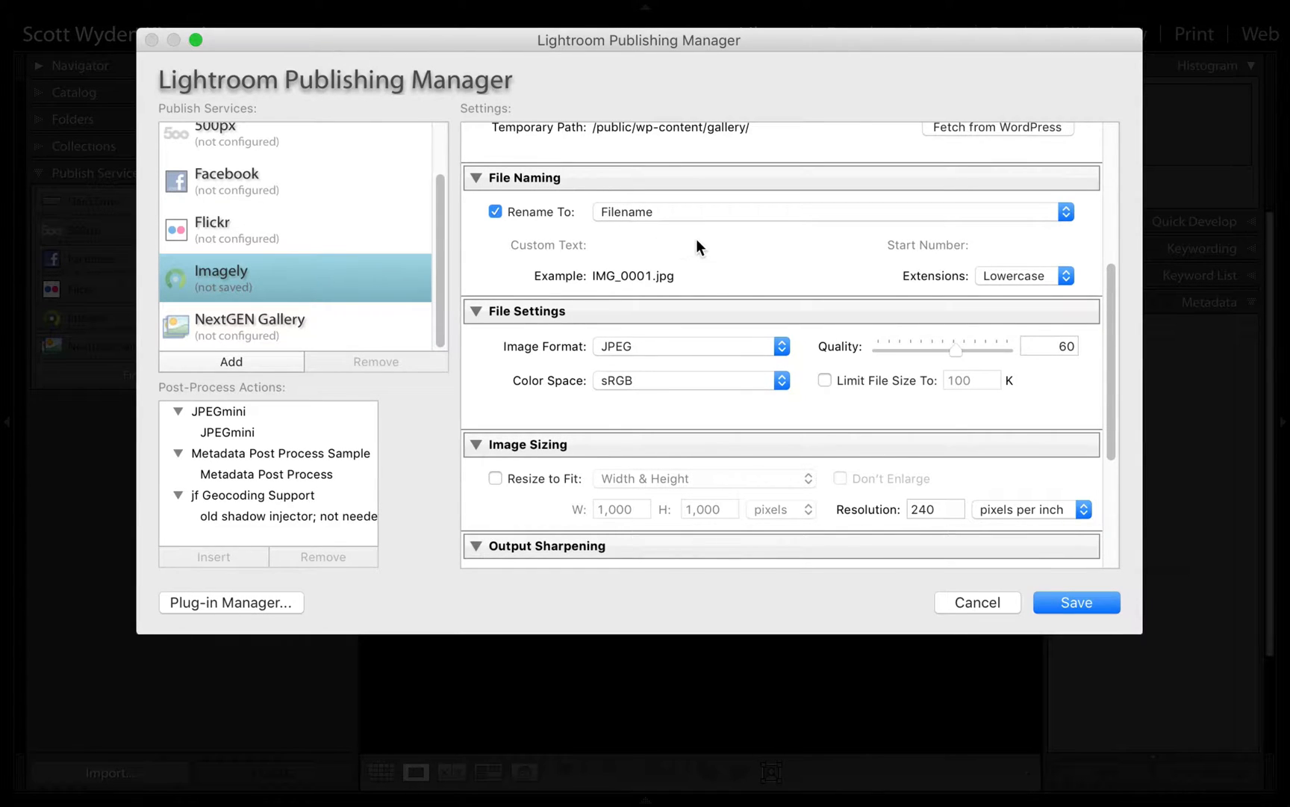
pyautogui.moveTo(800, 269)
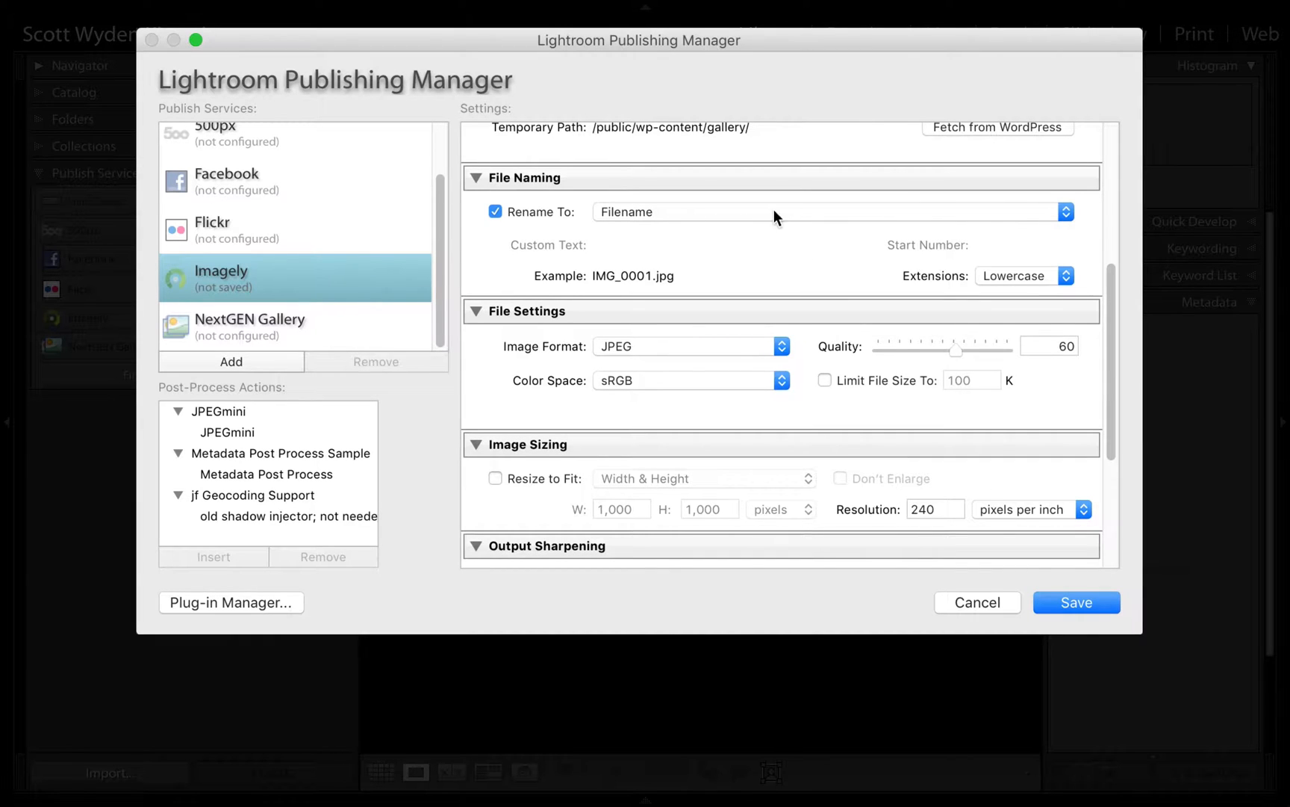
pyautogui.moveTo(567, 224)
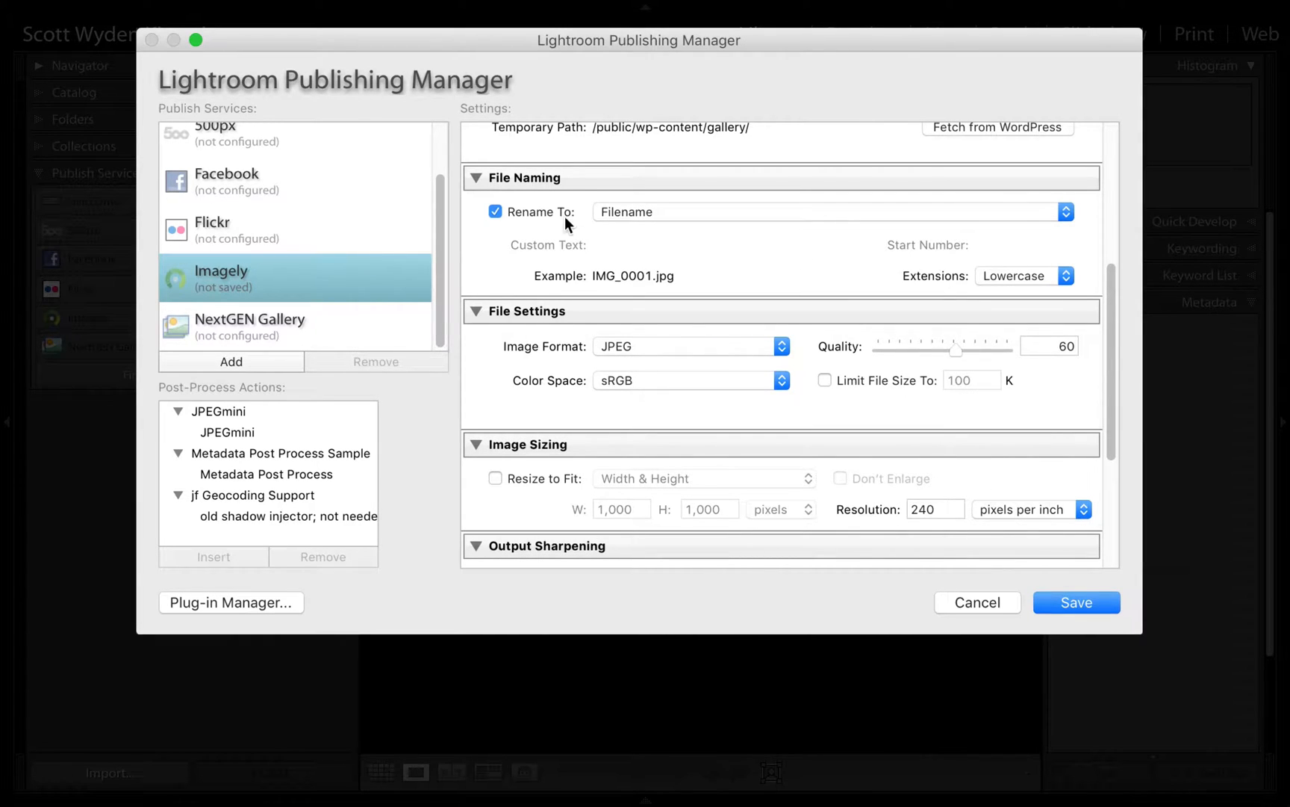
# Raise JPEG quality to 100 and change resolution from 72 to 300 pixels per inch.
pyautogui.scroll(-3)
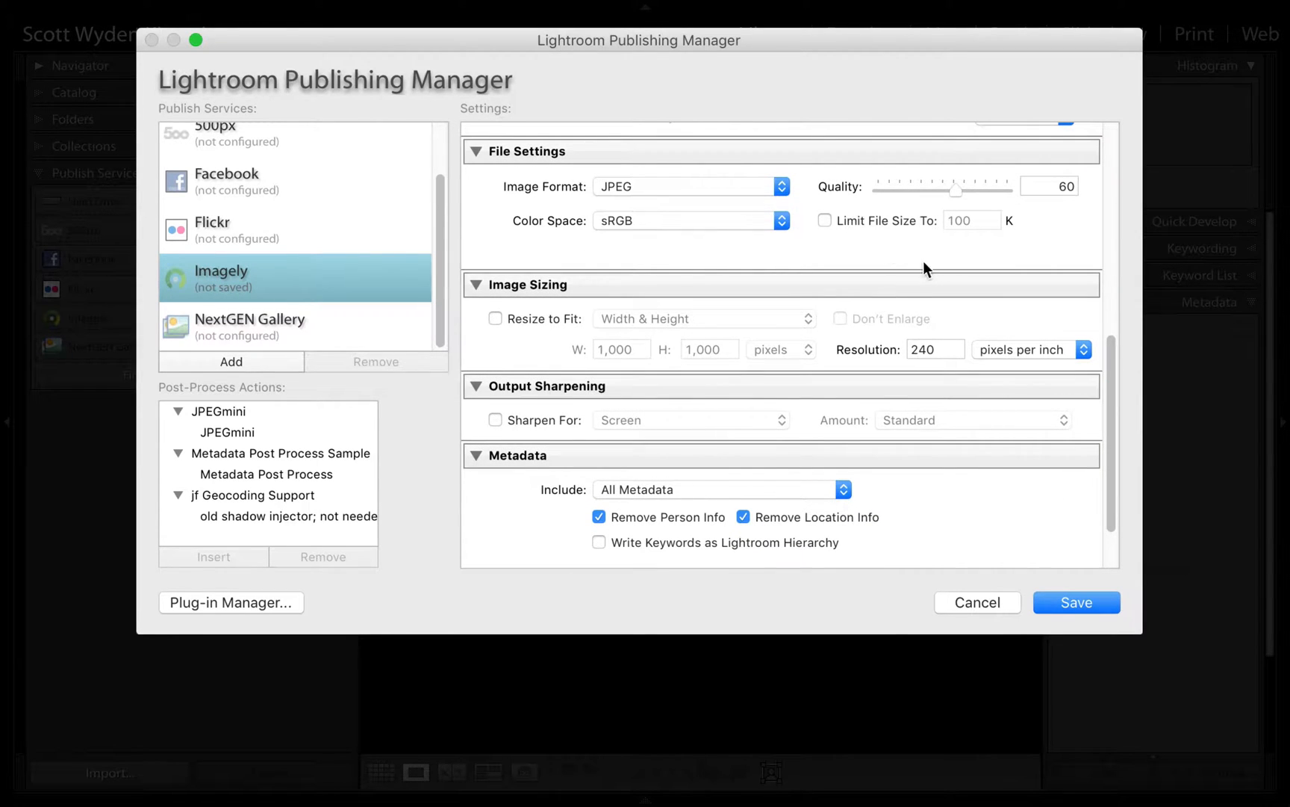
pyautogui.moveTo(888, 251)
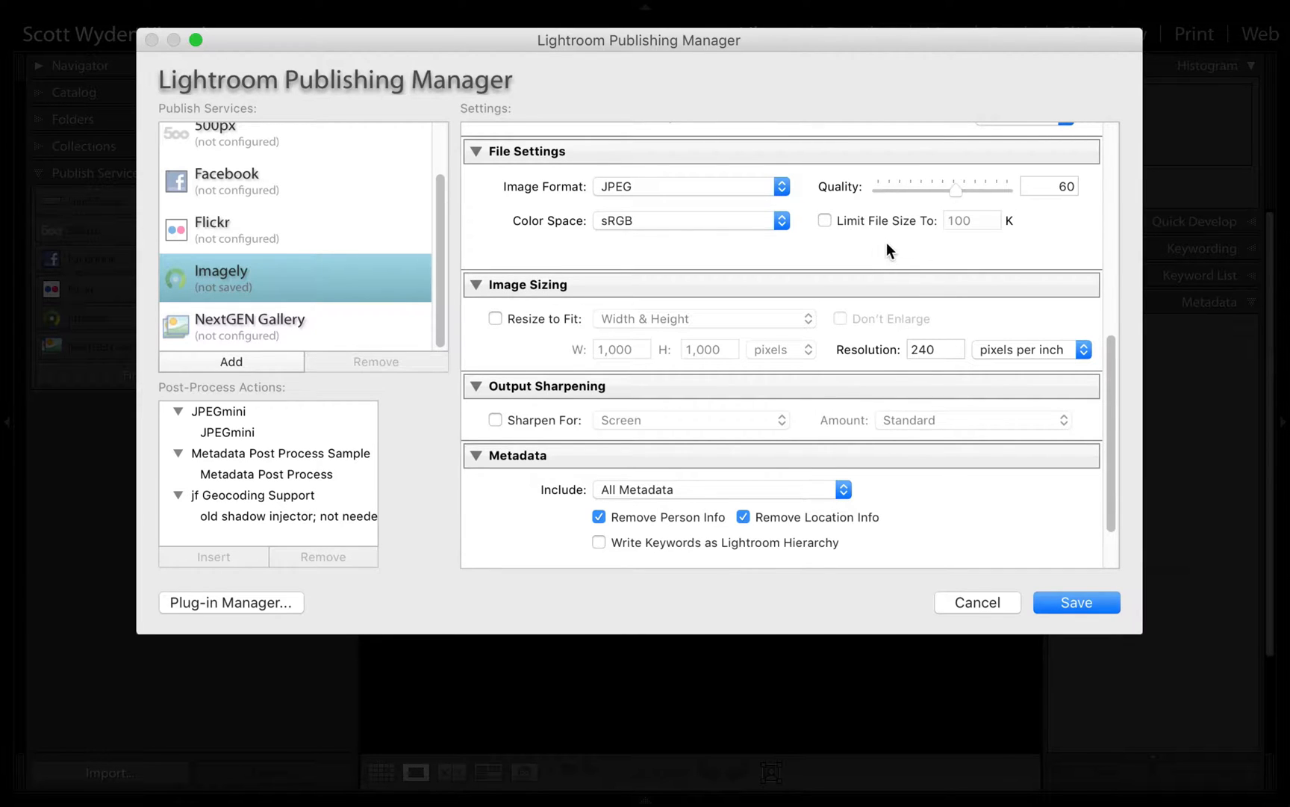
pyautogui.moveTo(955, 189); pyautogui.dragTo(1008, 189)
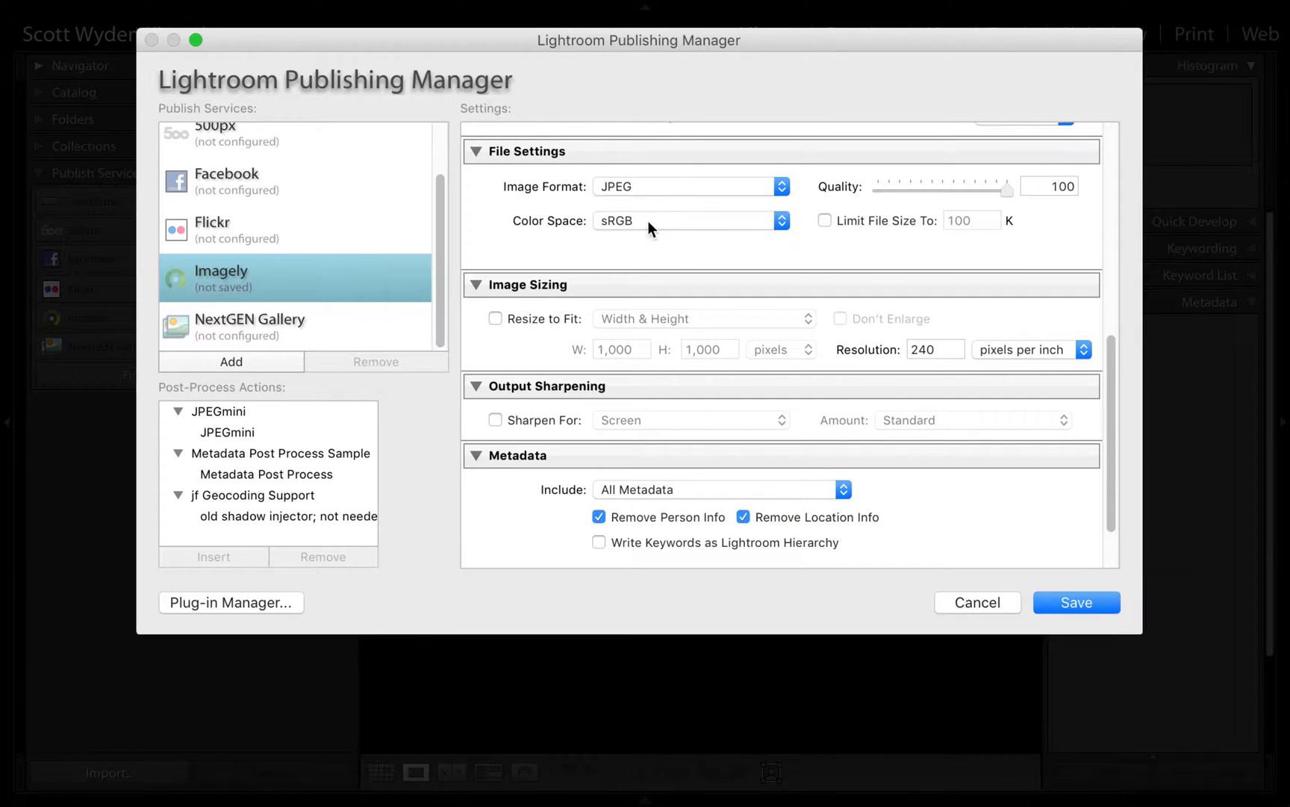
pyautogui.moveTo(1079, 344)
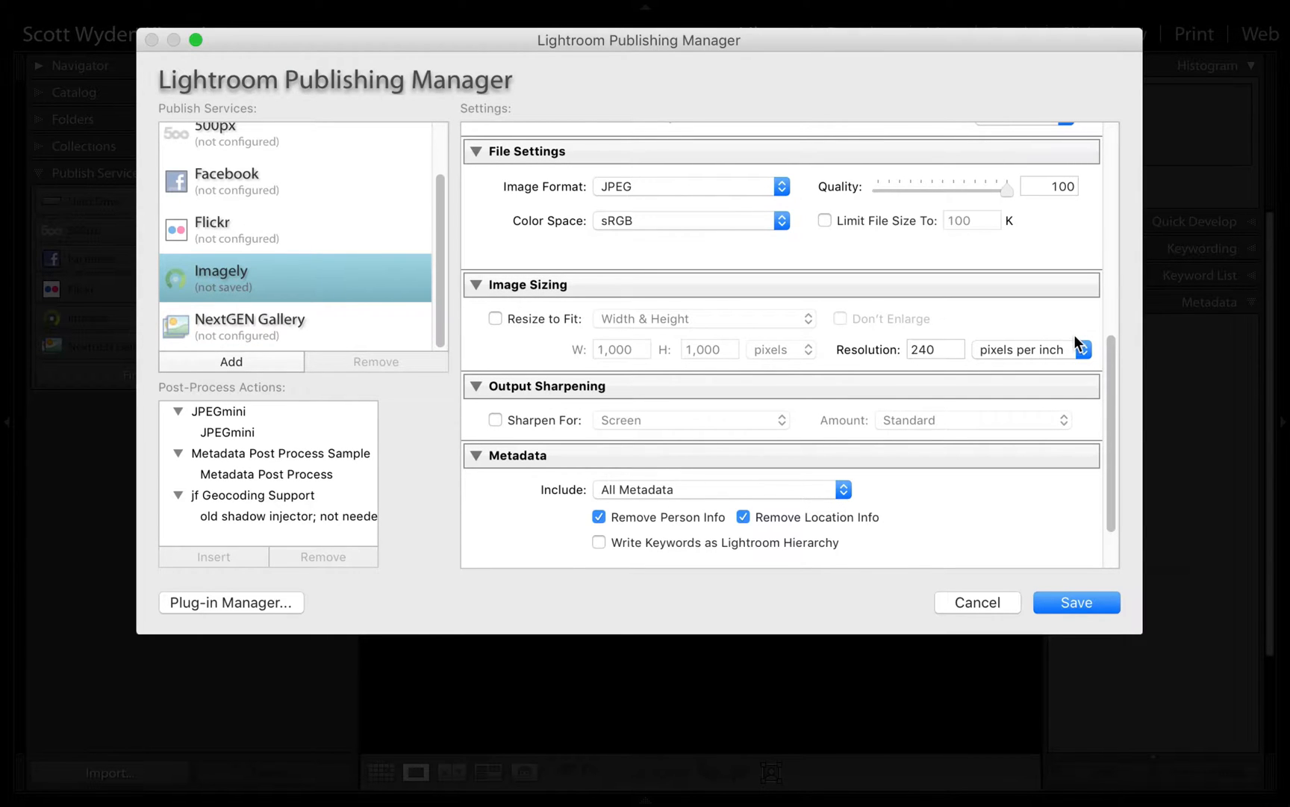
pyautogui.moveTo(1087, 346)
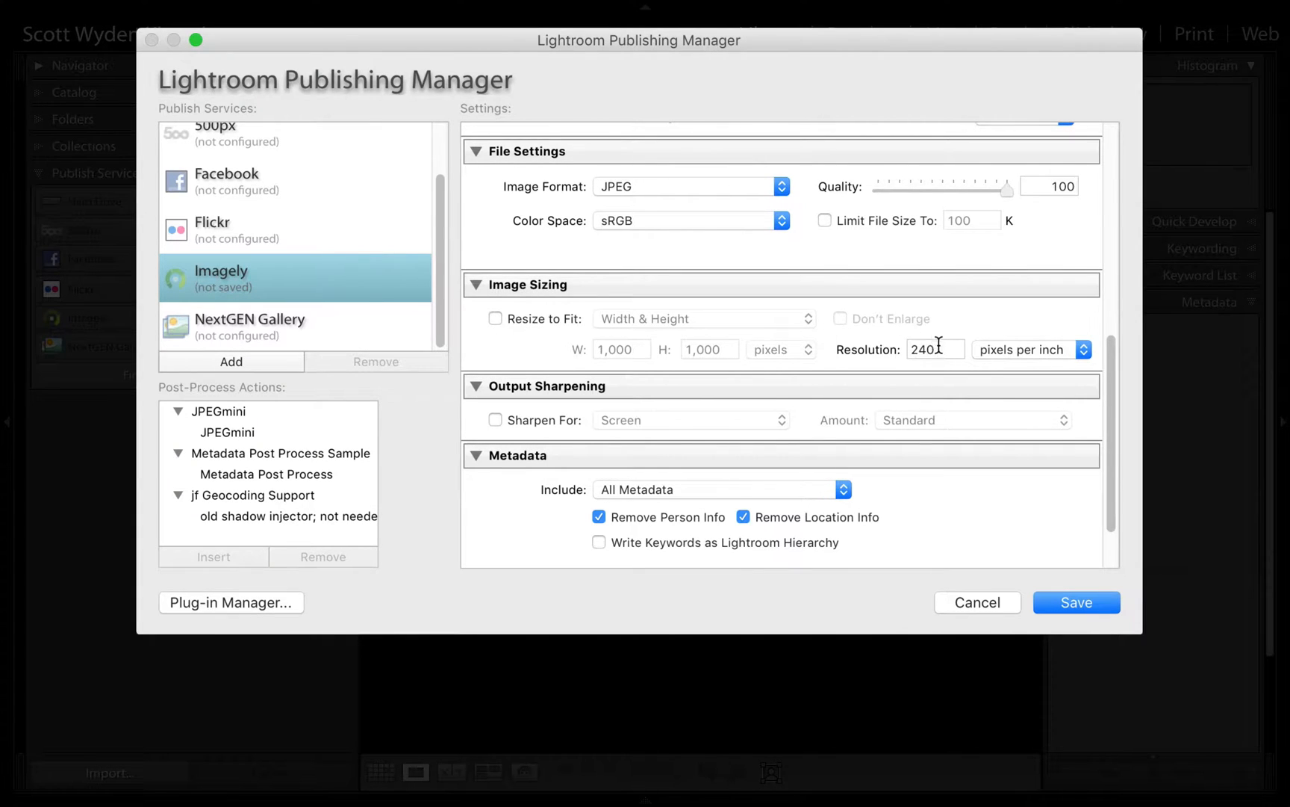
pyautogui.write('72')
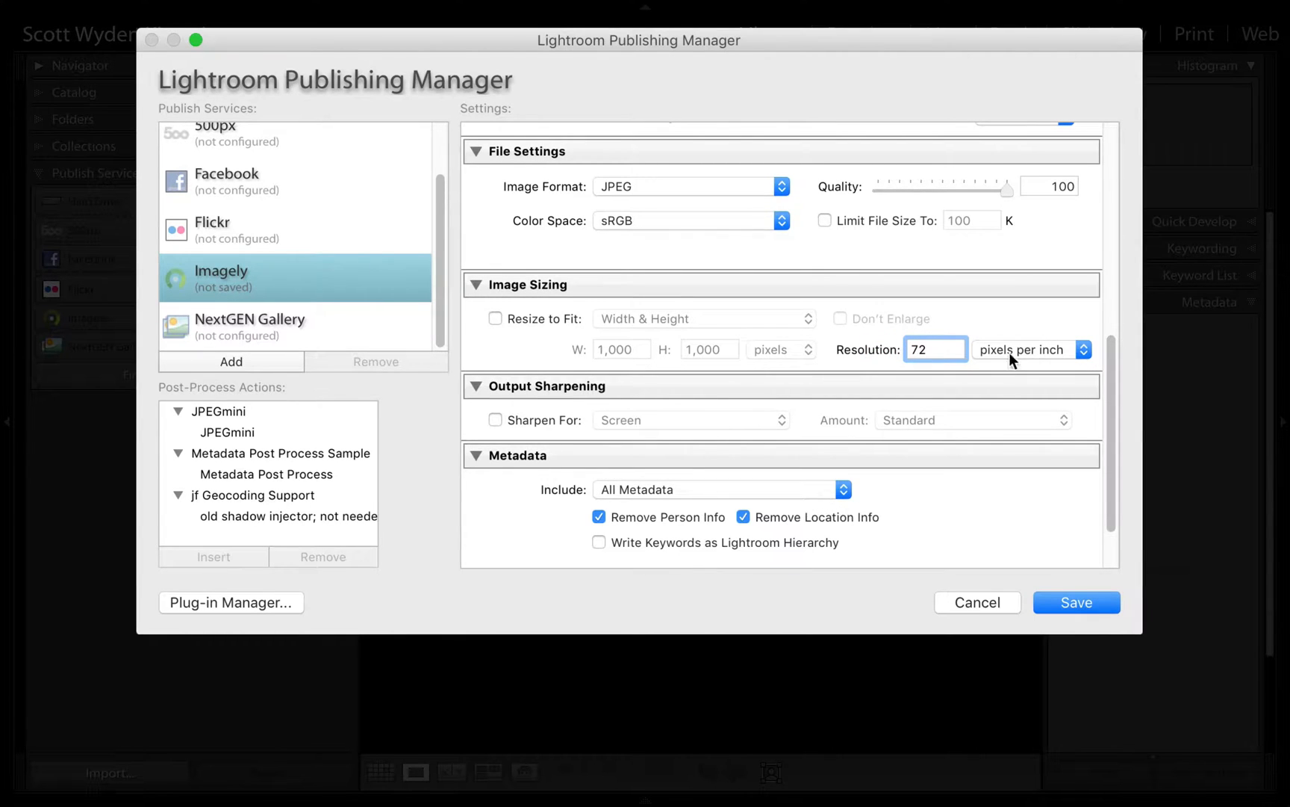
pyautogui.moveTo(1066, 346)
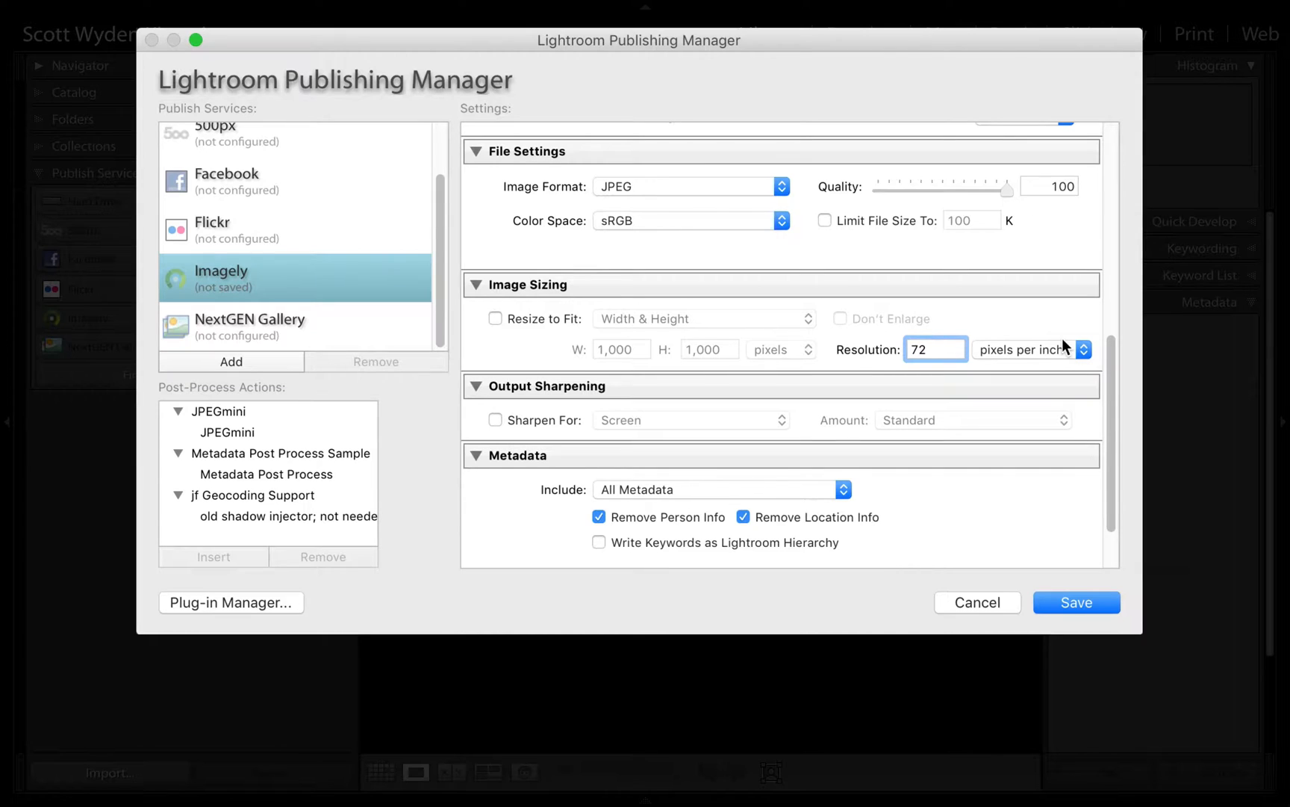
pyautogui.write('300')
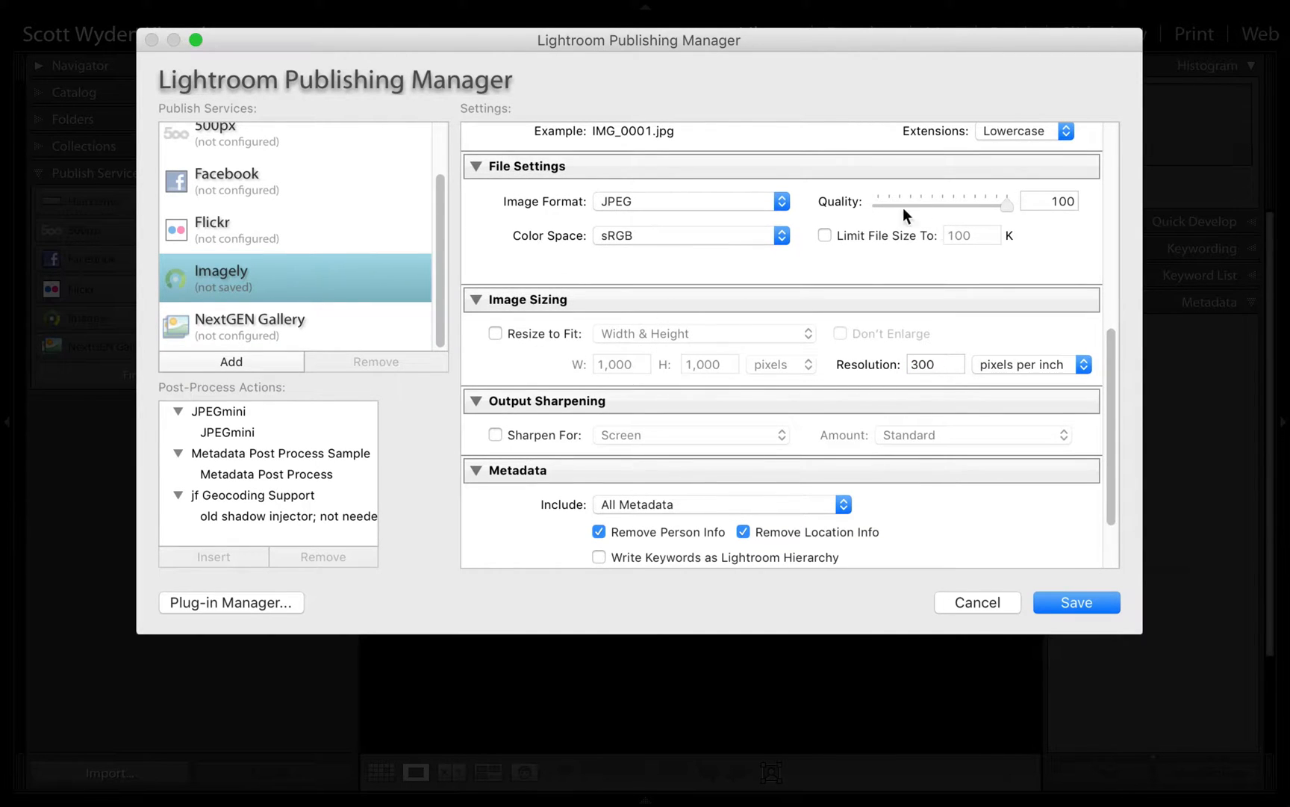
pyautogui.moveTo(1074, 217)
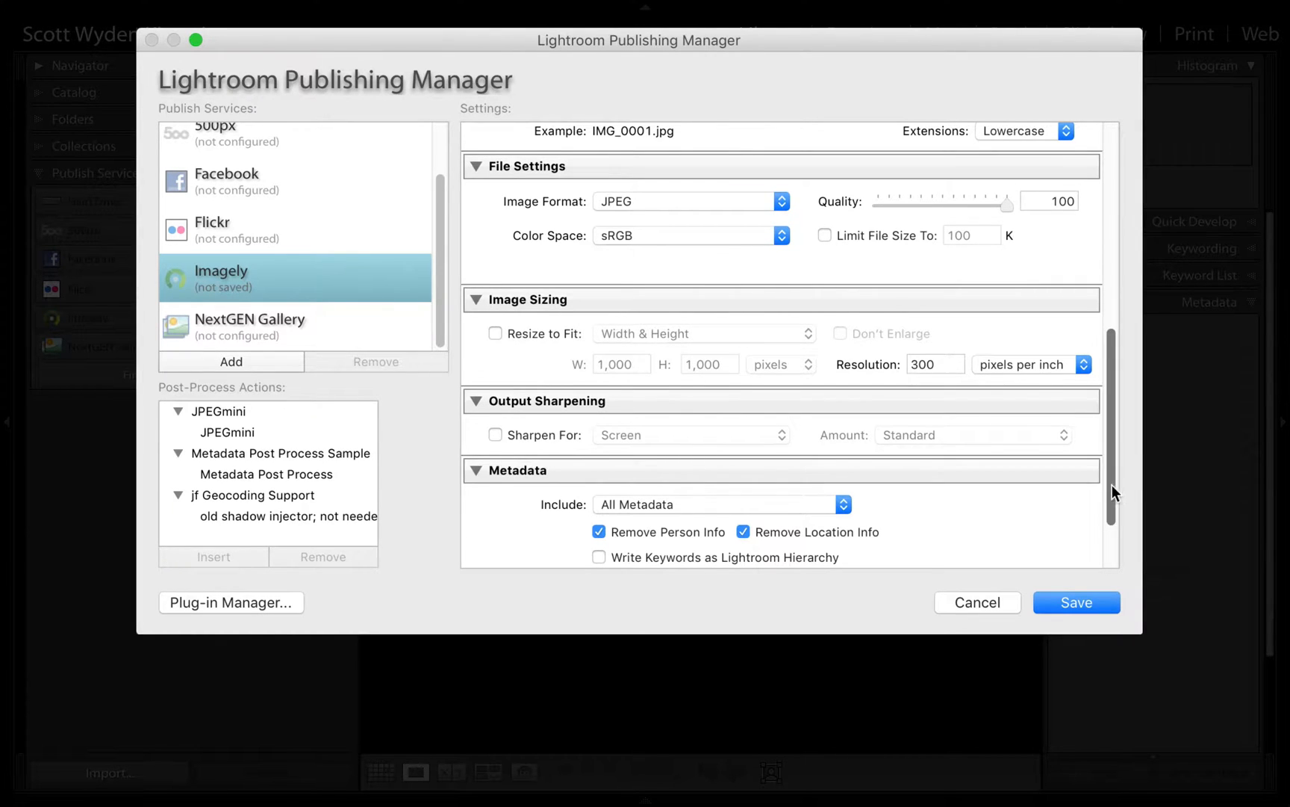
pyautogui.scroll(-3)
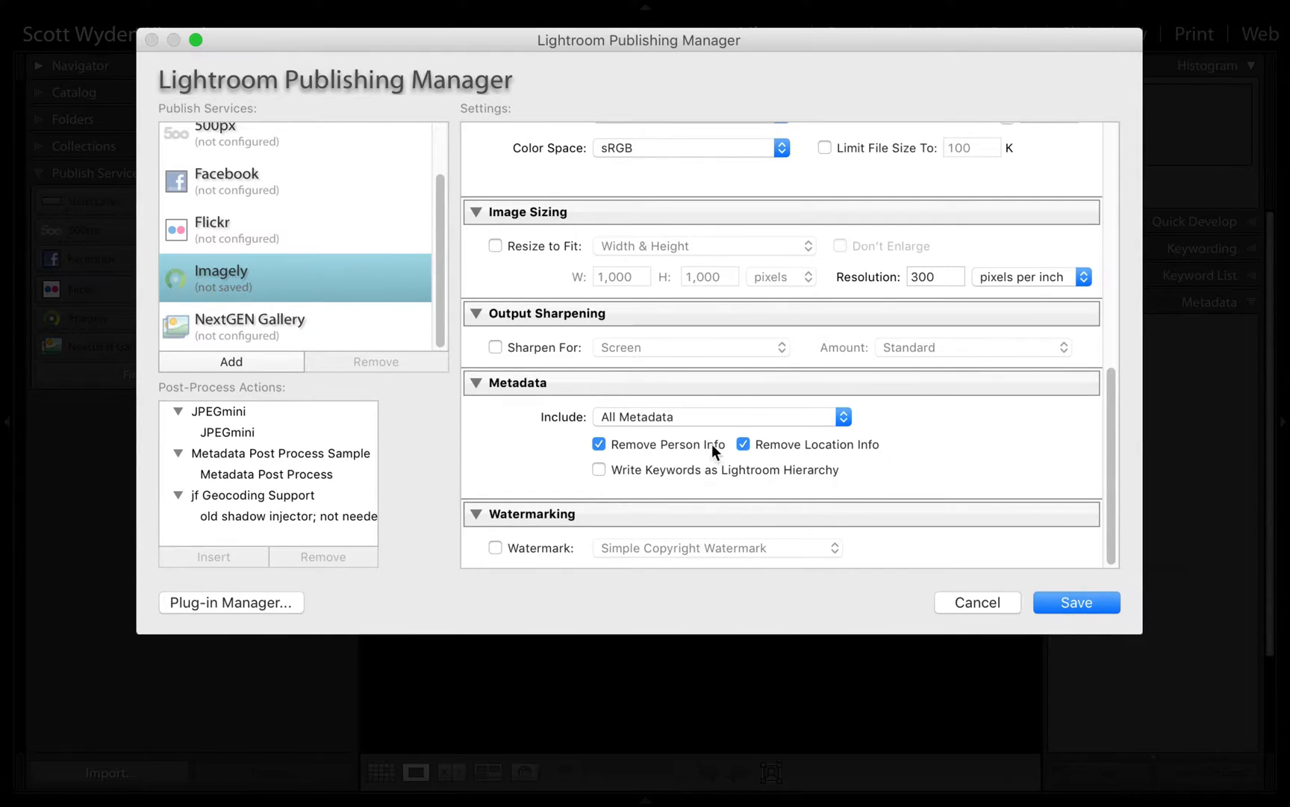
pyautogui.click(598, 444)
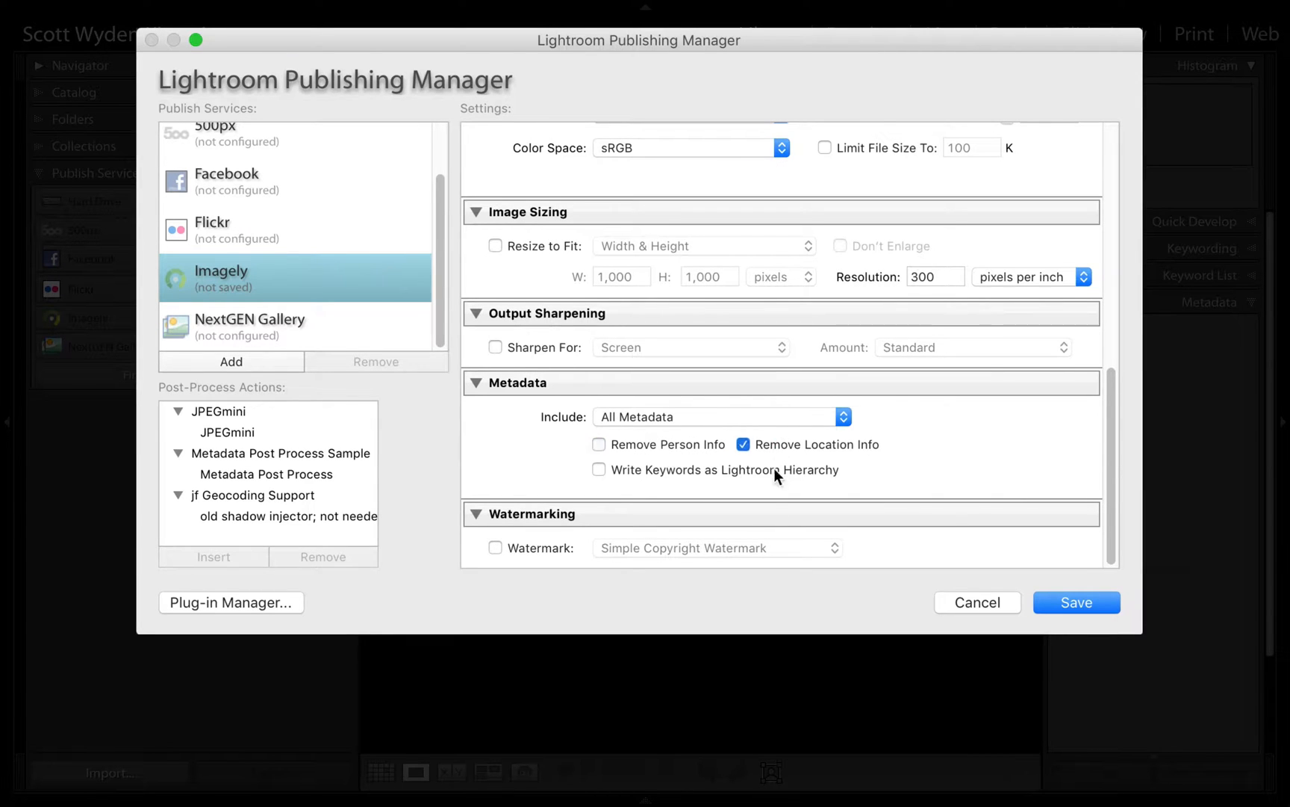
pyautogui.click(719, 417)
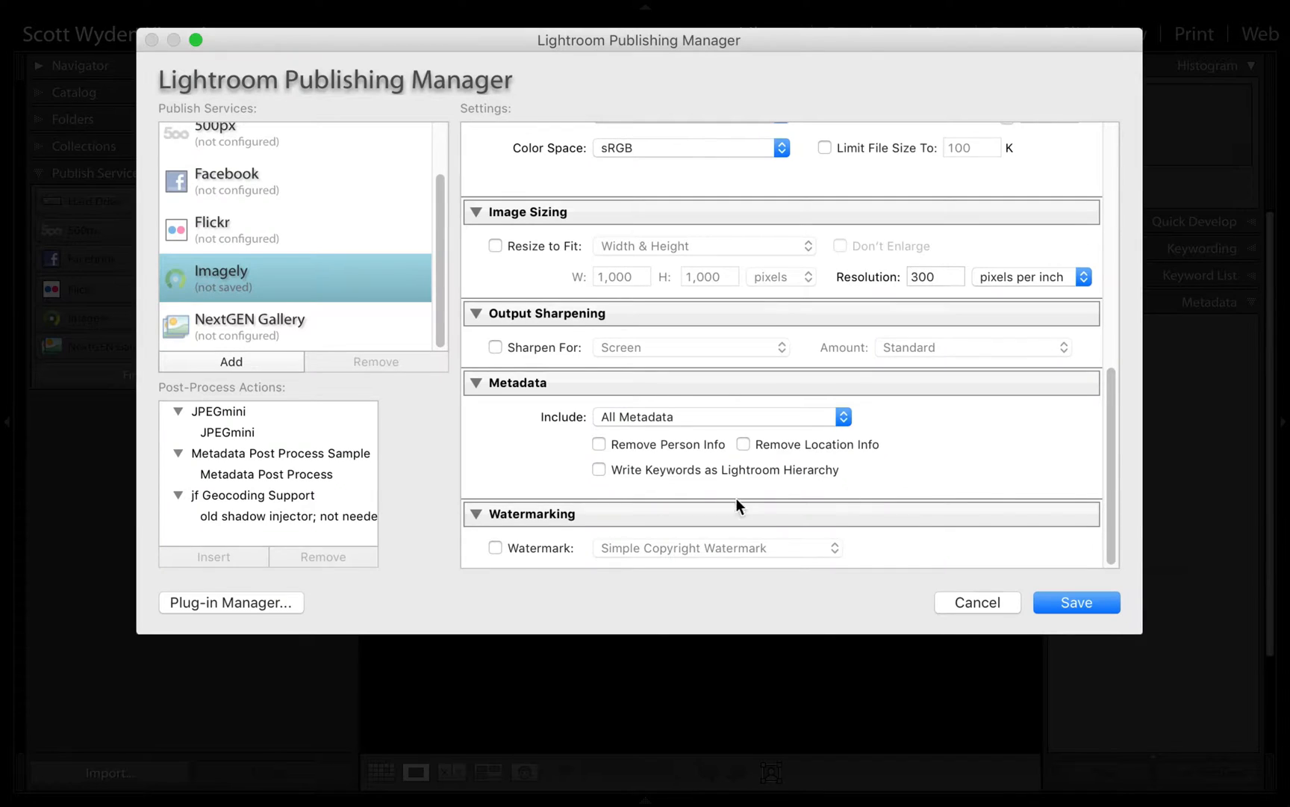
pyautogui.moveTo(895, 525)
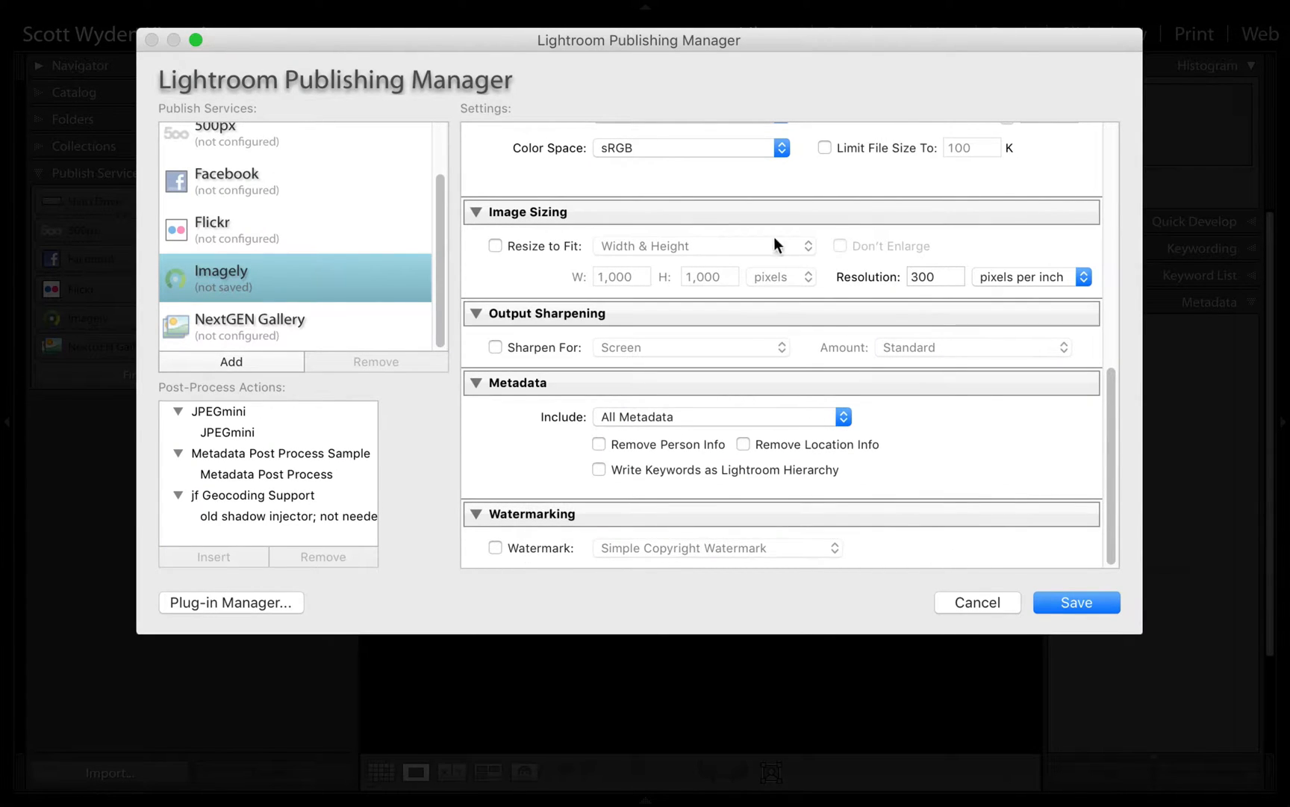
pyautogui.moveTo(1064, 598)
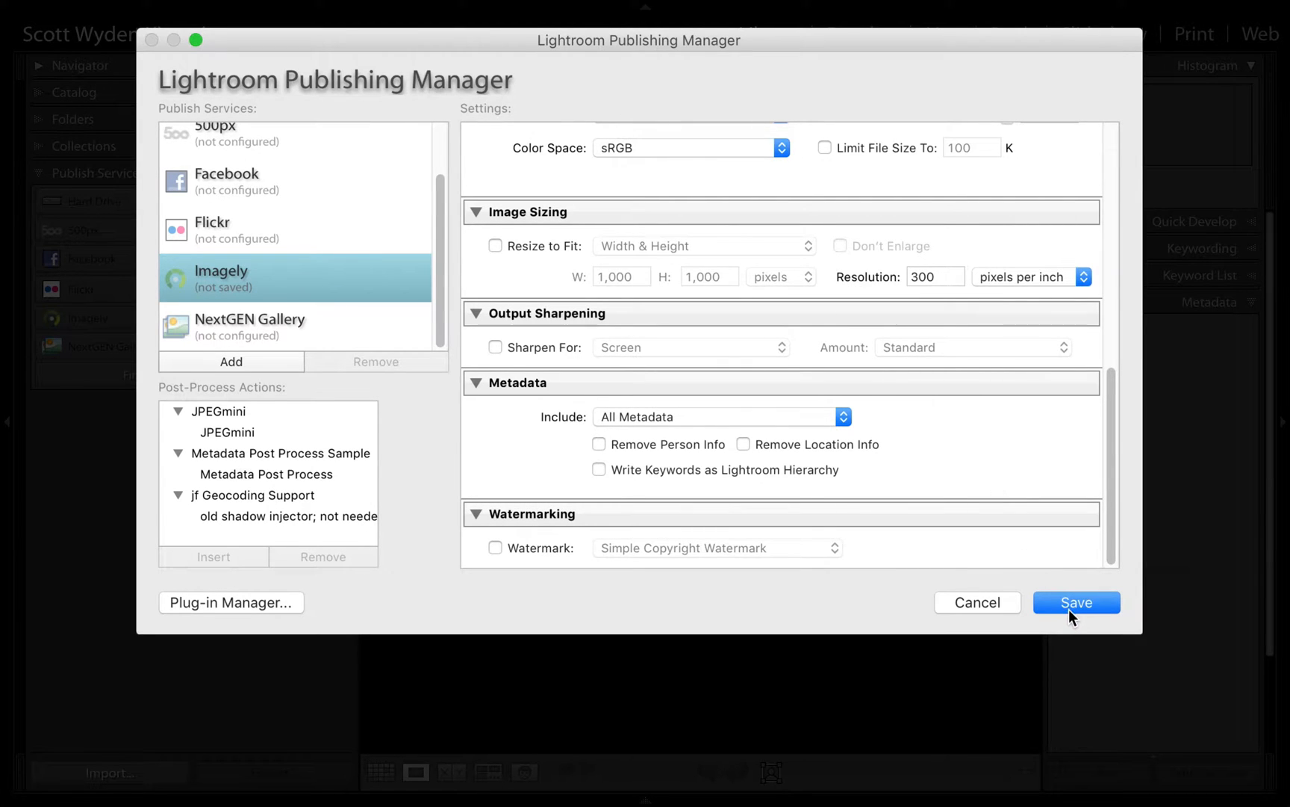
# Save the My Website Imagely service and bring up its untitled collection's context menu.
pyautogui.click(1075, 602)
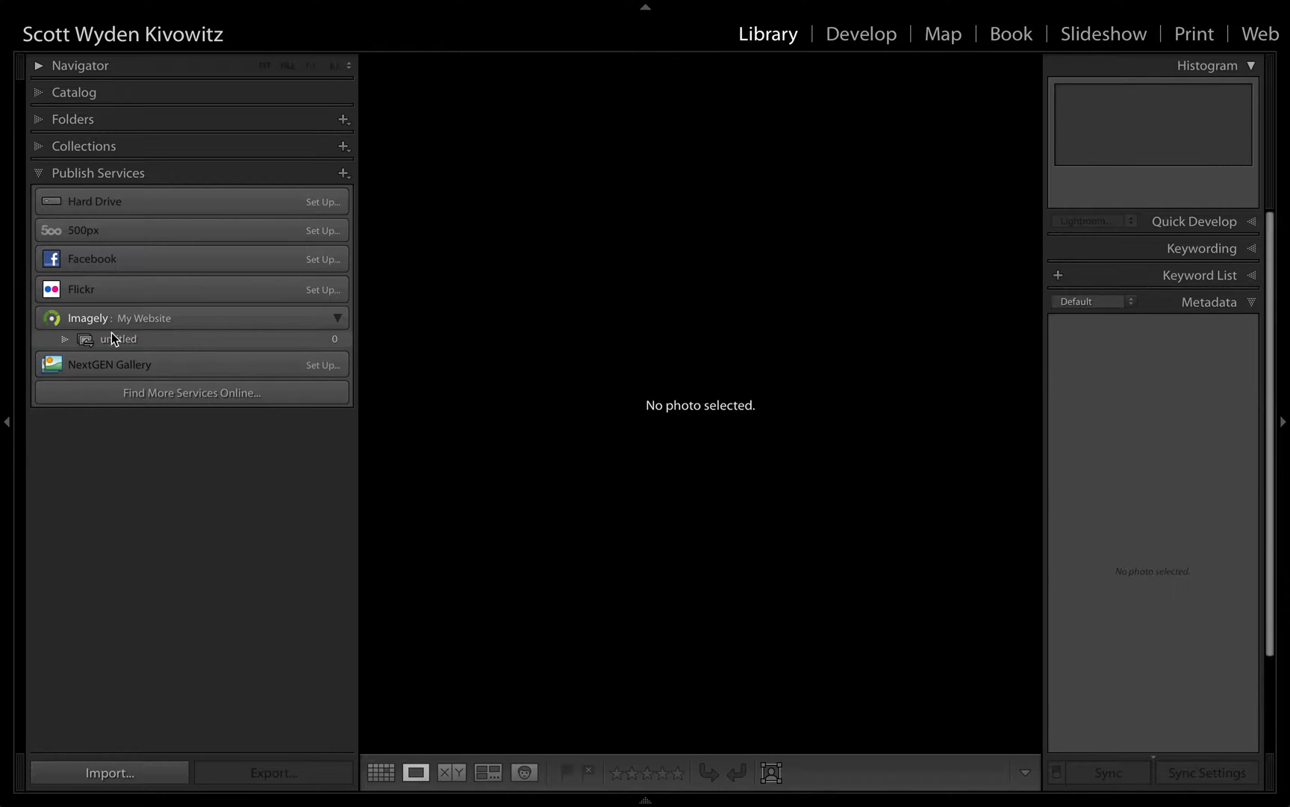
pyautogui.rightClick(115, 338)
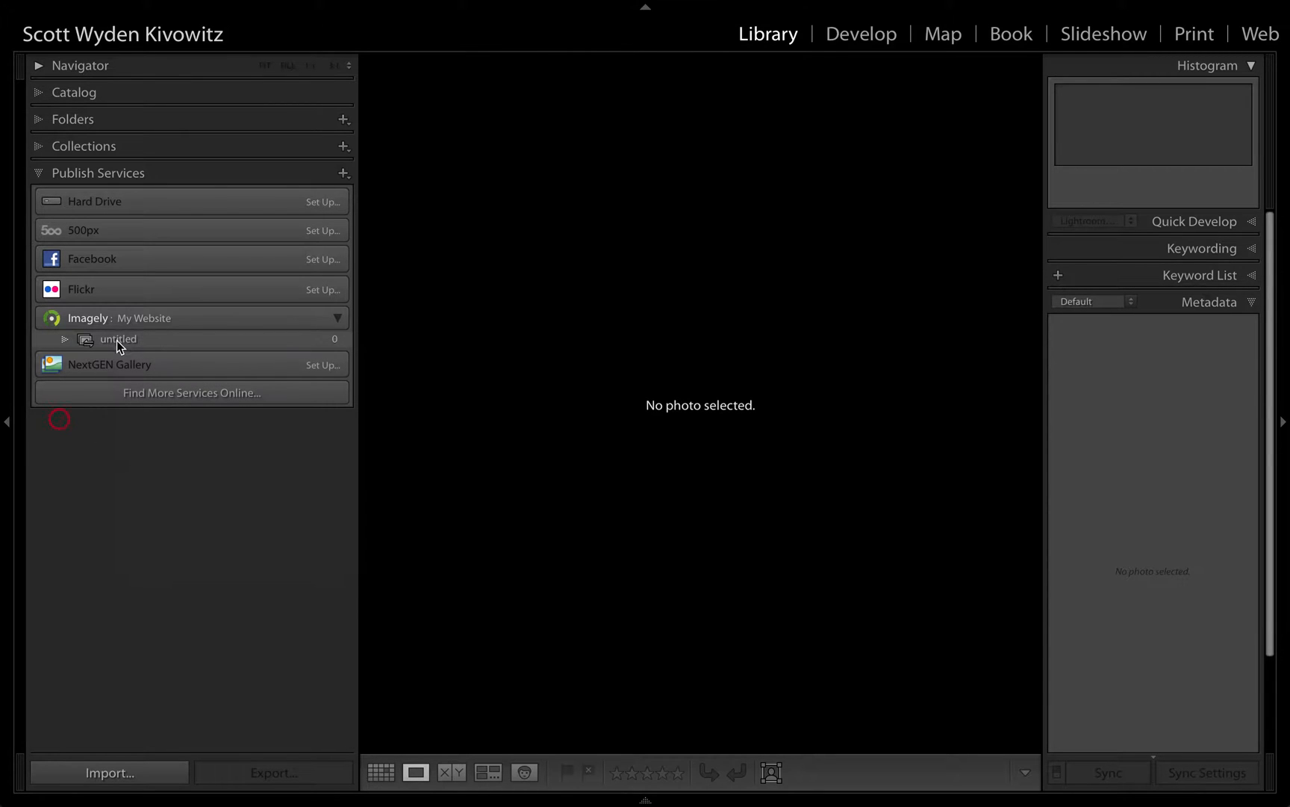
pyautogui.rightClick(118, 338)
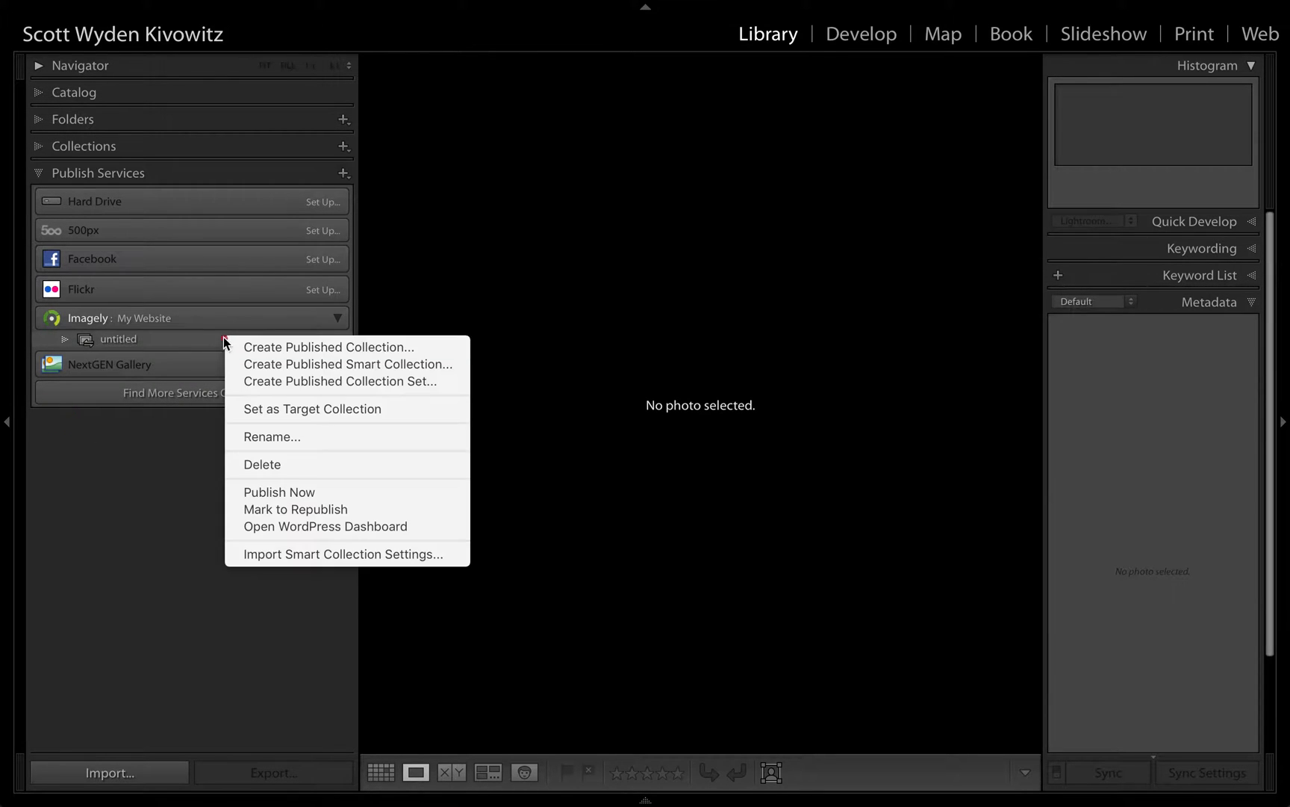
pyautogui.moveTo(328, 346)
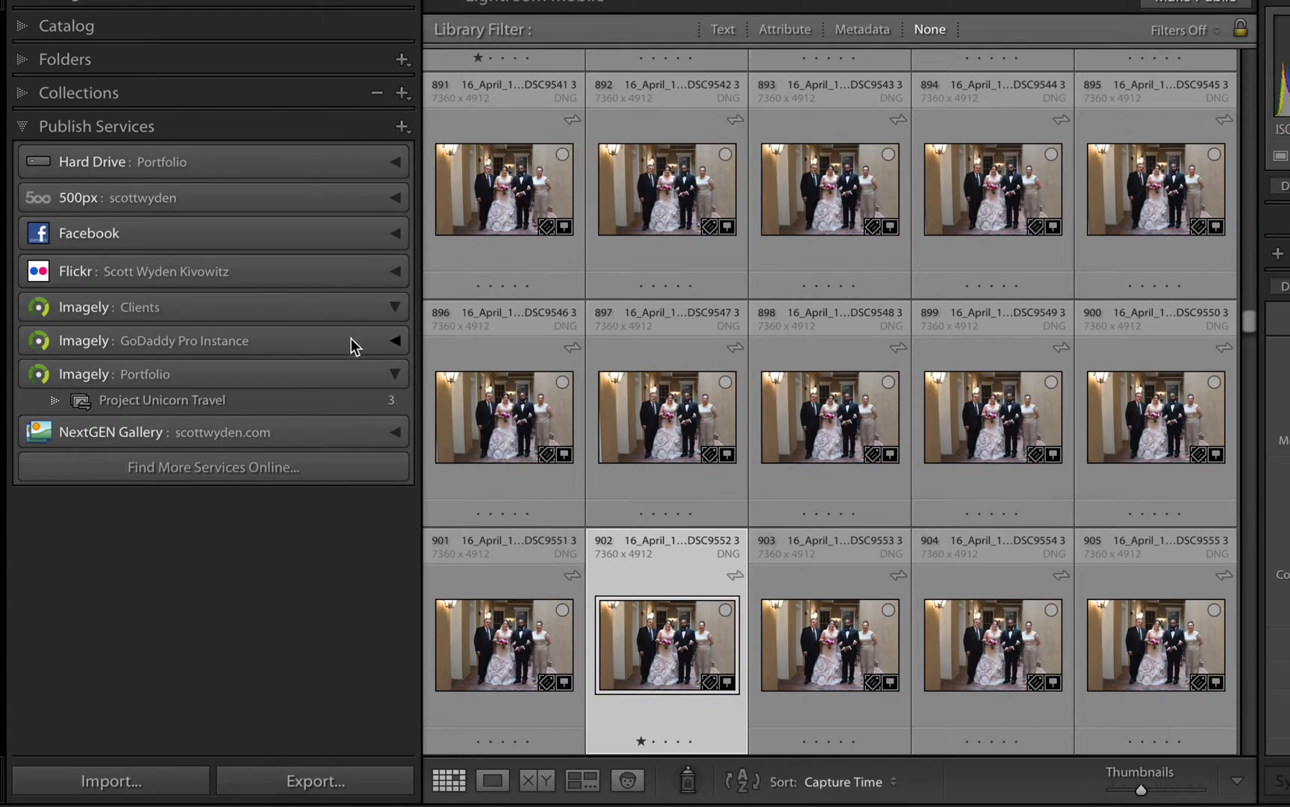
pyautogui.moveTo(231, 363)
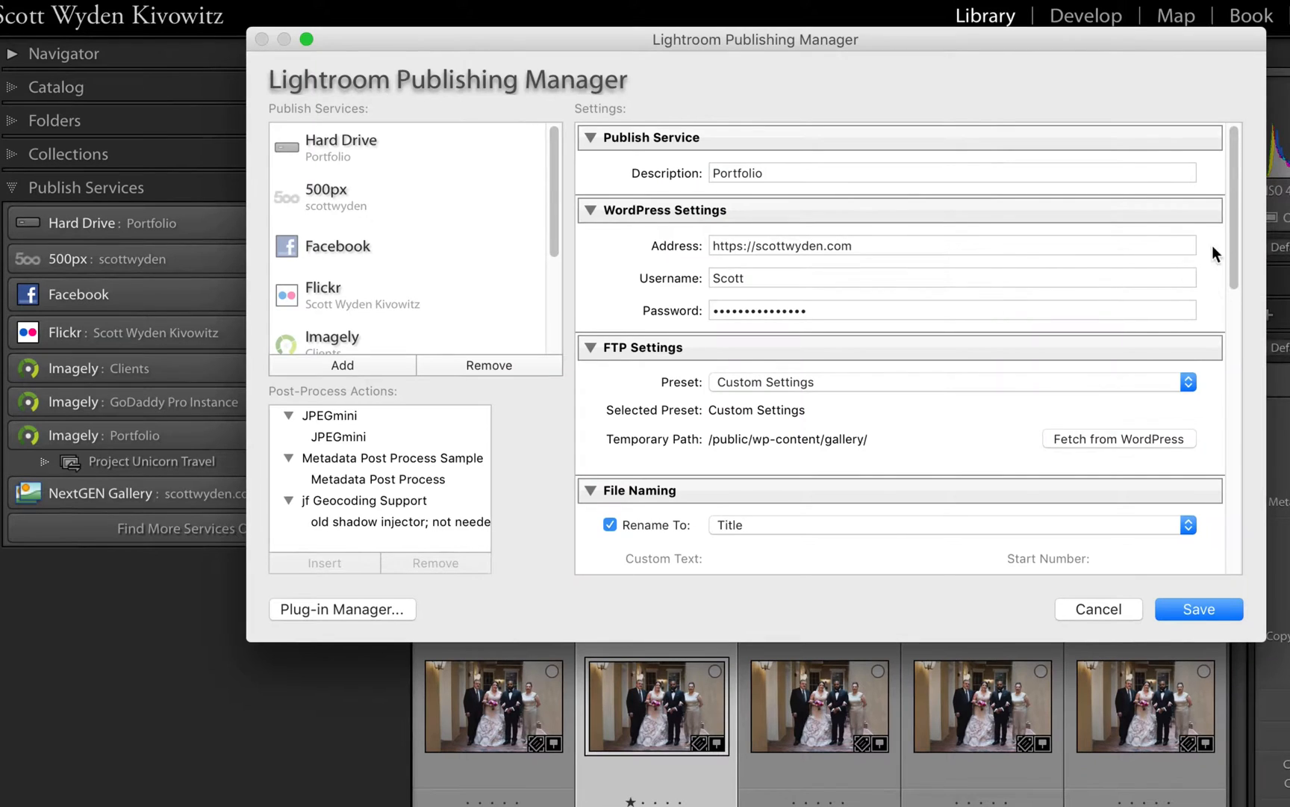
pyautogui.scroll(-3)
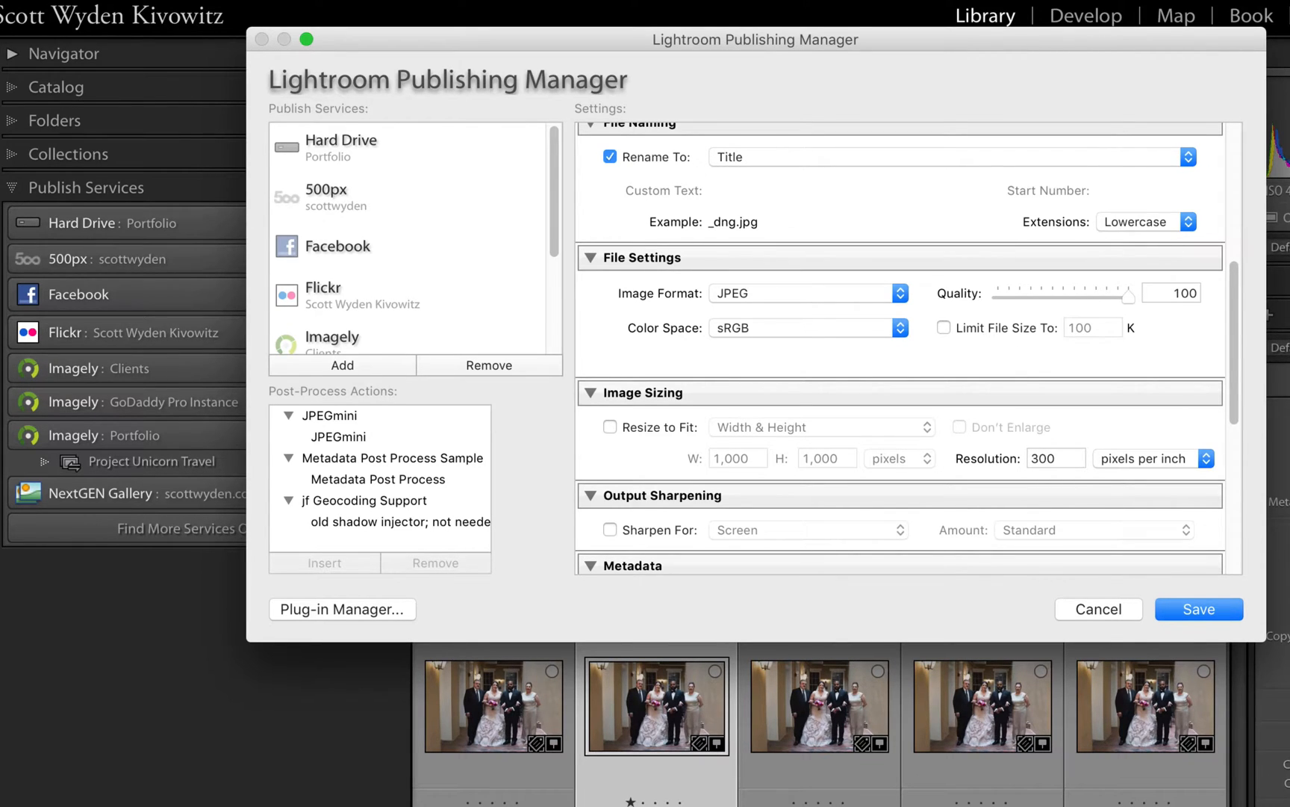
pyautogui.moveTo(750, 236)
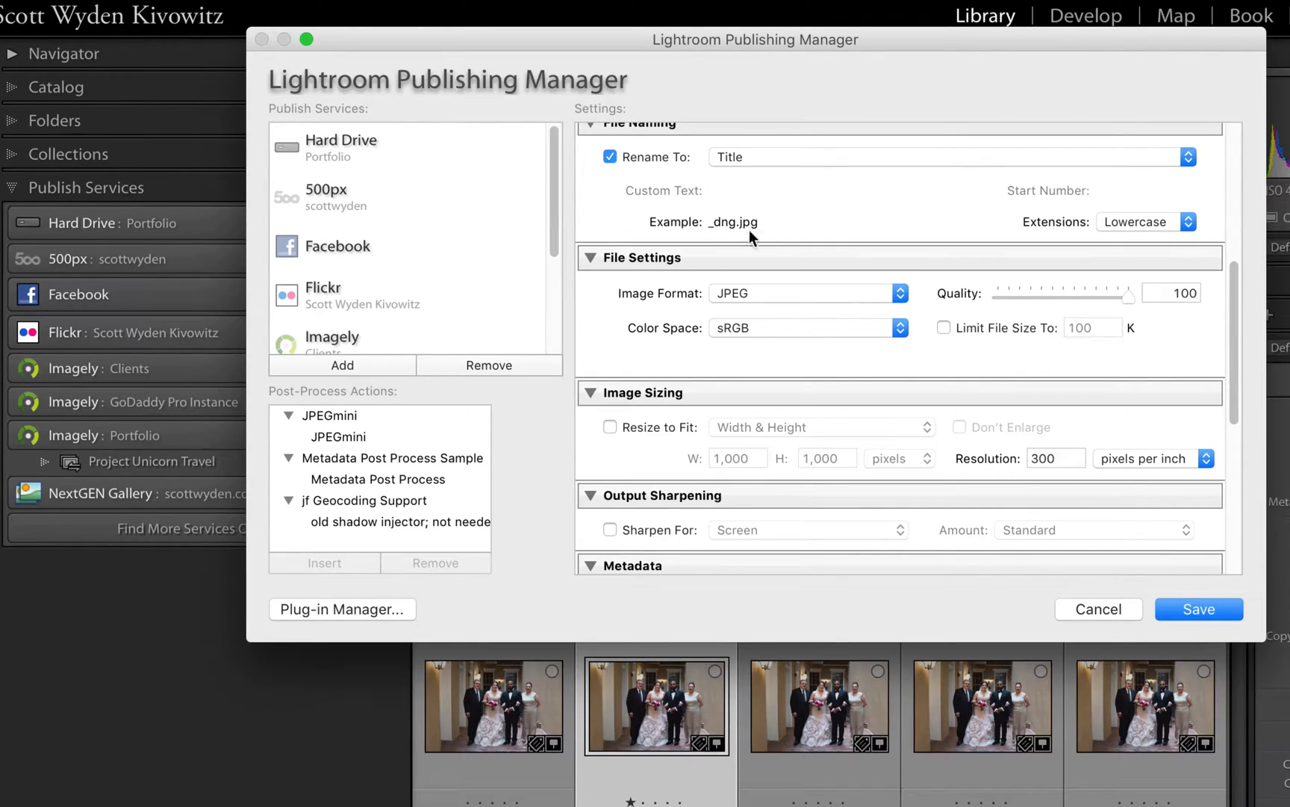
pyautogui.moveTo(852, 250)
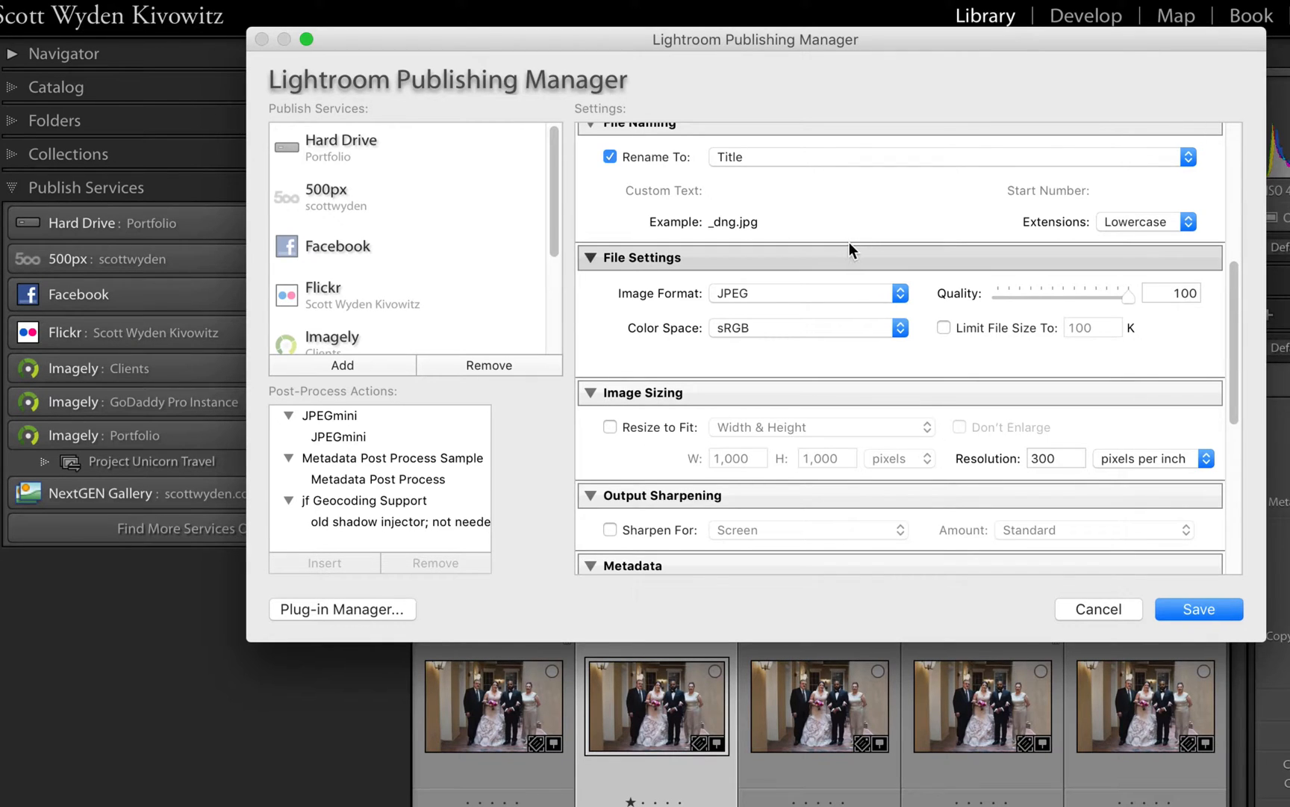
pyautogui.moveTo(867, 250)
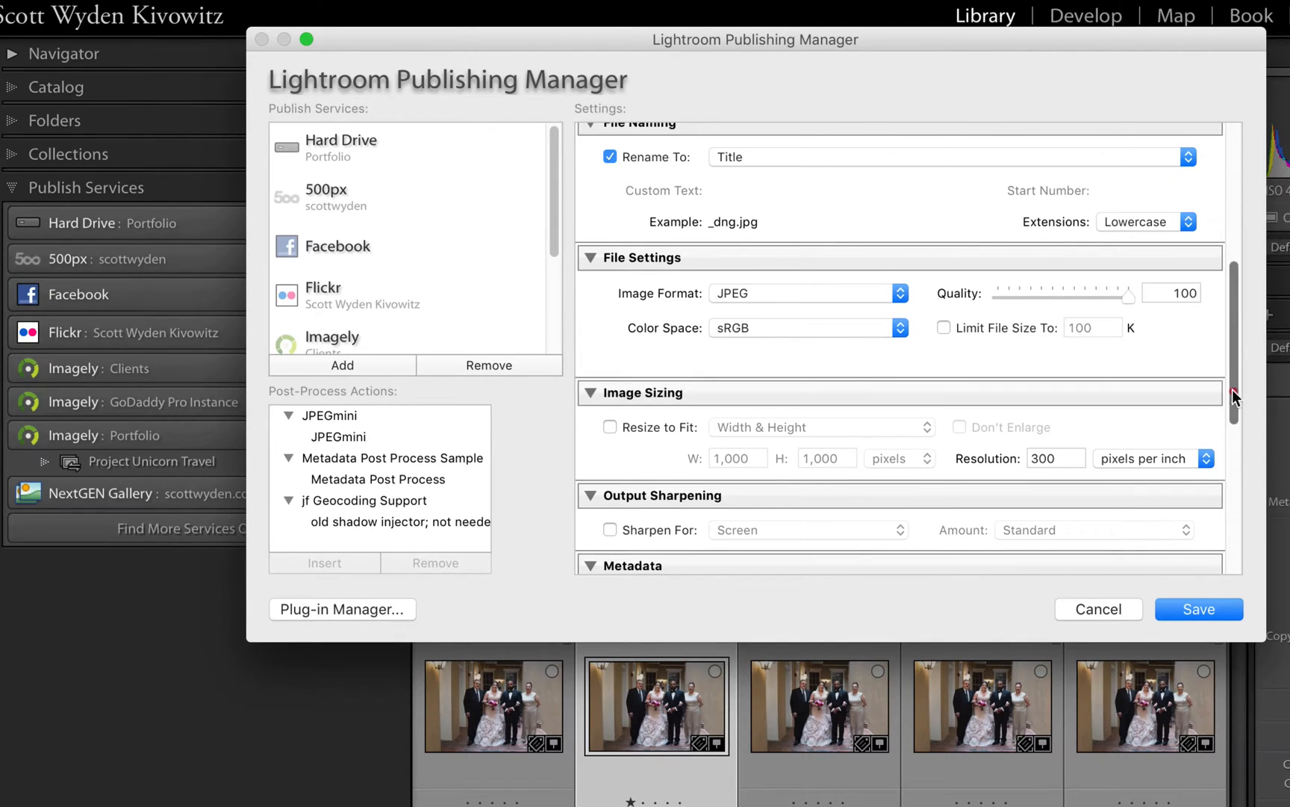
pyautogui.scroll(-3)
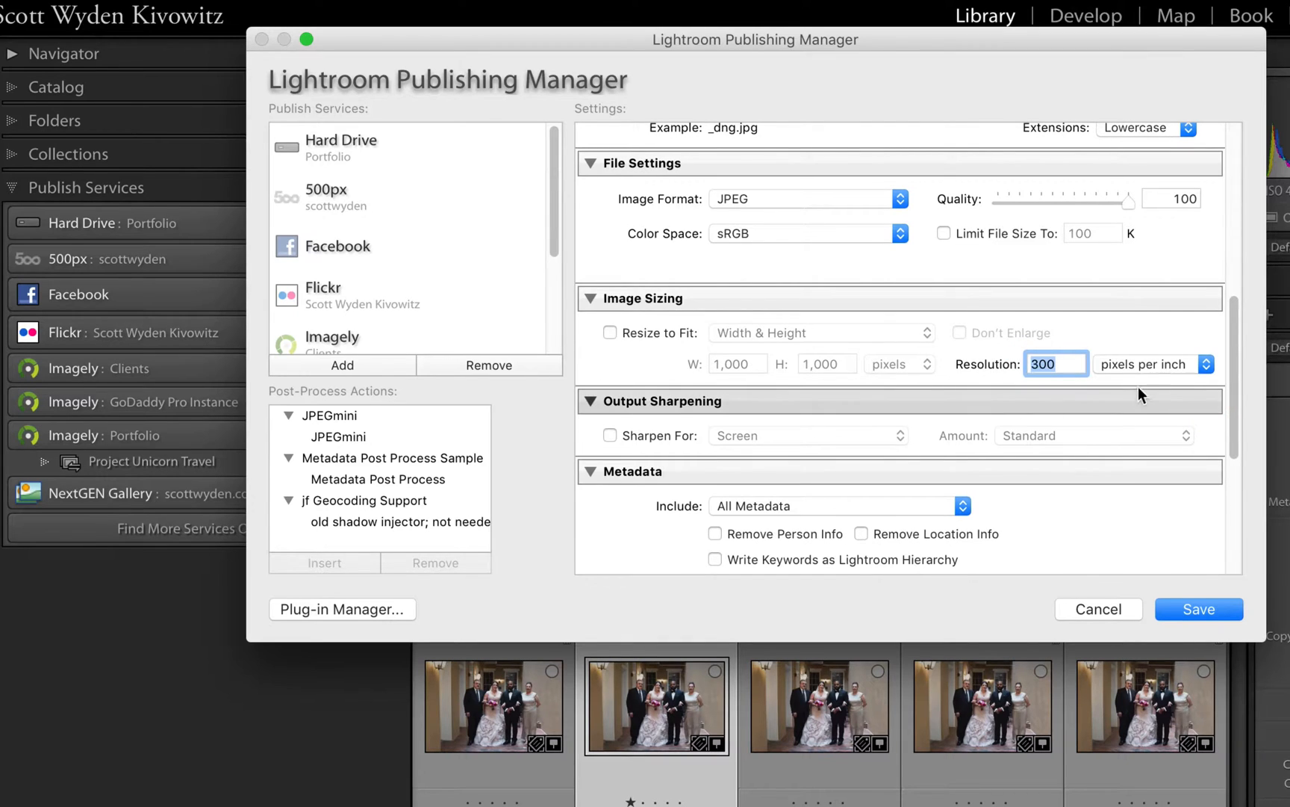
pyautogui.scroll(-3)
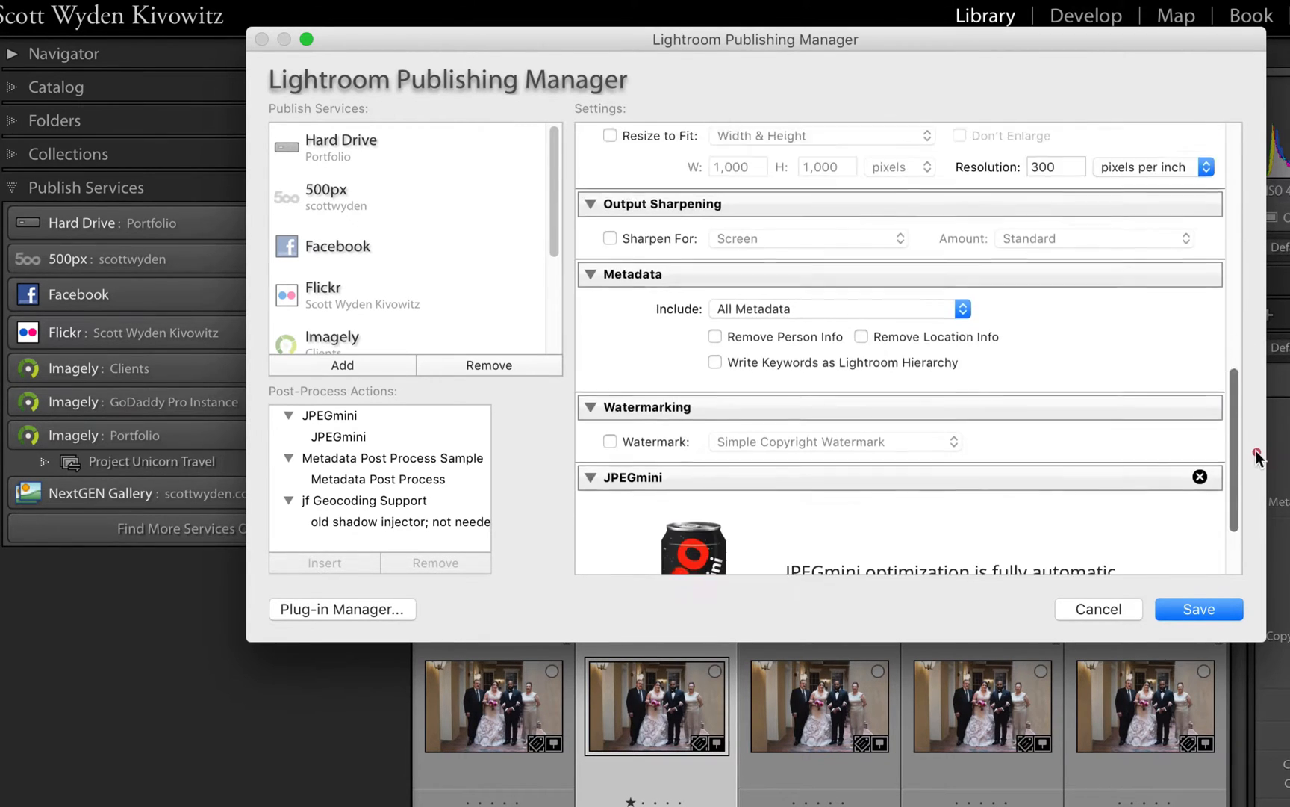
pyautogui.scroll(-3)
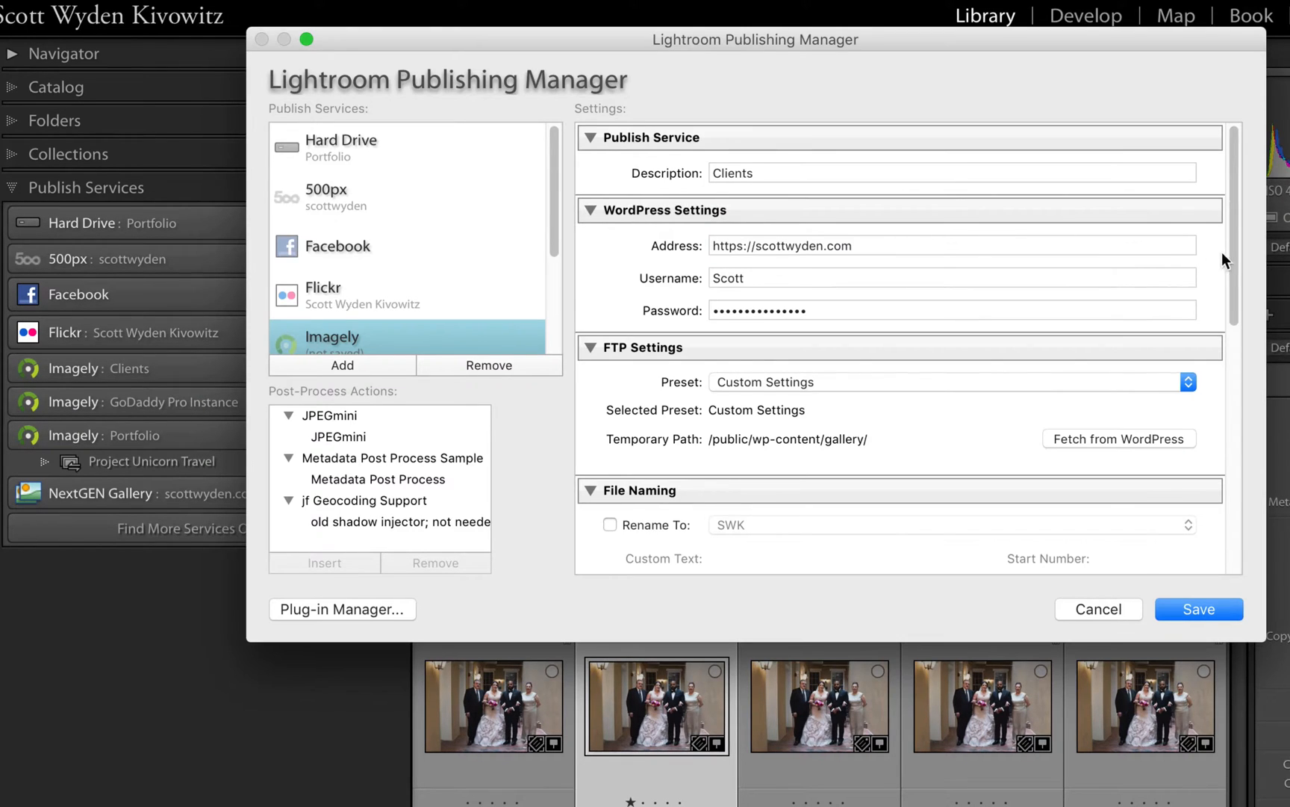
pyautogui.scroll(-3)
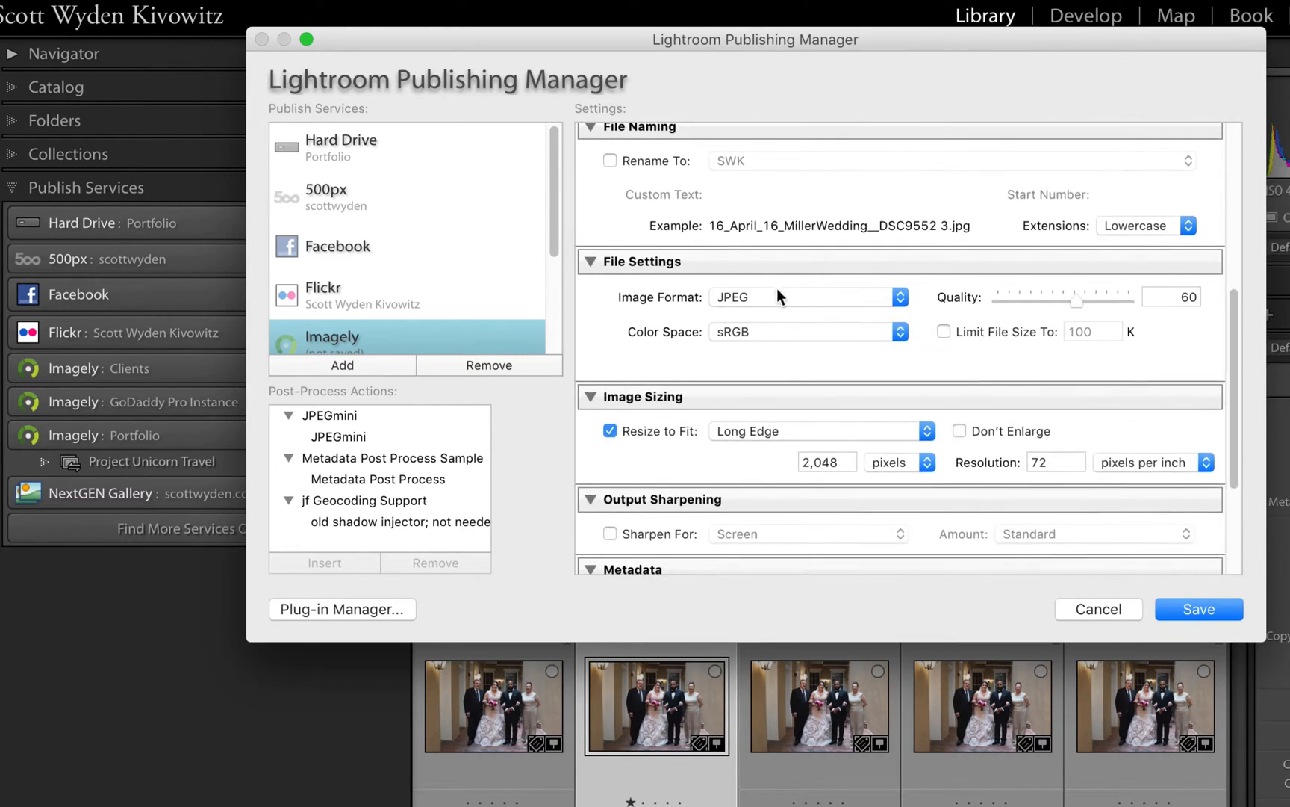
pyautogui.moveTo(1239, 358)
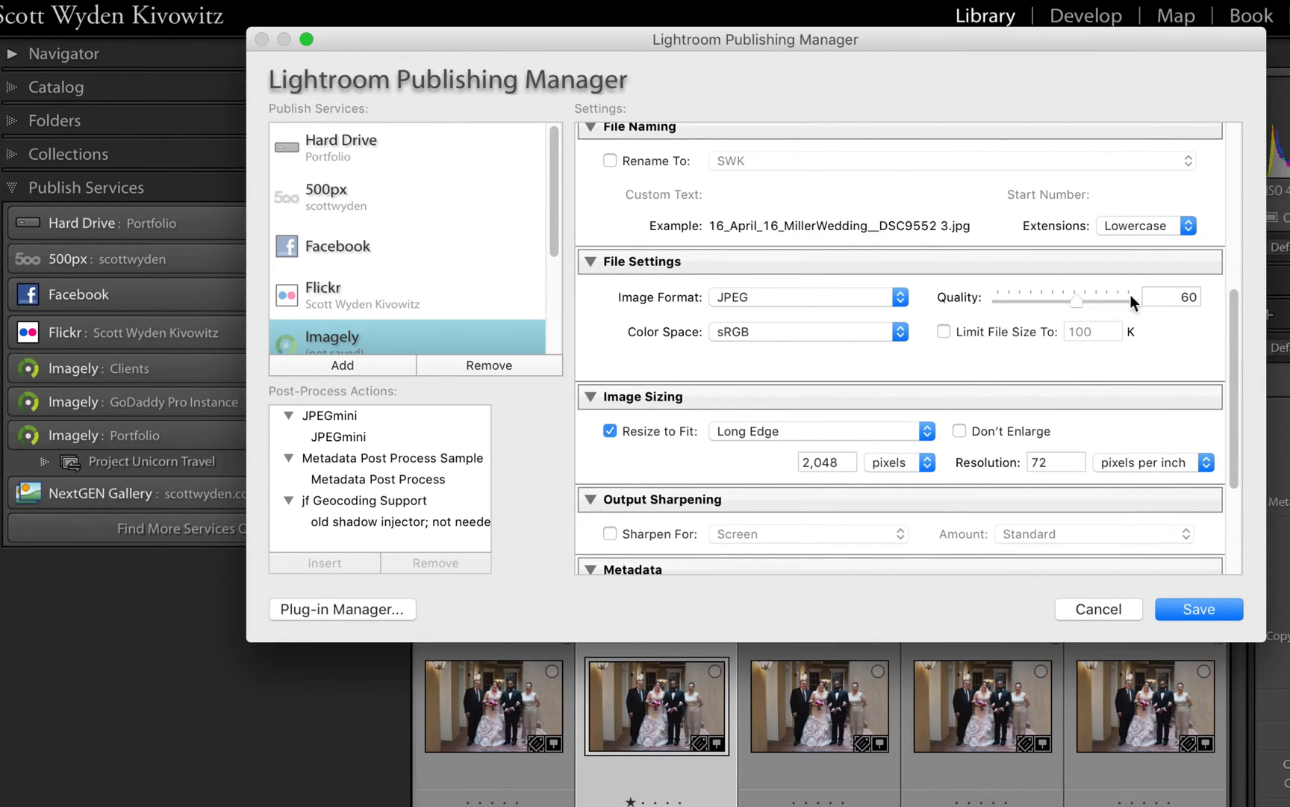
pyautogui.scroll(-3)
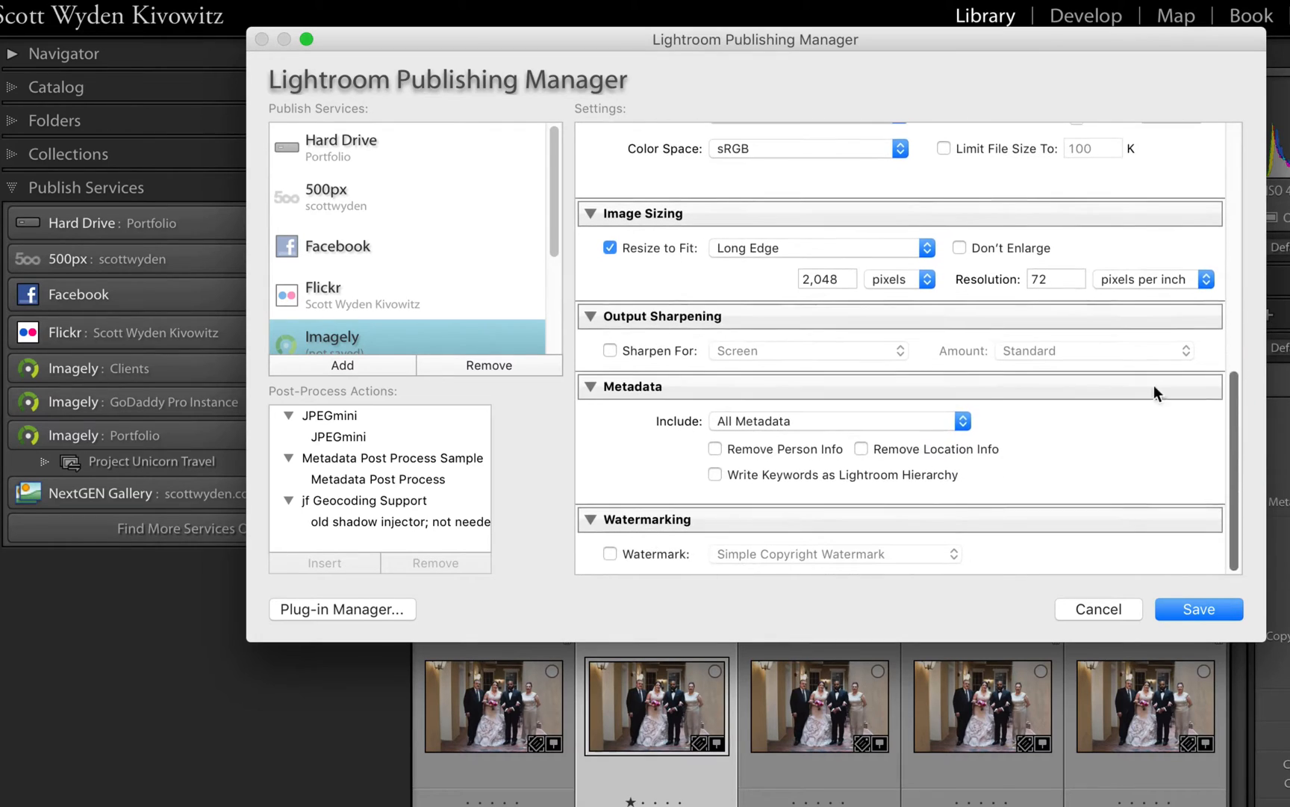
pyautogui.click(827, 280)
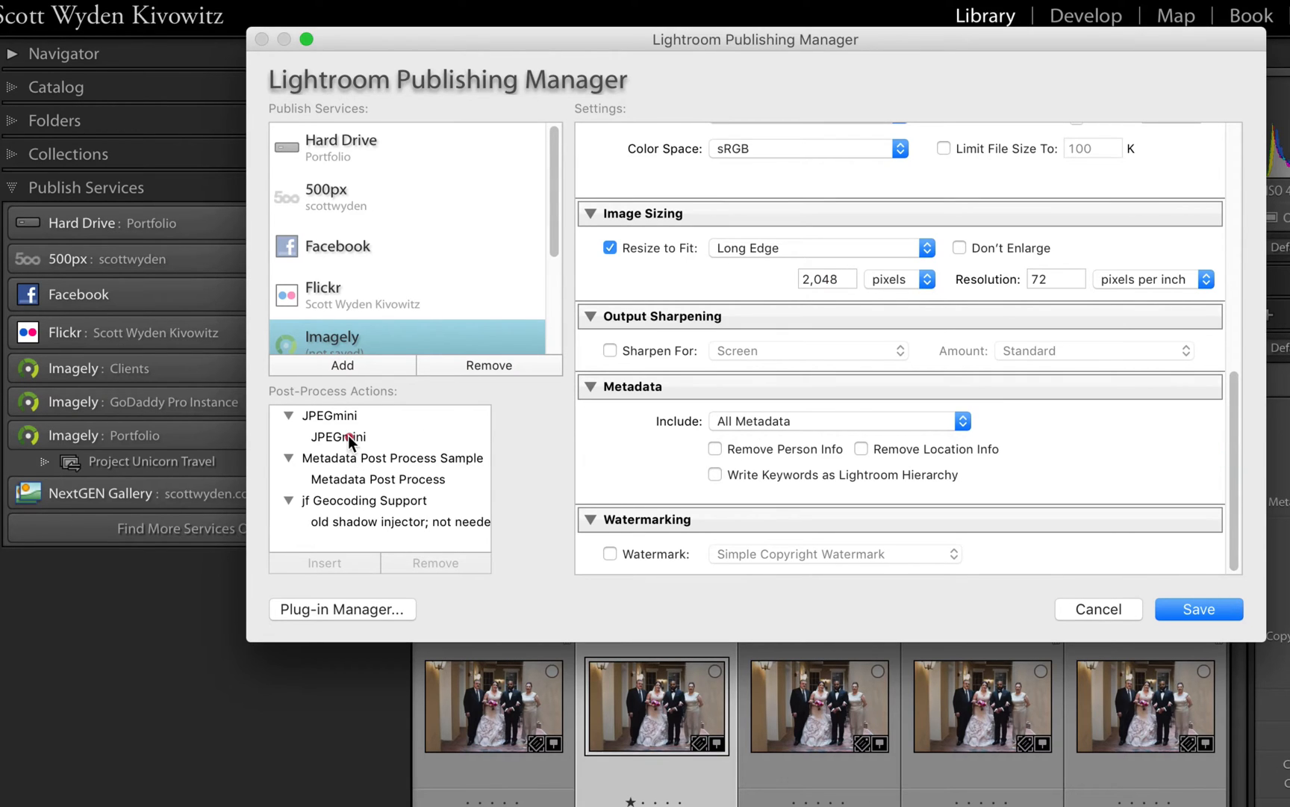
pyautogui.click(338, 436)
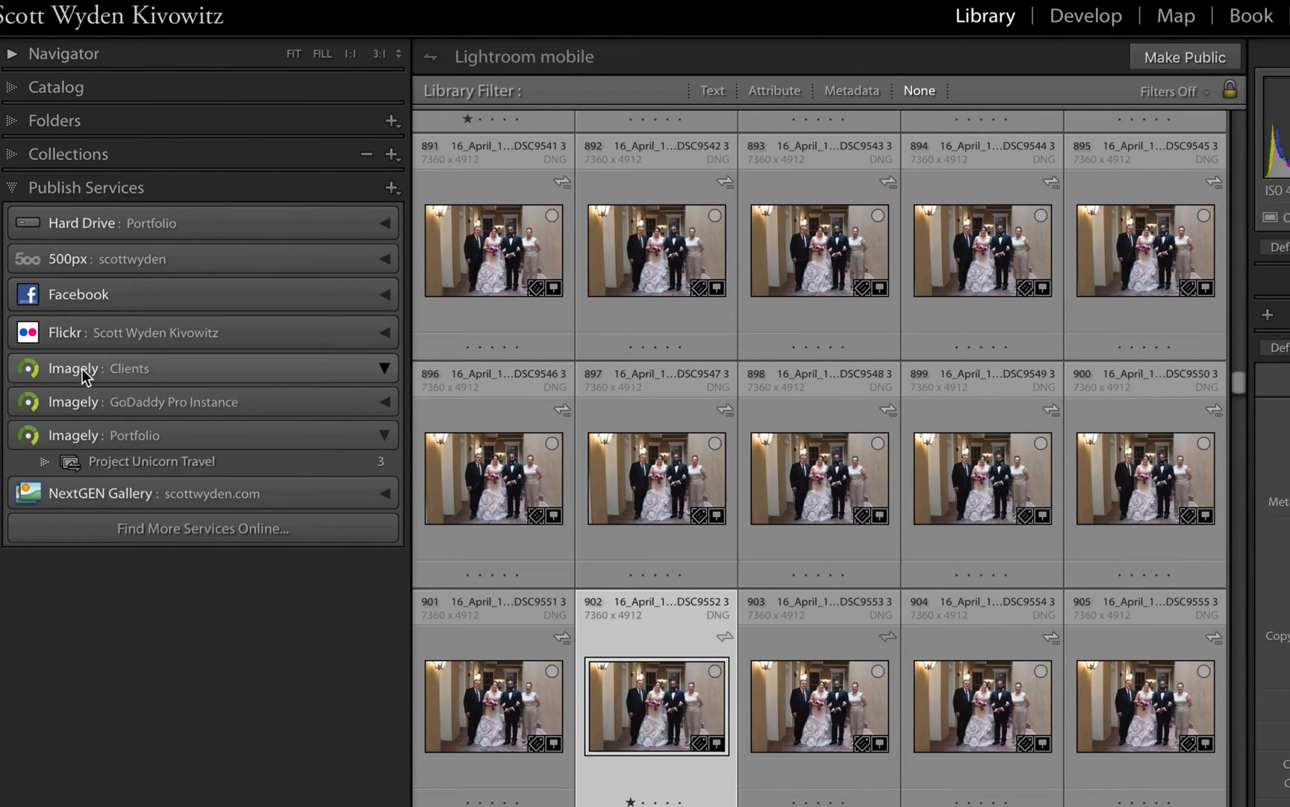
pyautogui.moveTo(130, 381)
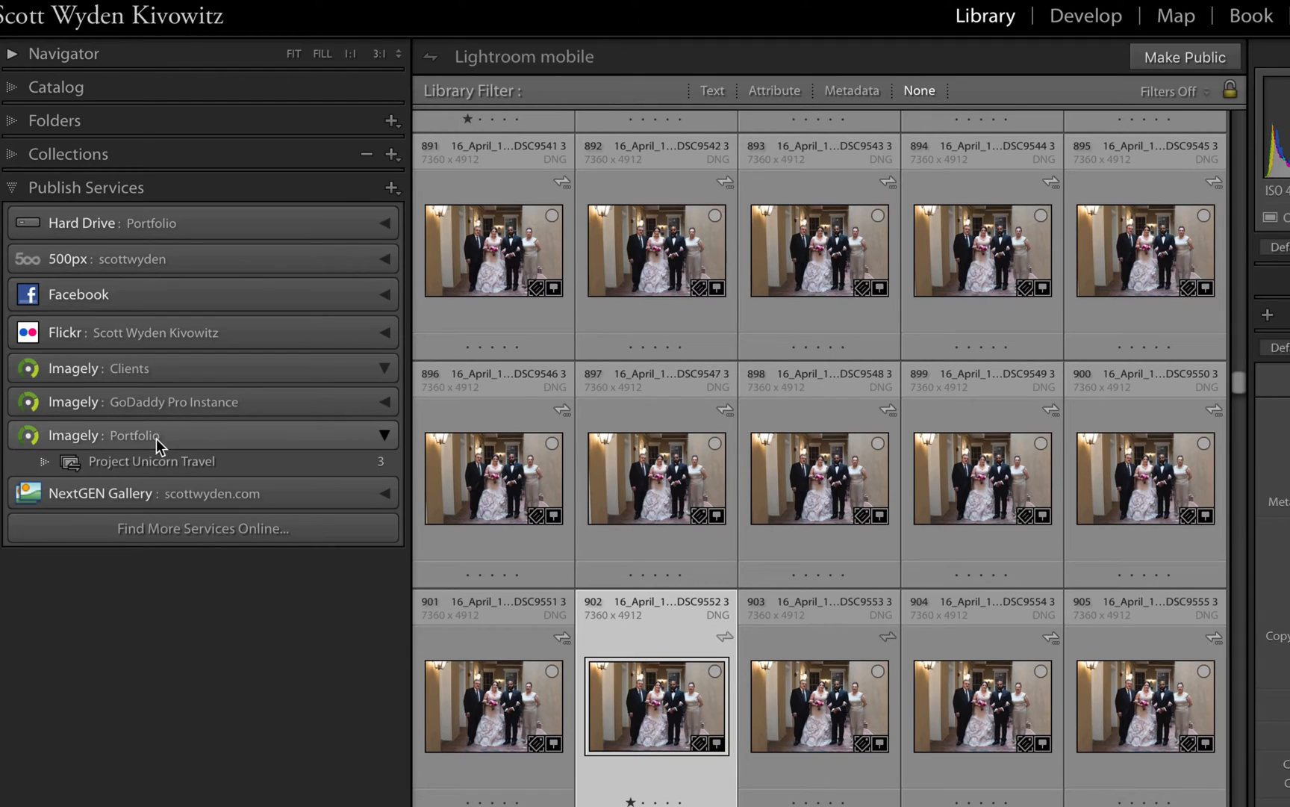
pyautogui.moveTo(182, 446)
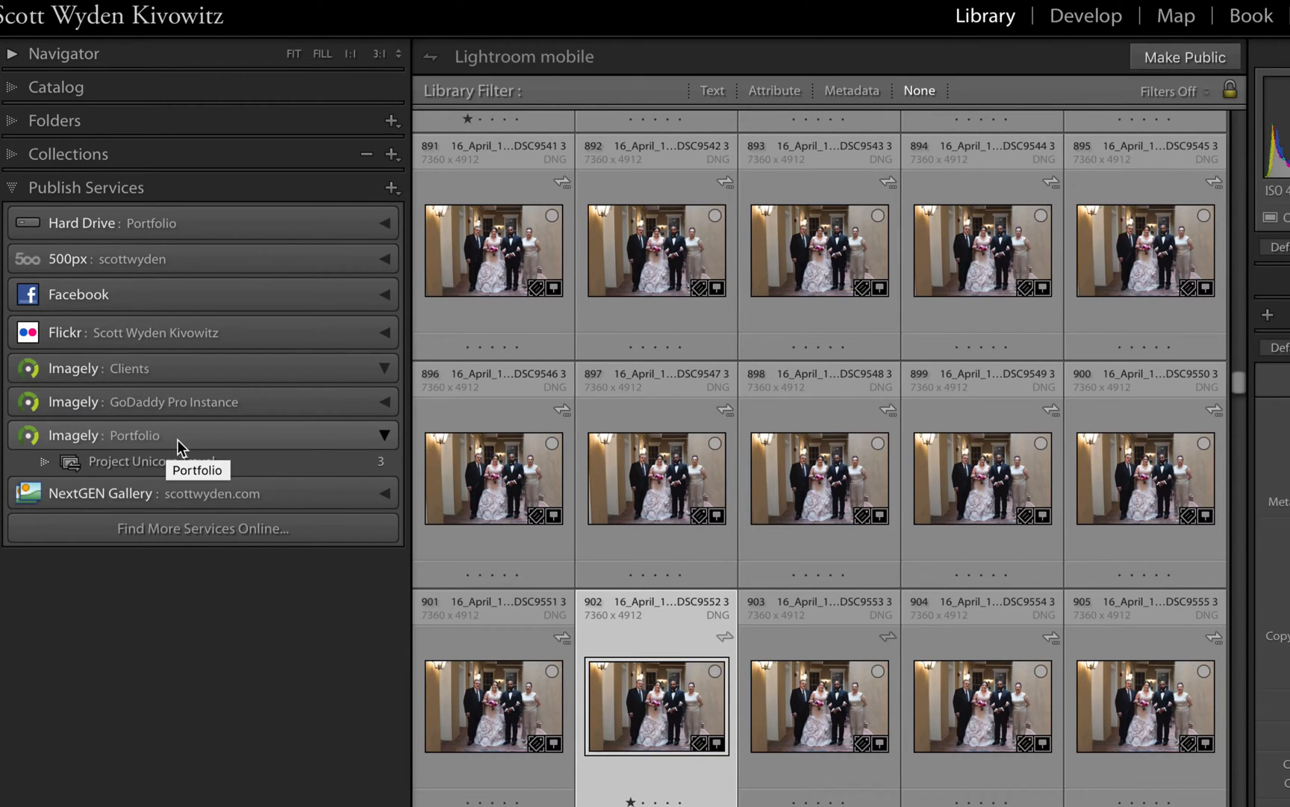
pyautogui.moveTo(196, 449)
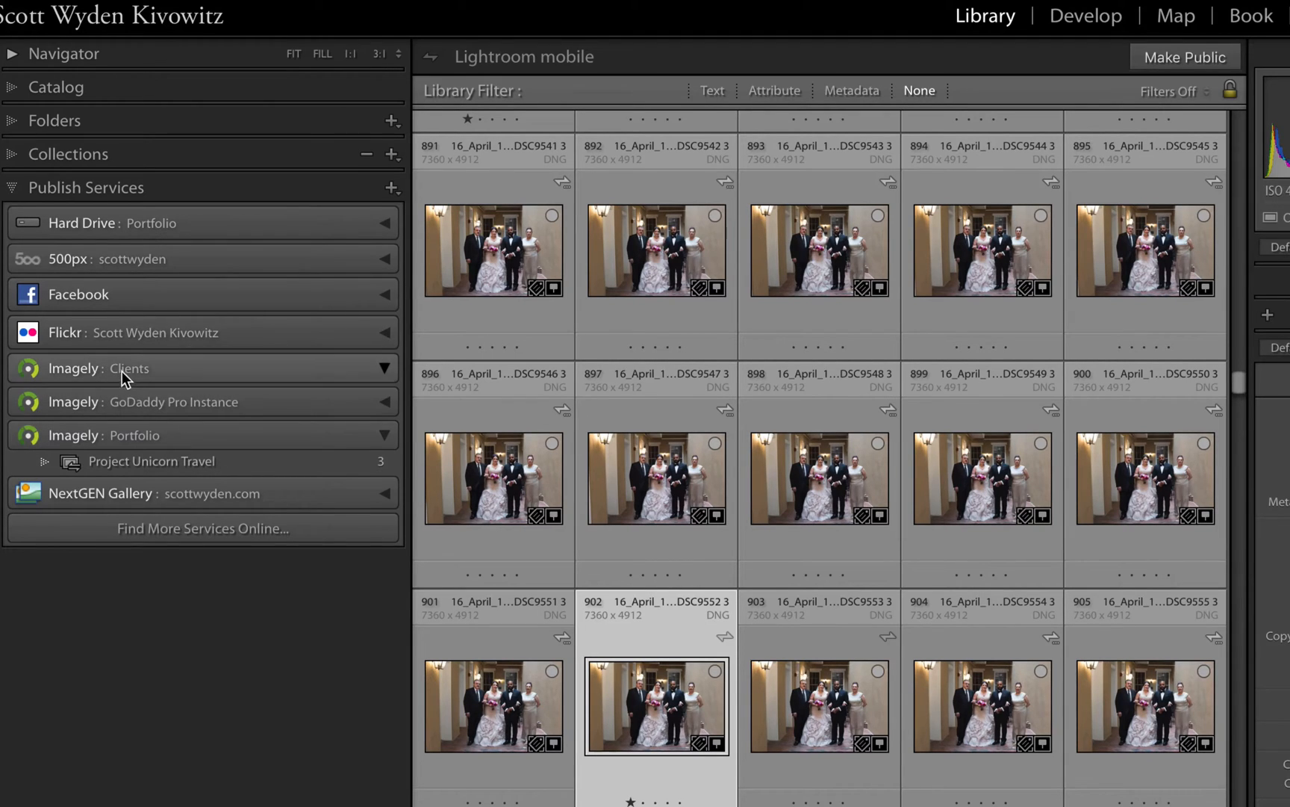
pyautogui.moveTo(234, 424)
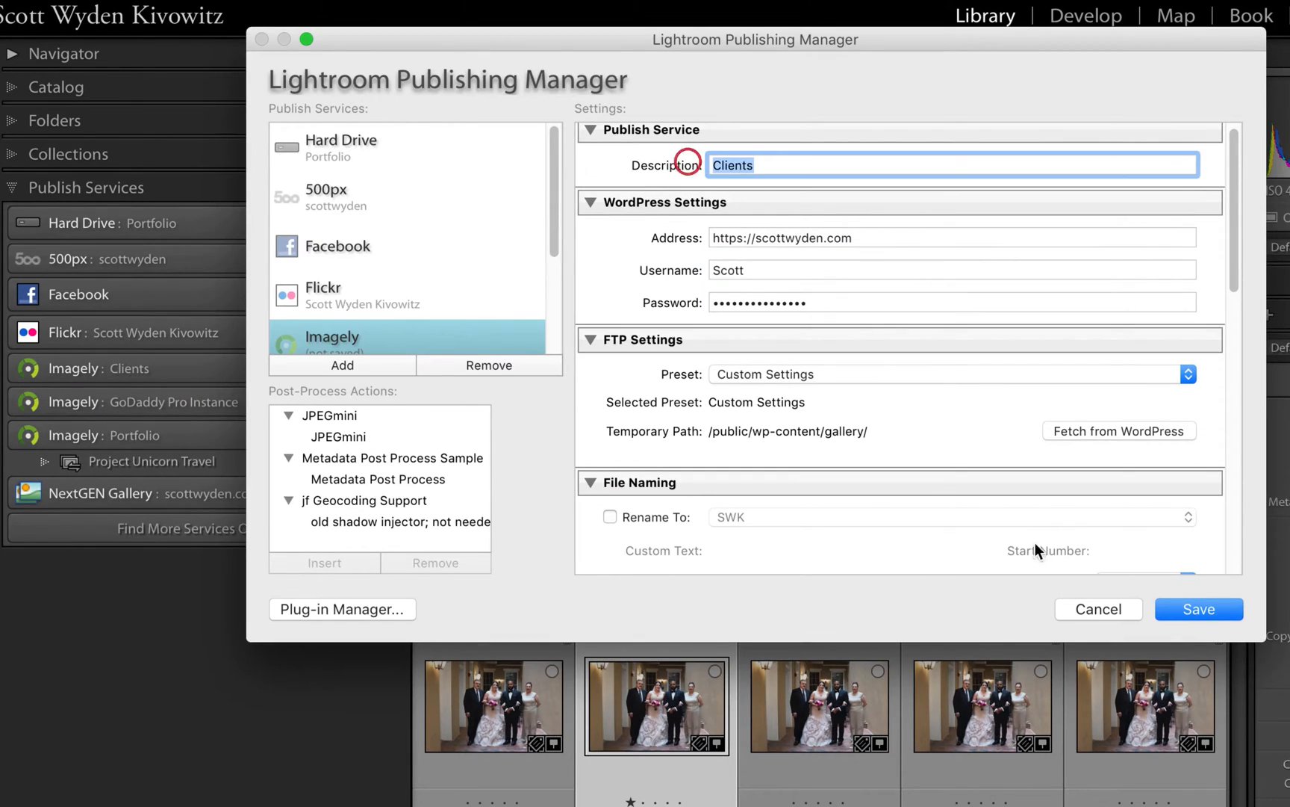
pyautogui.click(1199, 610)
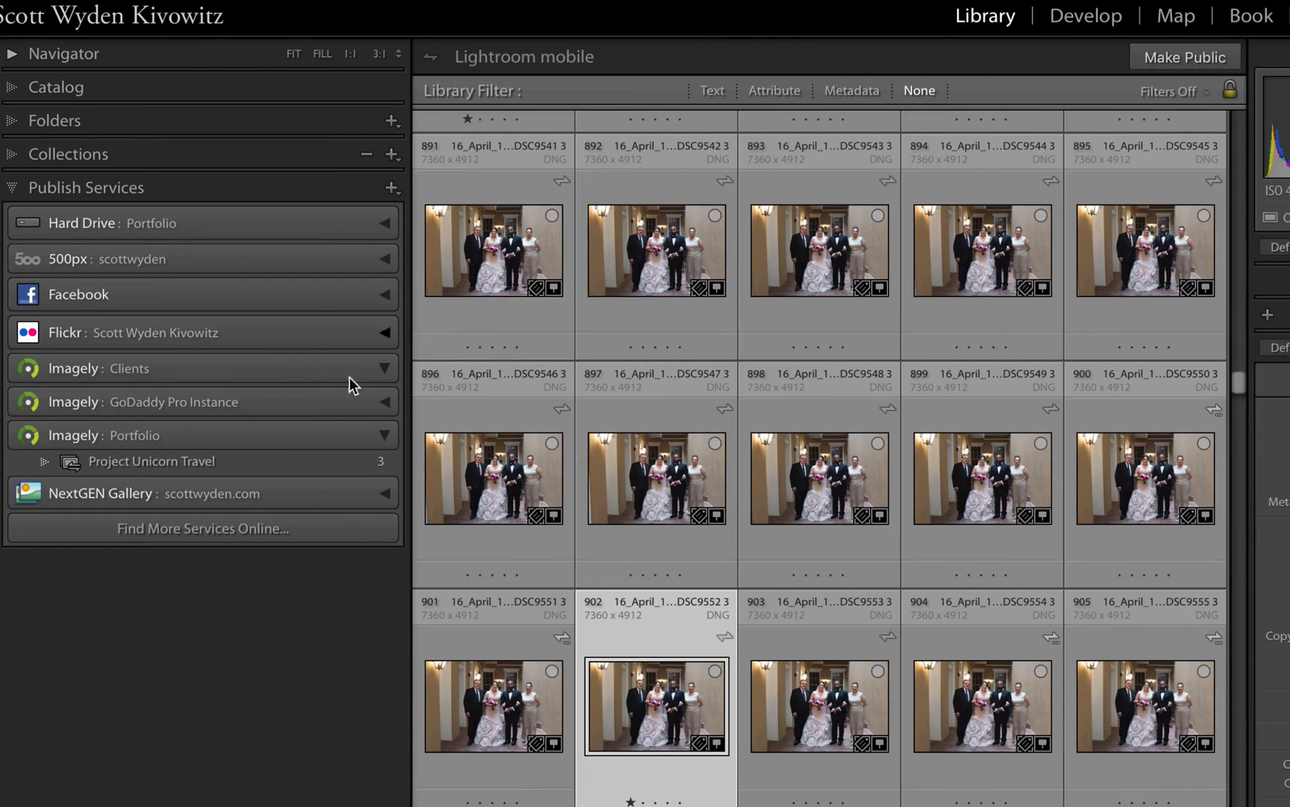
# Create another publish service via Imagely from a service's context menu and scroll its settings.
pyautogui.rightClick(128, 369)
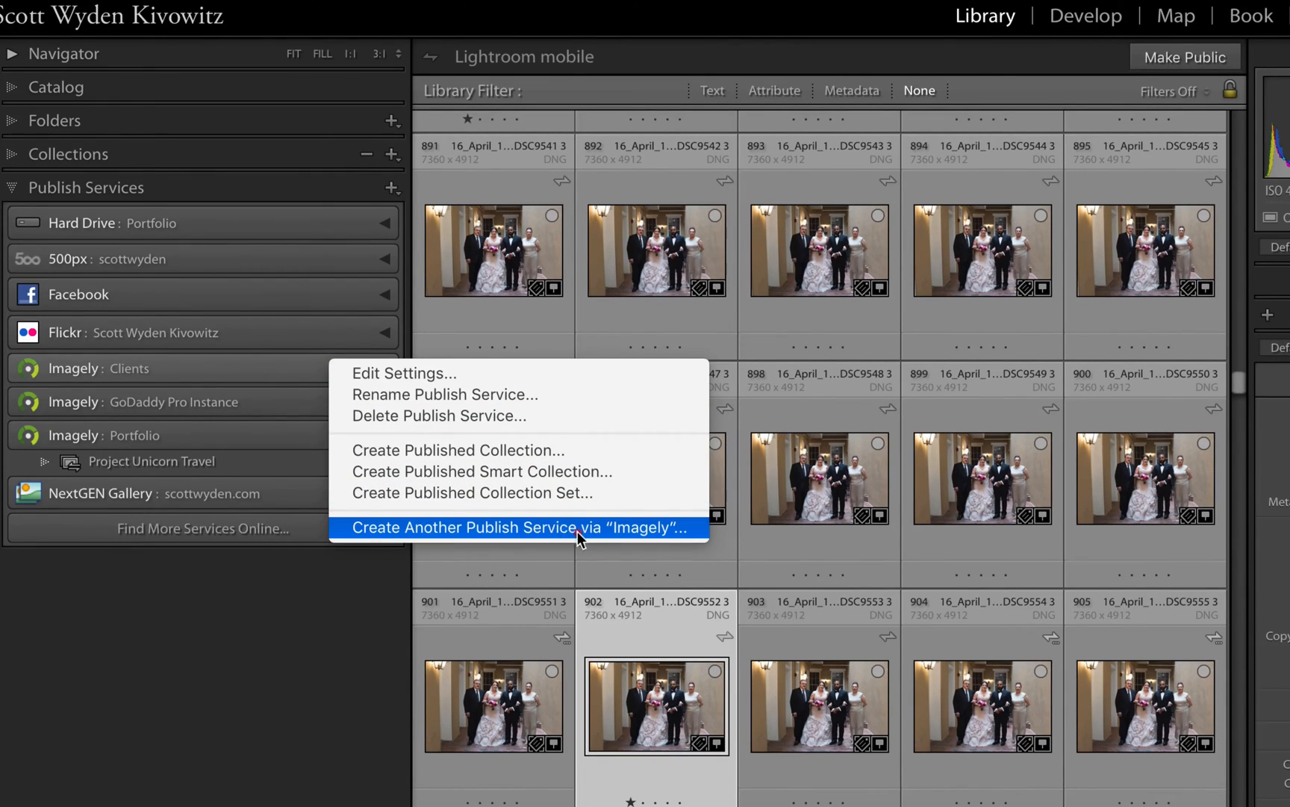
pyautogui.click(523, 527)
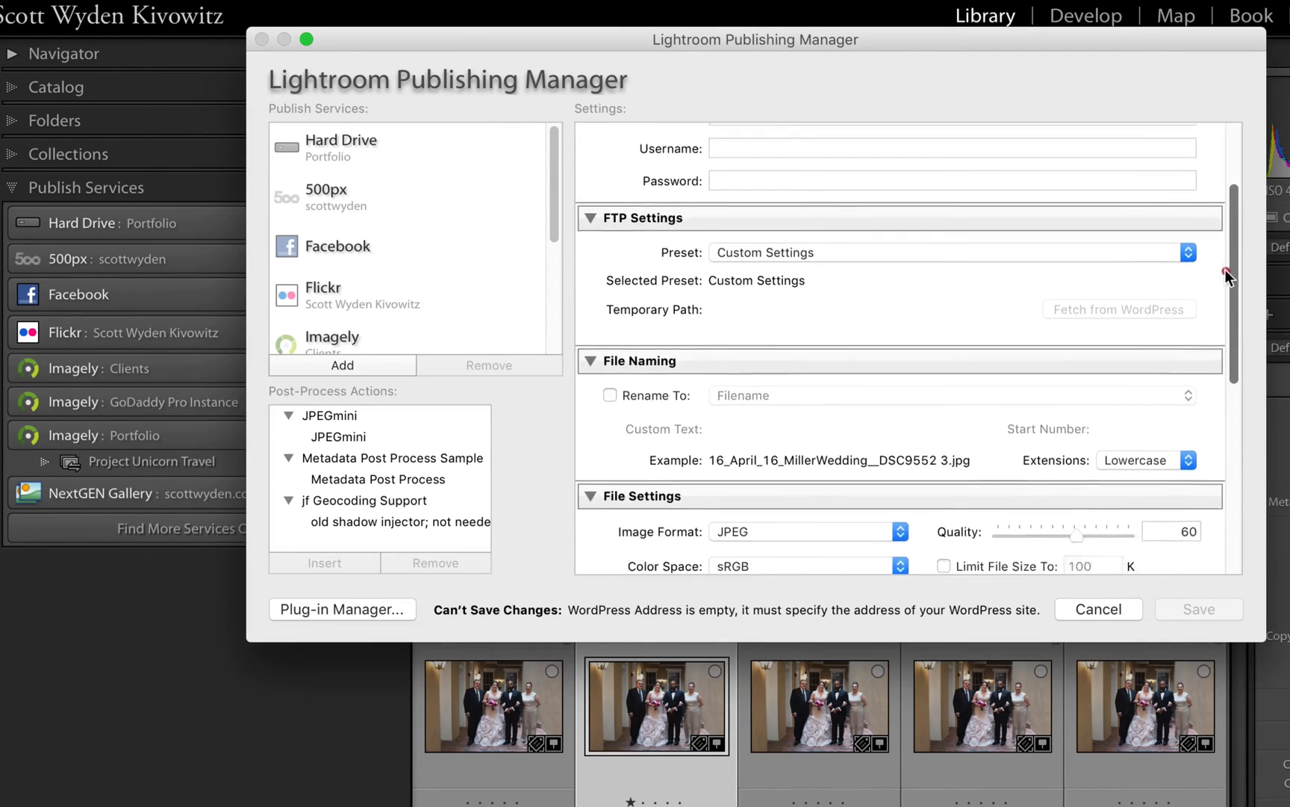
pyautogui.scroll(-3)
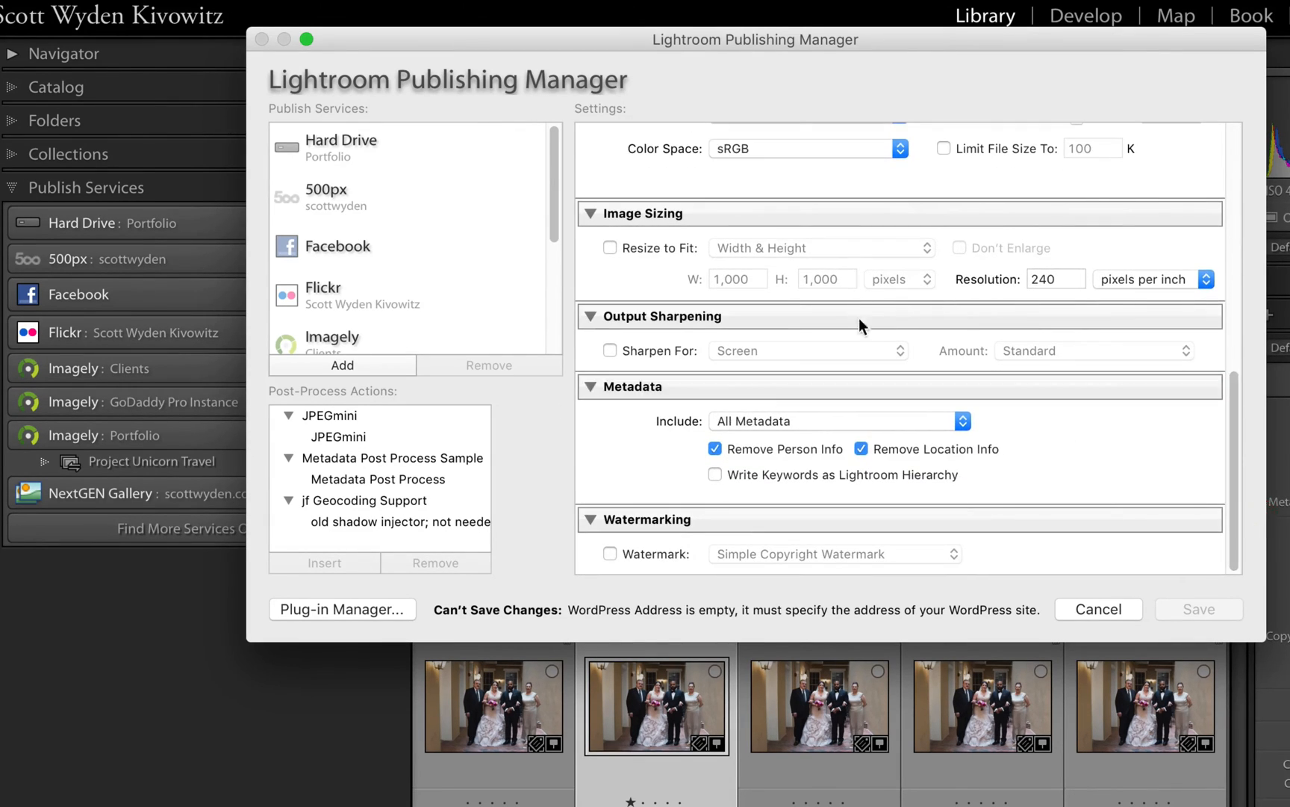